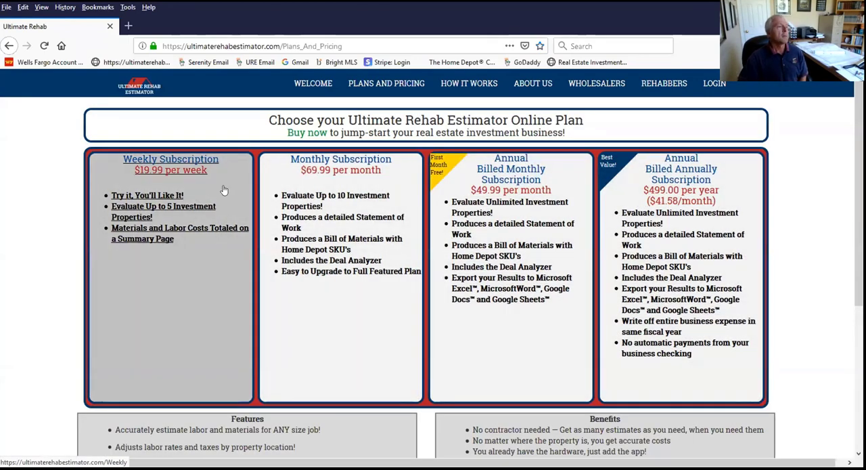
pyautogui.moveTo(171, 318)
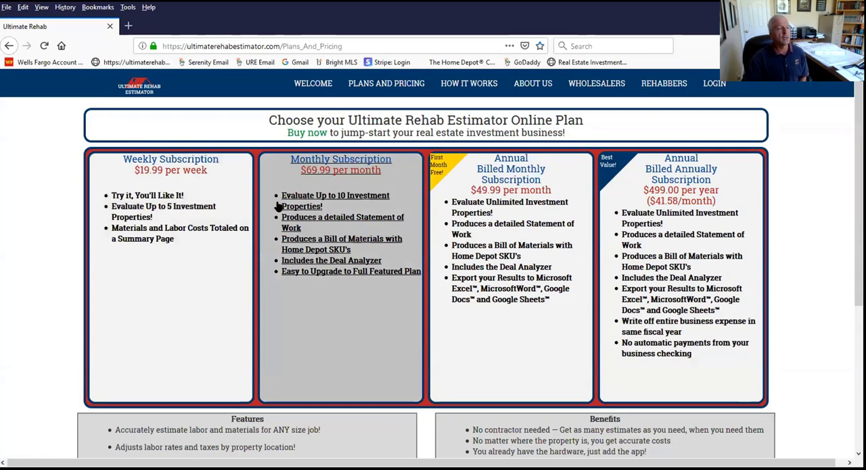
pyautogui.moveTo(337, 226)
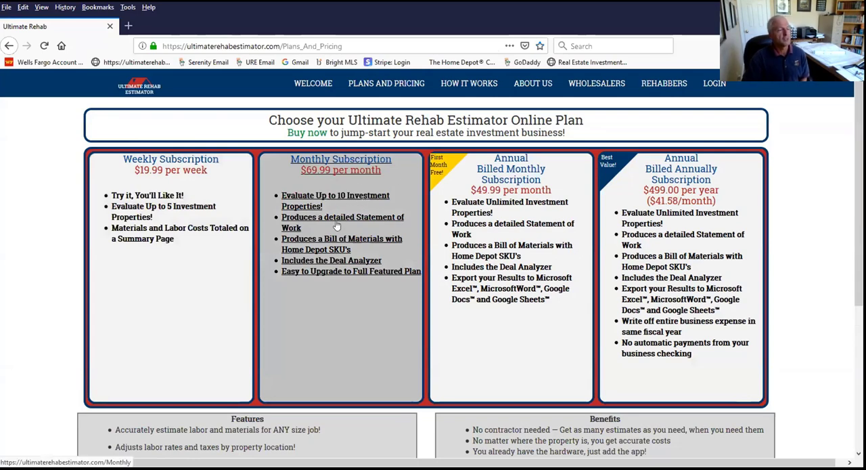
pyautogui.moveTo(361, 239)
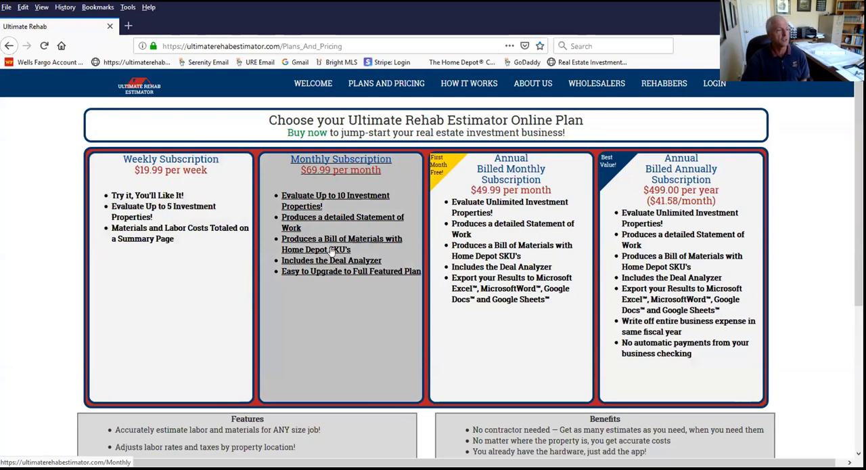
pyautogui.moveTo(321, 337)
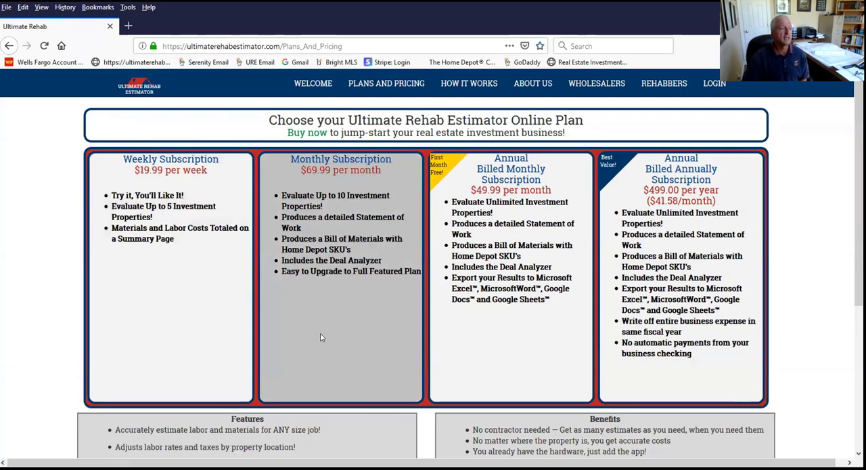
pyautogui.moveTo(340, 354)
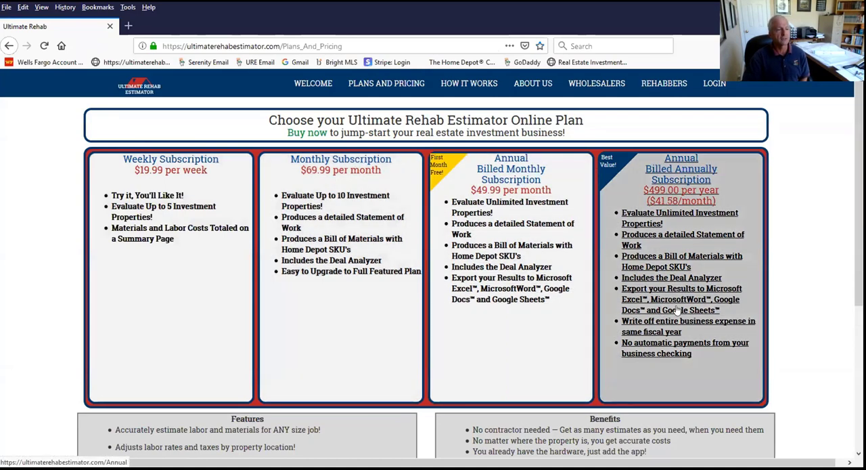
pyautogui.moveTo(665, 341)
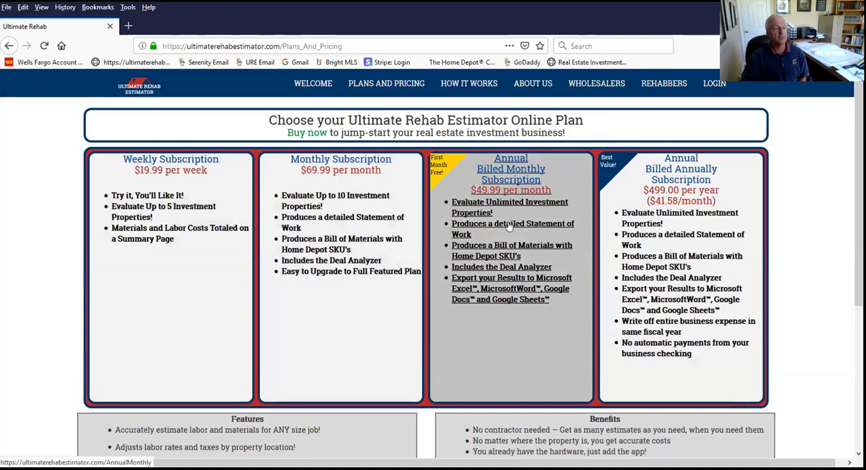
pyautogui.moveTo(516, 245)
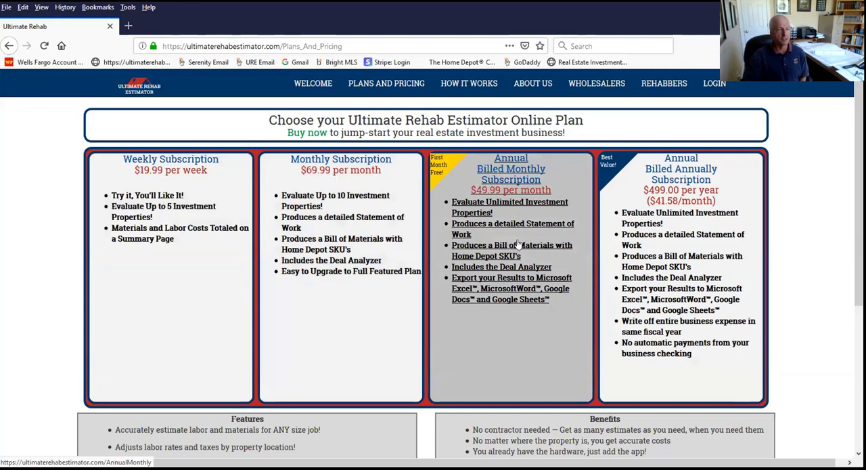
pyautogui.moveTo(506, 271)
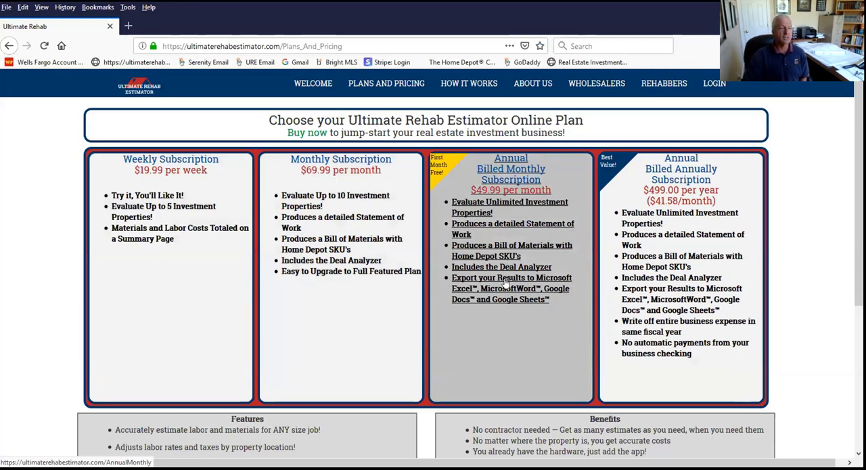
pyautogui.moveTo(492, 328)
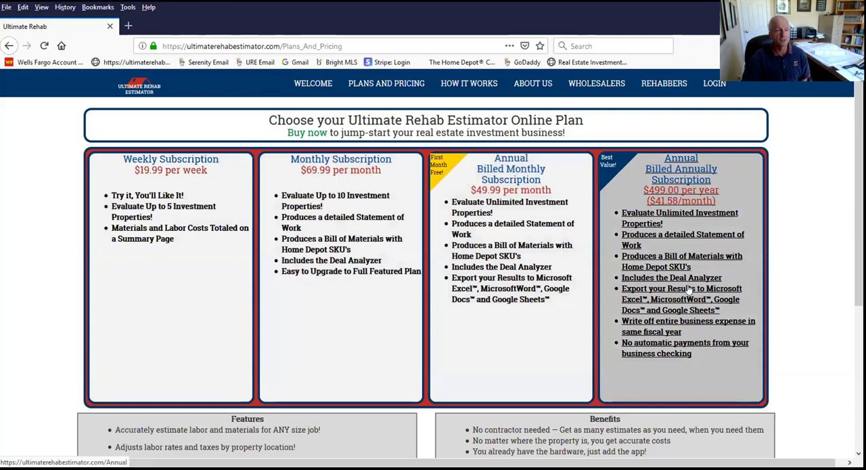
pyautogui.moveTo(687, 291)
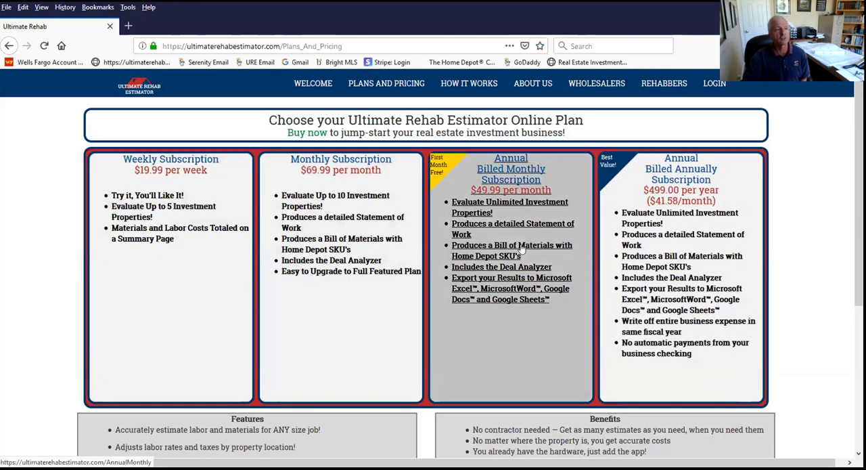
pyautogui.moveTo(588, 253)
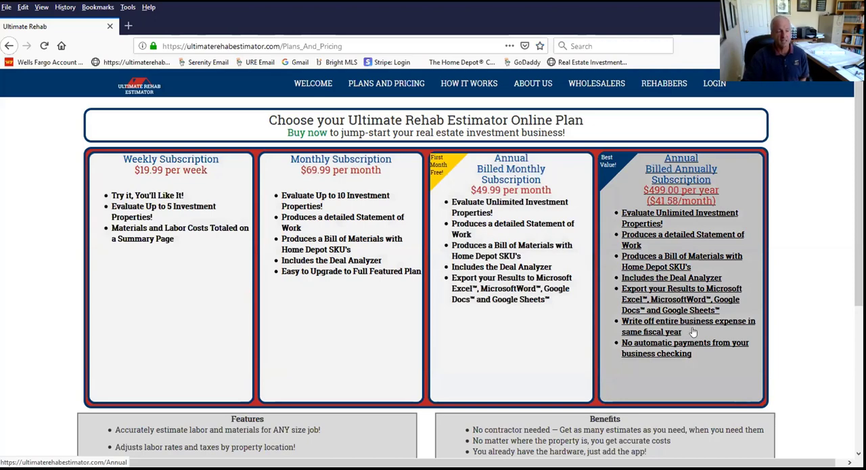
pyautogui.moveTo(688, 355)
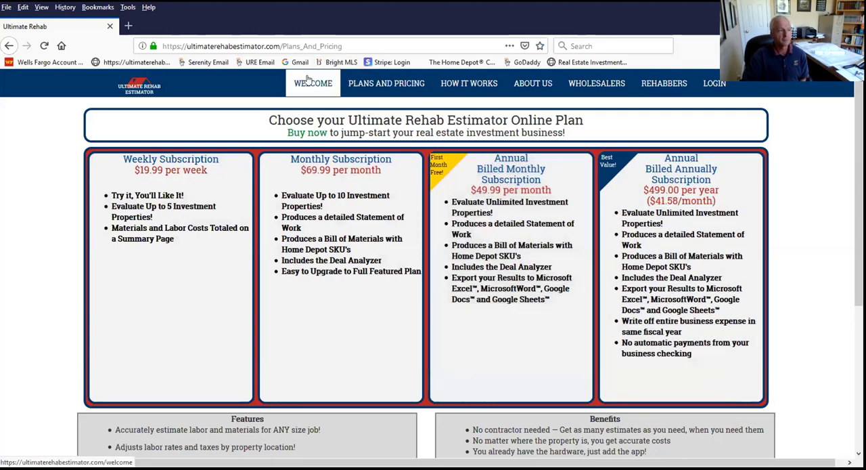
pyautogui.click(313, 84)
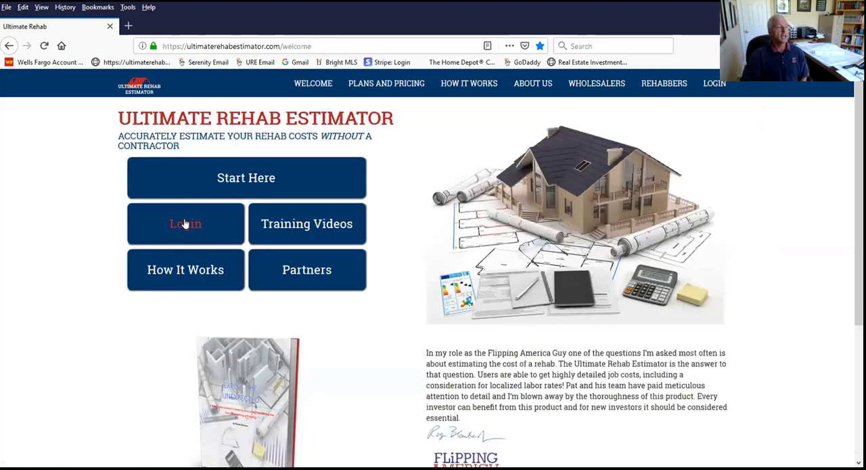
pyautogui.click(185, 223)
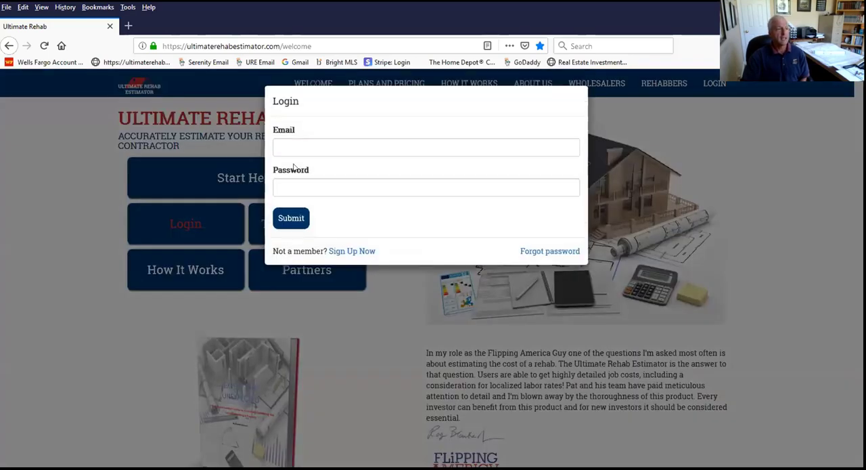
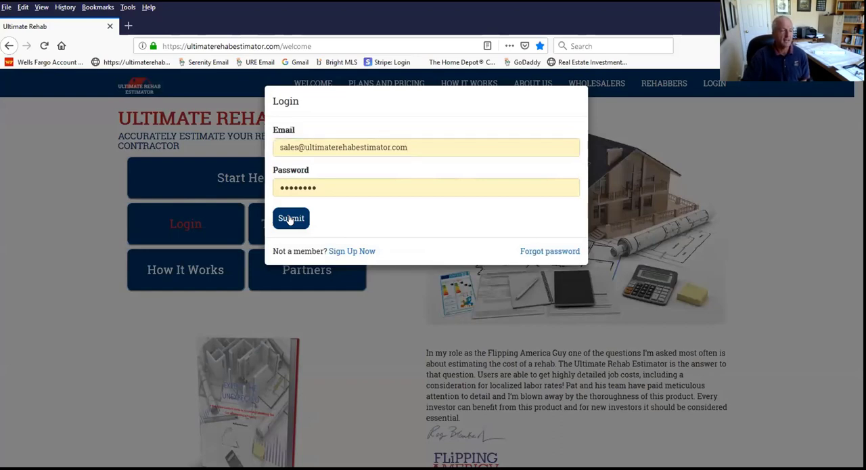
pyautogui.click(291, 218)
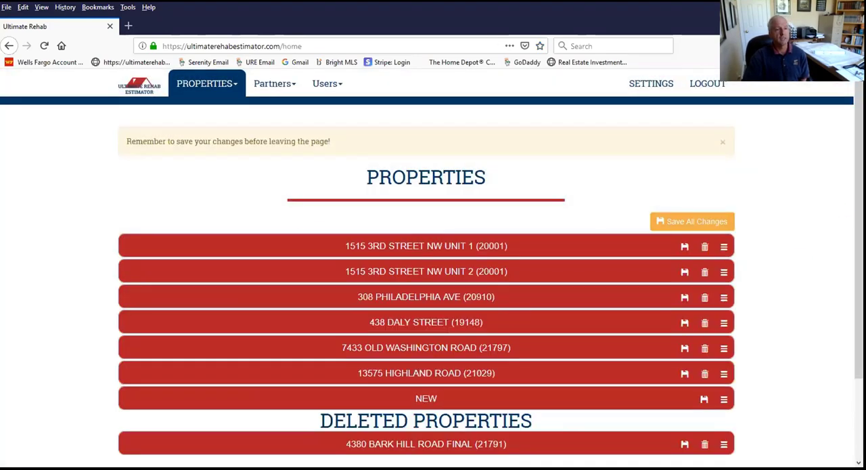
pyautogui.scroll(-3)
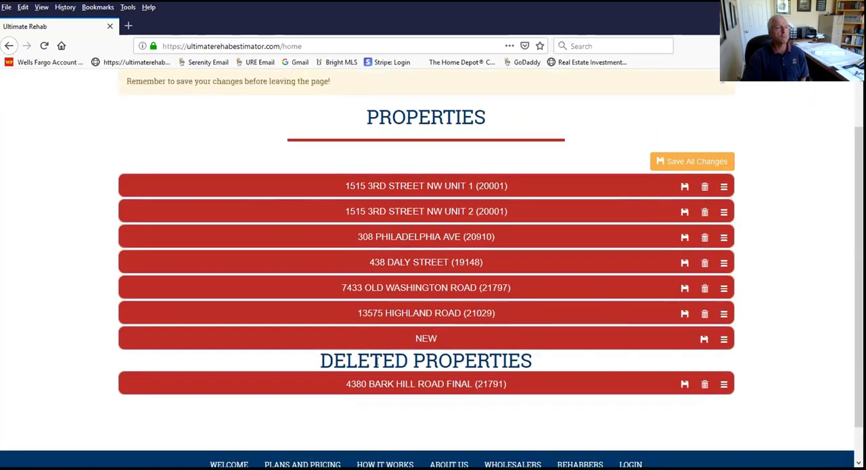
pyautogui.moveTo(522, 250)
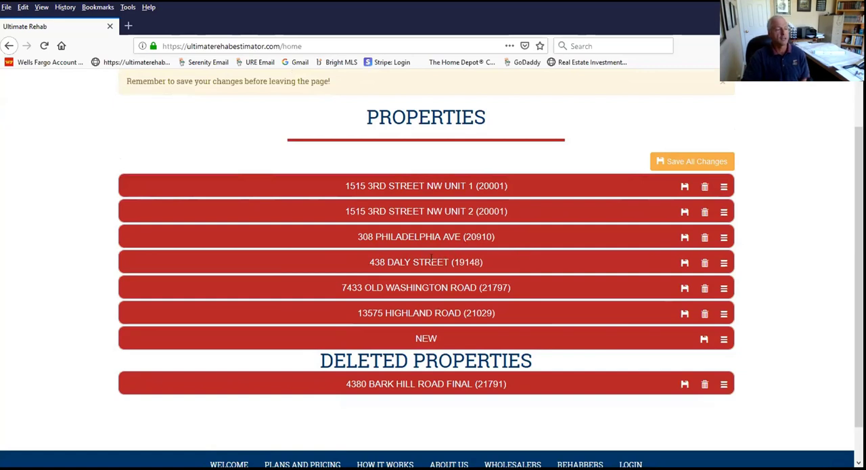
pyautogui.moveTo(671, 261)
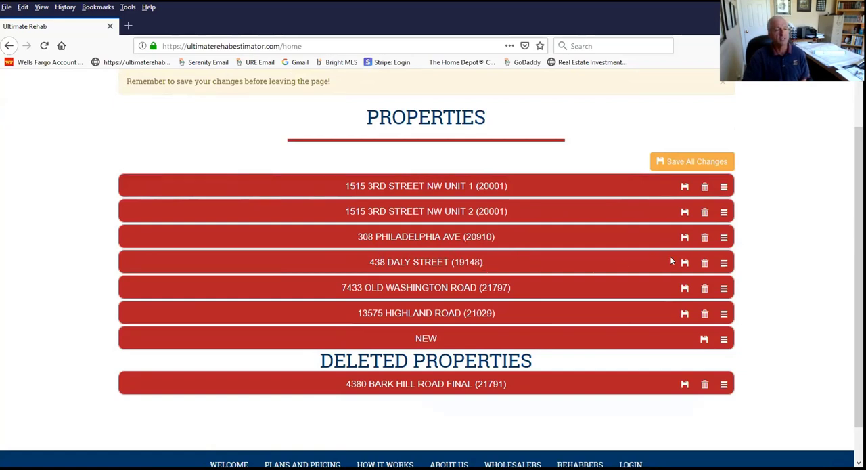
pyautogui.moveTo(724, 263)
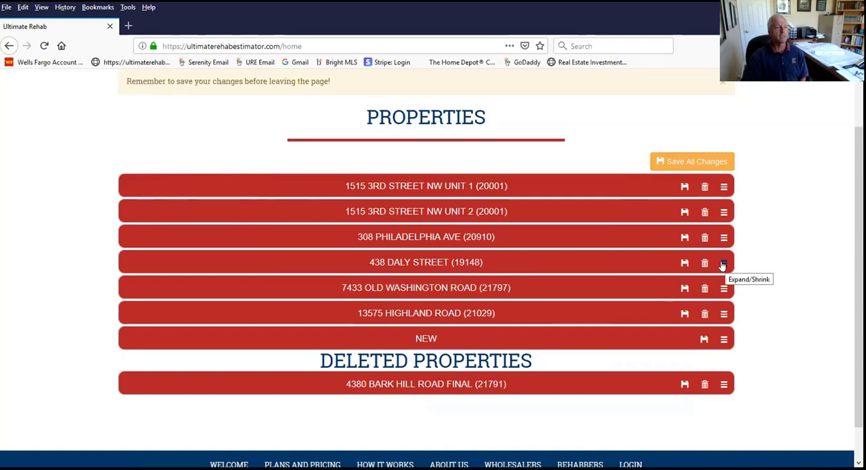
pyautogui.click(724, 263)
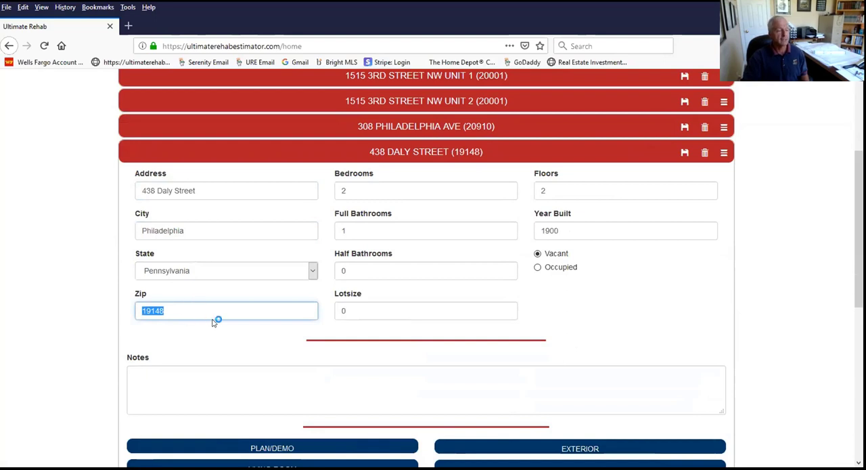
pyautogui.moveTo(206, 318)
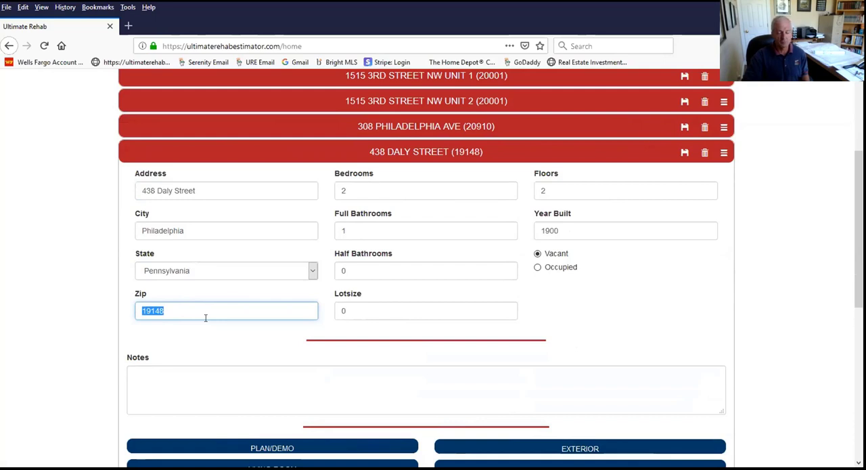
pyautogui.moveTo(197, 318)
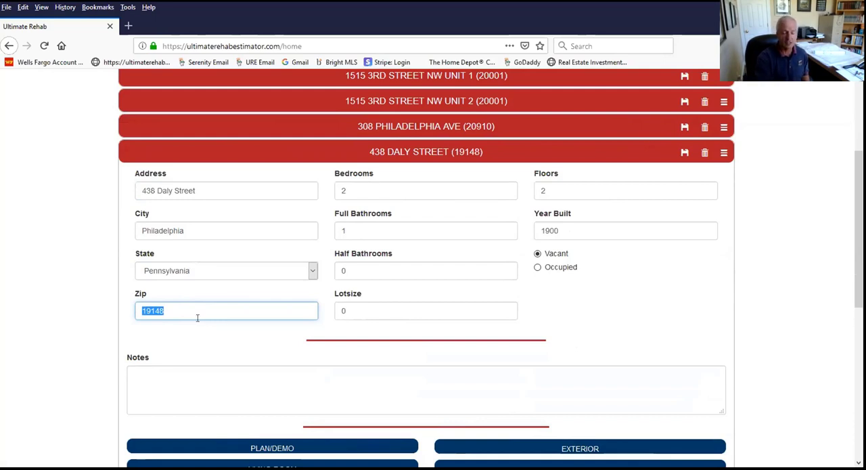
pyautogui.moveTo(202, 321)
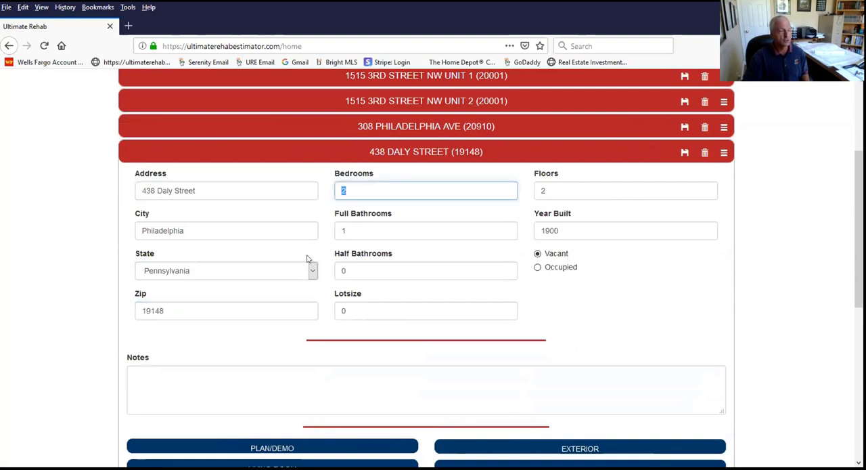
pyautogui.click(426, 230)
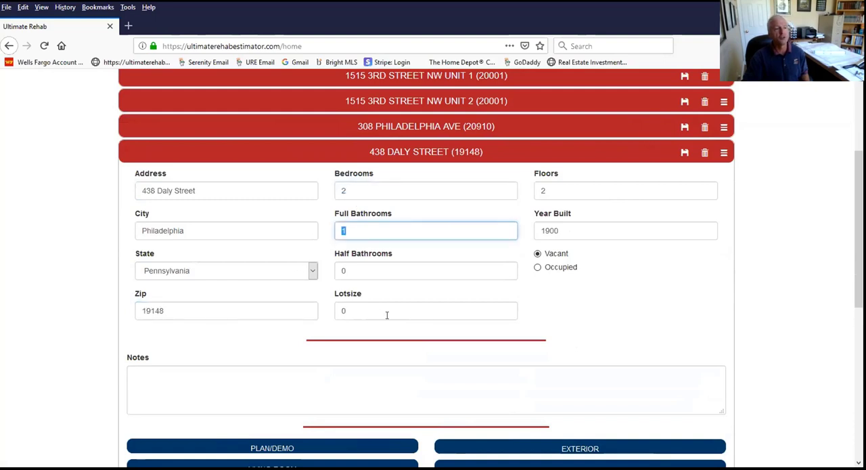
pyautogui.click(426, 311)
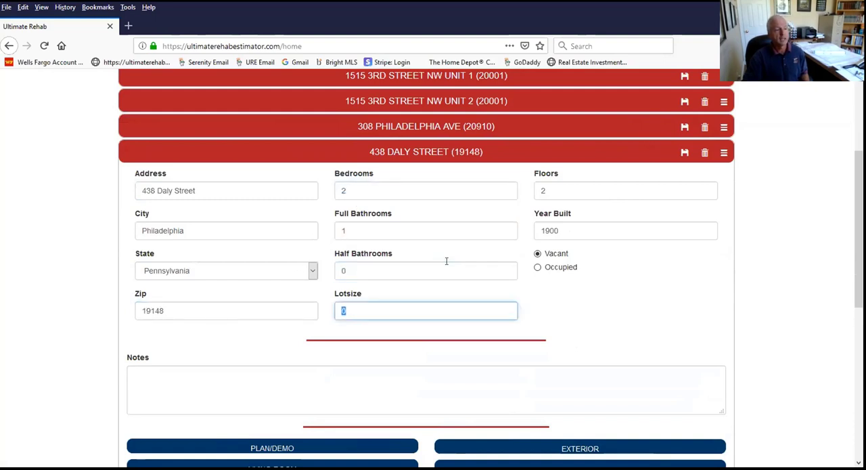
pyautogui.click(626, 230)
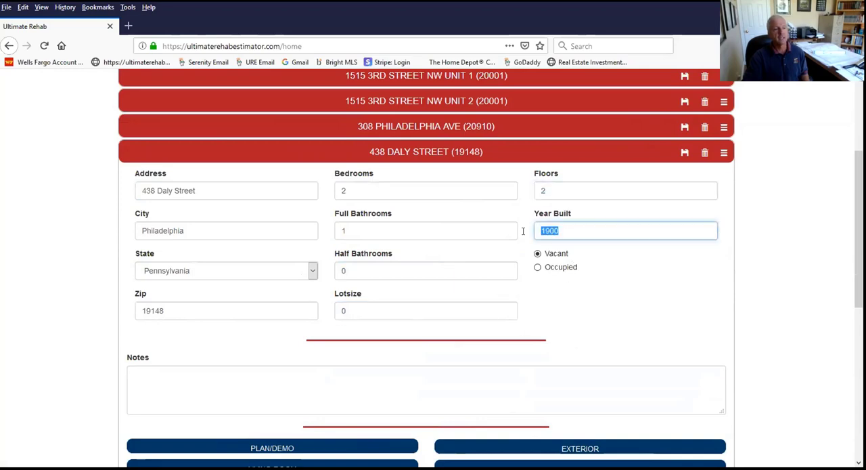
pyautogui.scroll(-3)
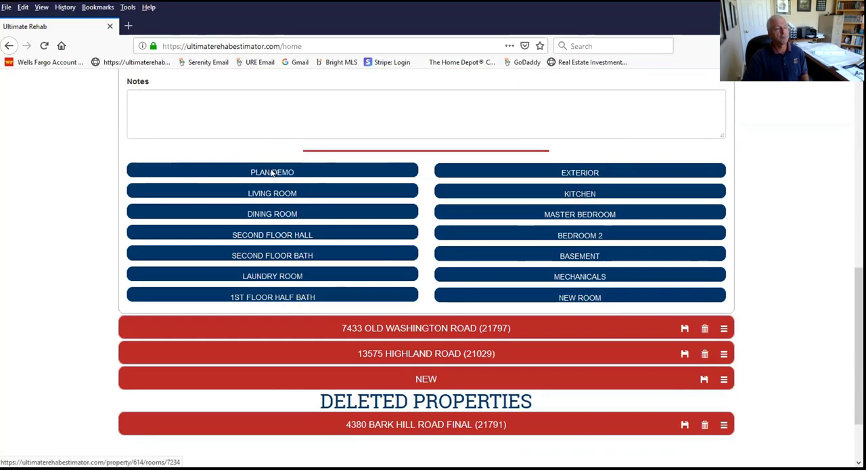
pyautogui.click(273, 171)
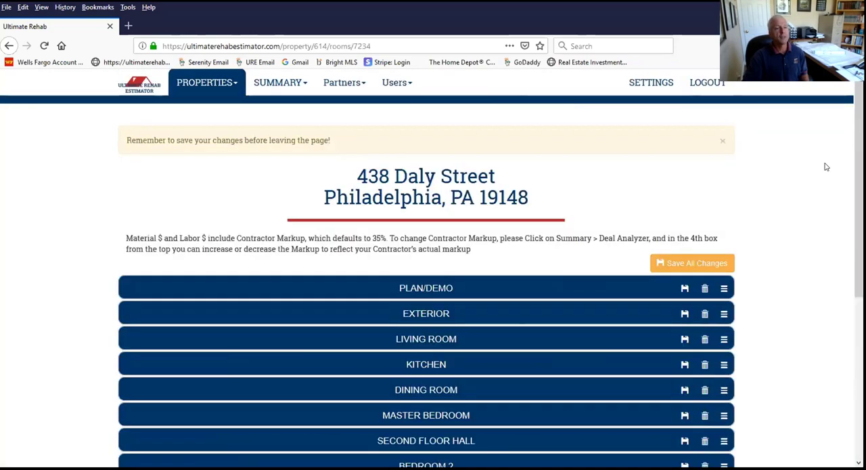
pyautogui.scroll(-3)
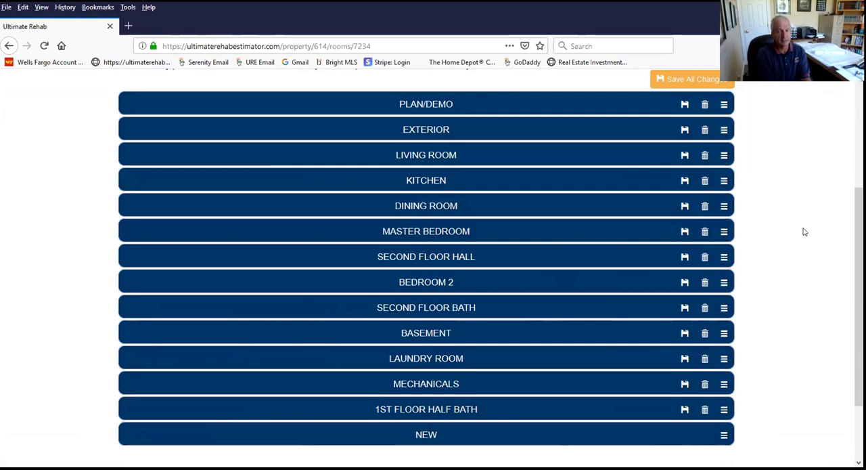
pyautogui.moveTo(774, 223)
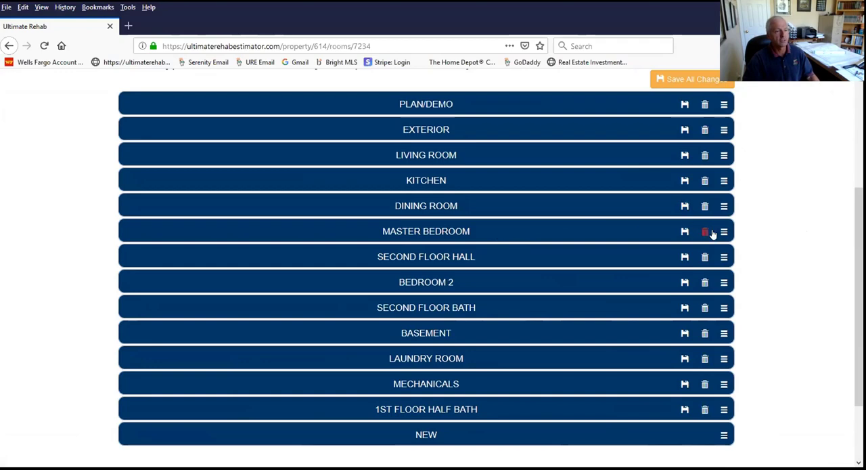
# Step: Expand Master Bedroom and enter length 20, width 15, height 8 feet
pyautogui.click(426, 231)
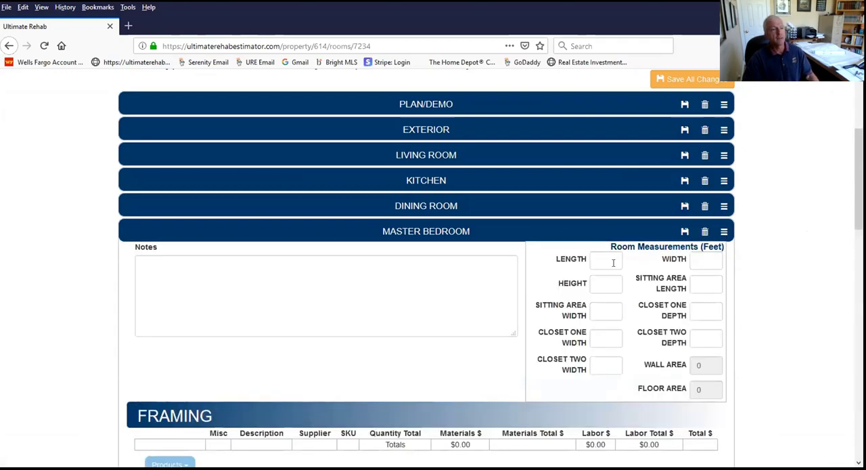
pyautogui.click(606, 259)
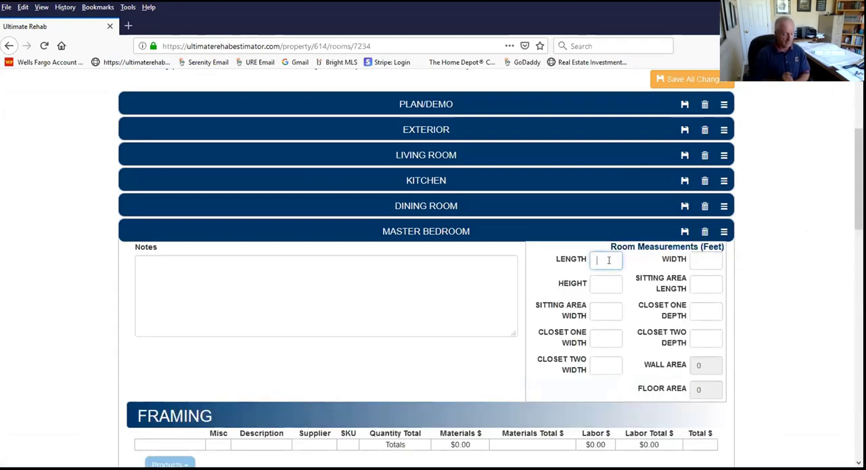
pyautogui.write('20')
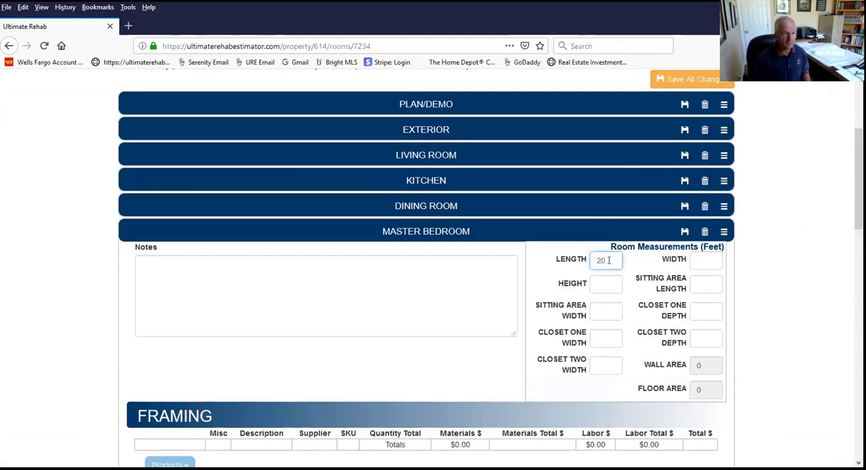
pyautogui.write('15')
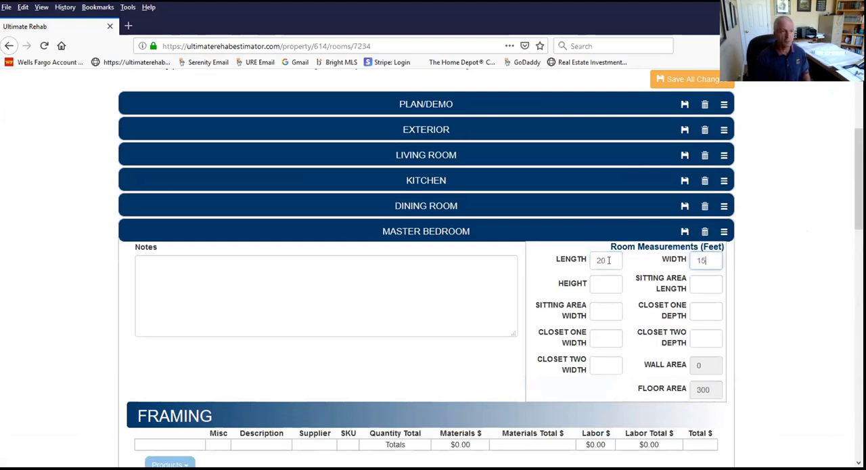
pyautogui.write('8')
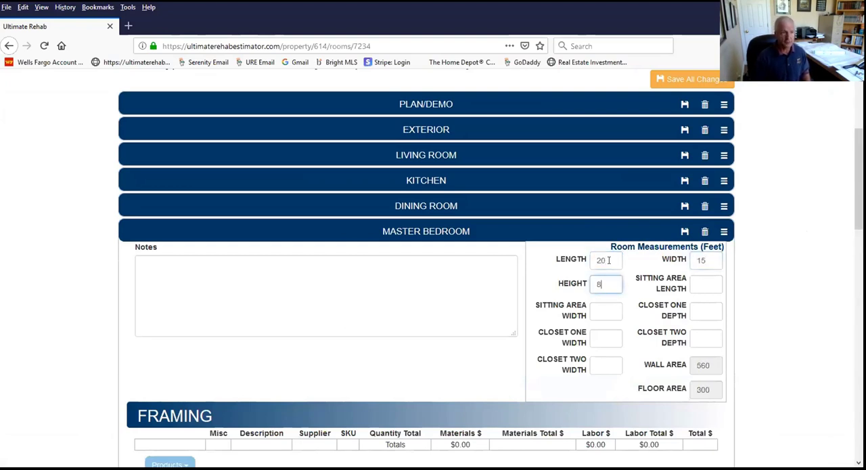
# Step: Add a 2 by 6 ft closet, confirming 688 wall and 312 floor area
pyautogui.click(706, 310)
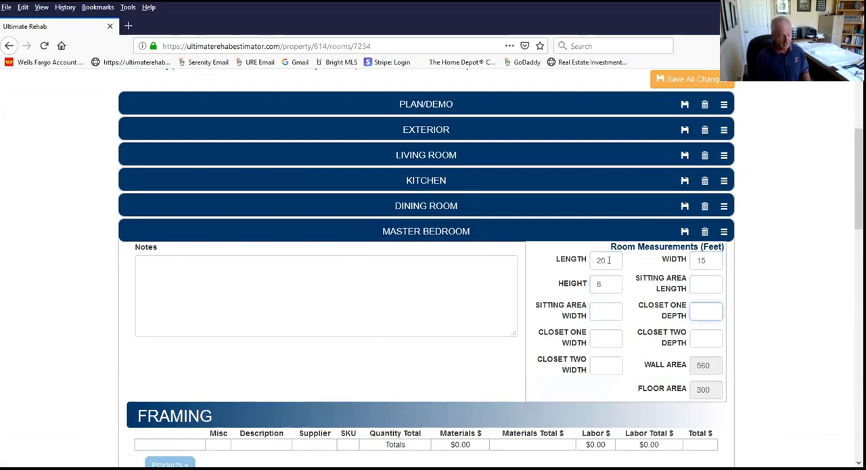
pyautogui.write('2')
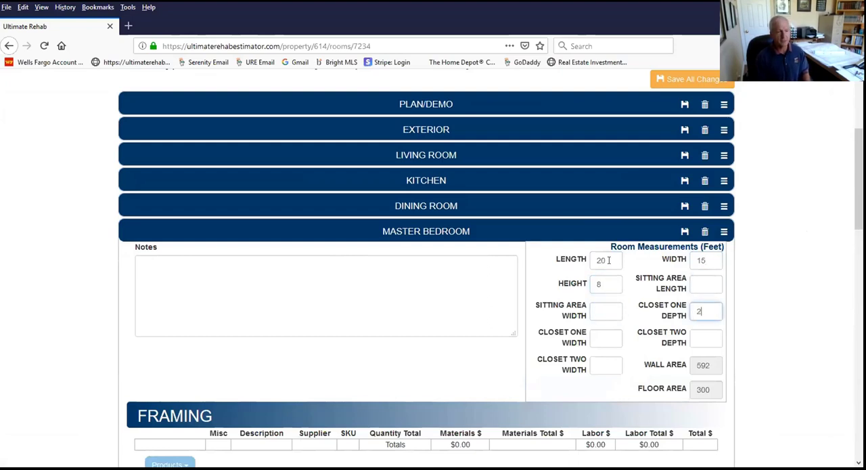
pyautogui.write('6')
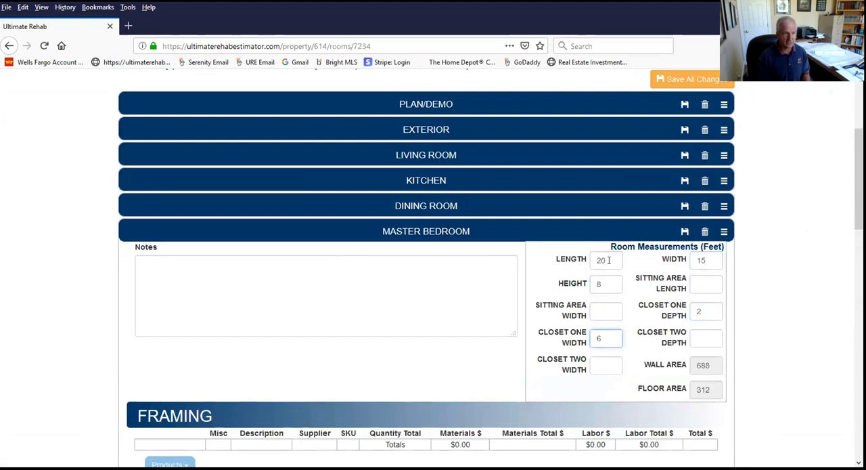
pyautogui.click(706, 365)
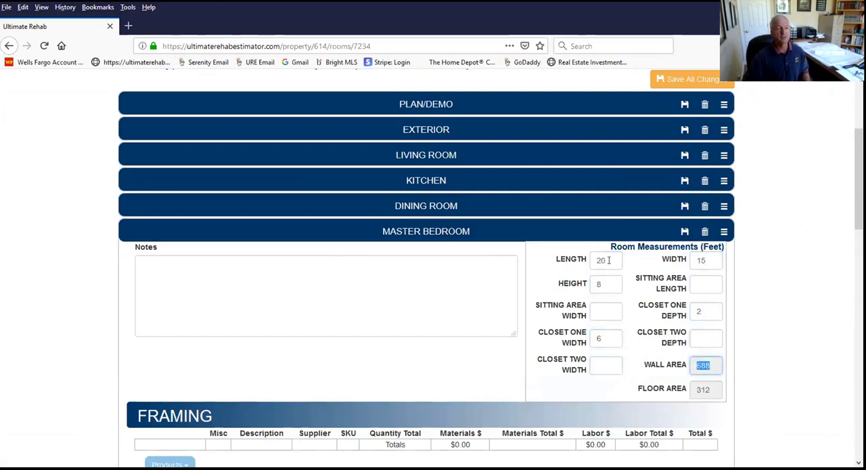
pyautogui.moveTo(757, 269)
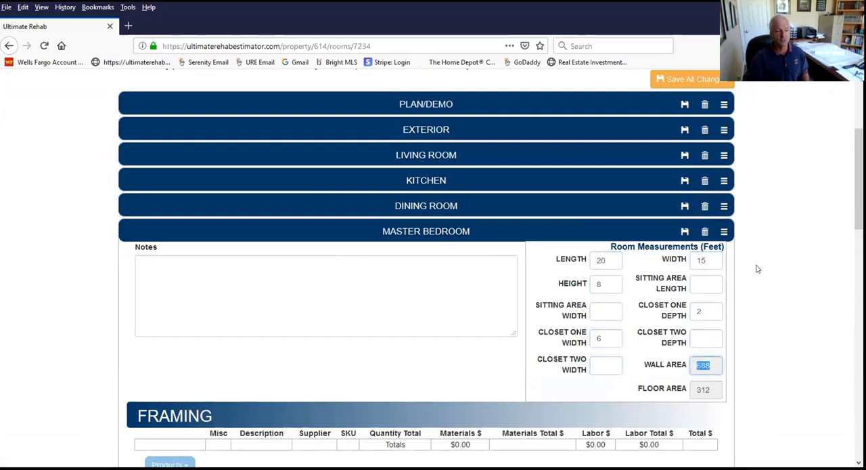
pyautogui.click(706, 389)
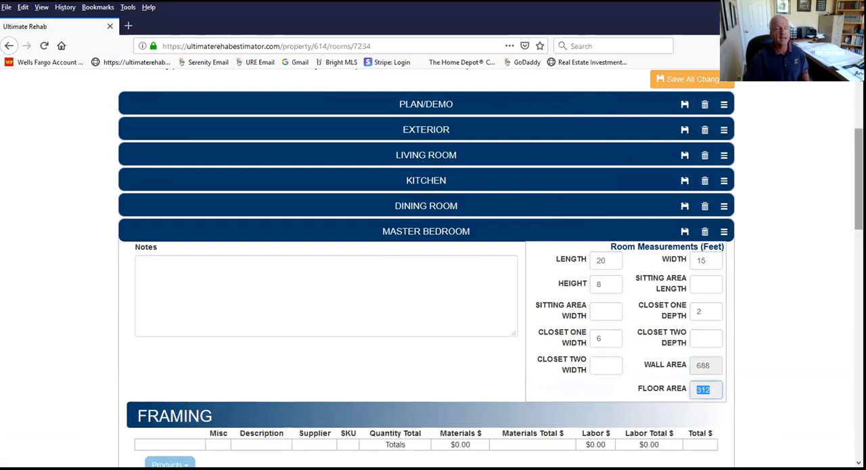
pyautogui.scroll(-3)
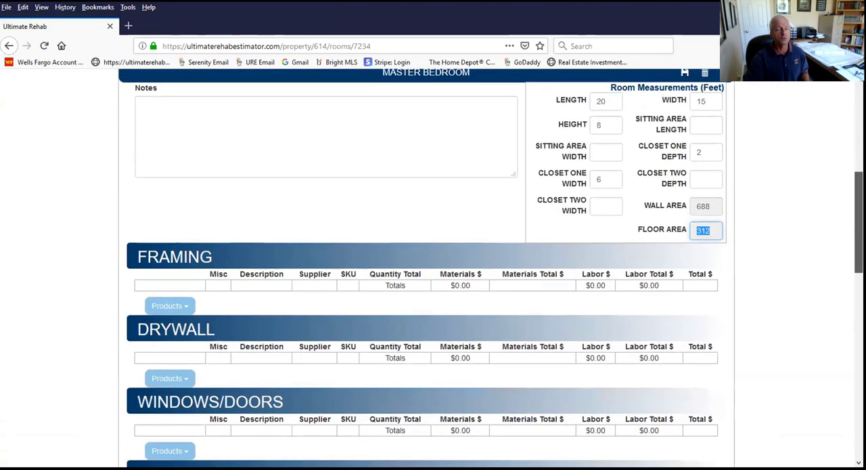
pyautogui.scroll(-3)
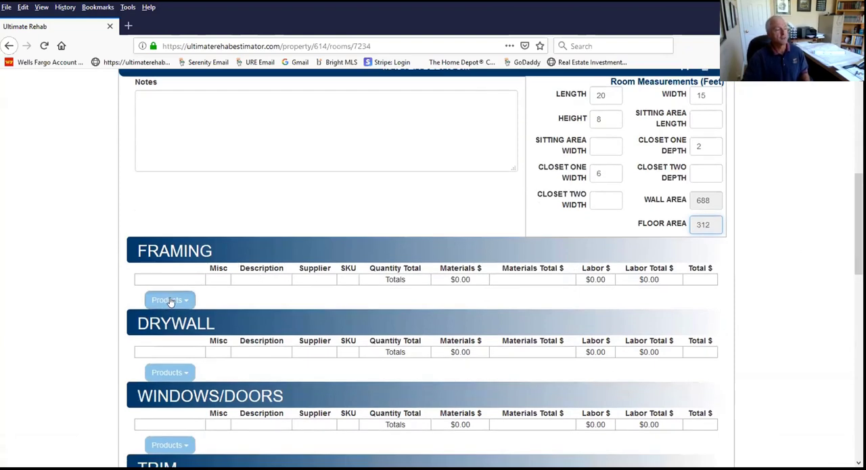
# Step: Add 2"x4"x96" Studs to framing at 8 linear feet, totaling $150.58
pyautogui.click(169, 300)
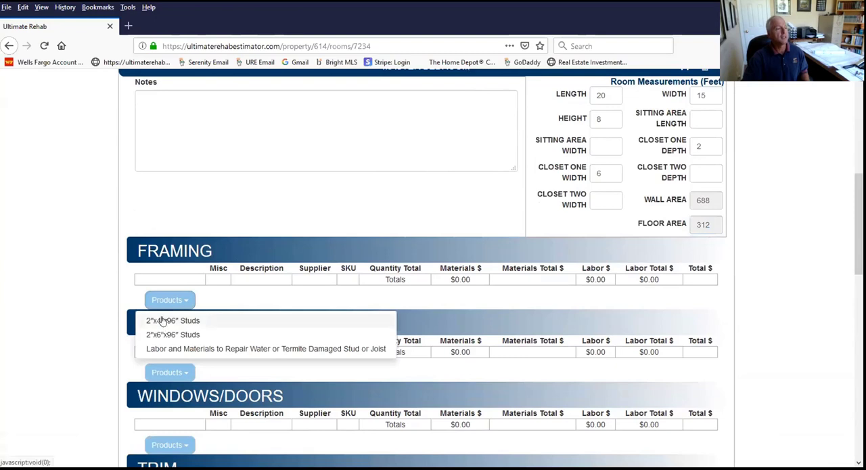
pyautogui.click(173, 321)
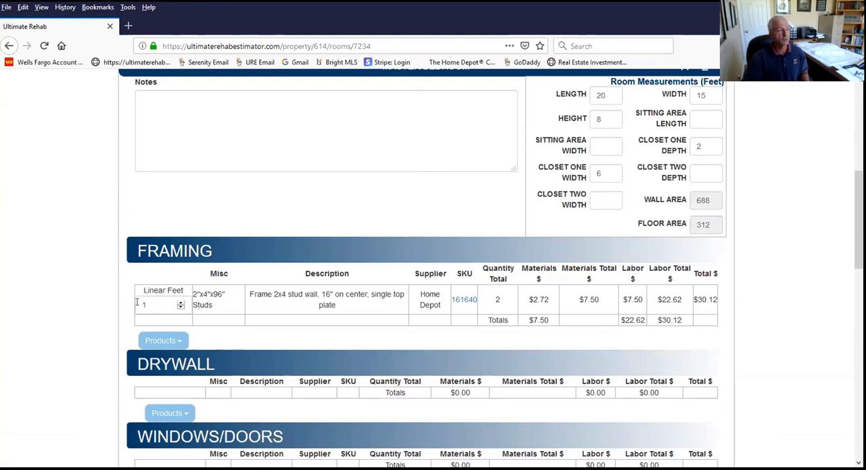
pyautogui.click(159, 305)
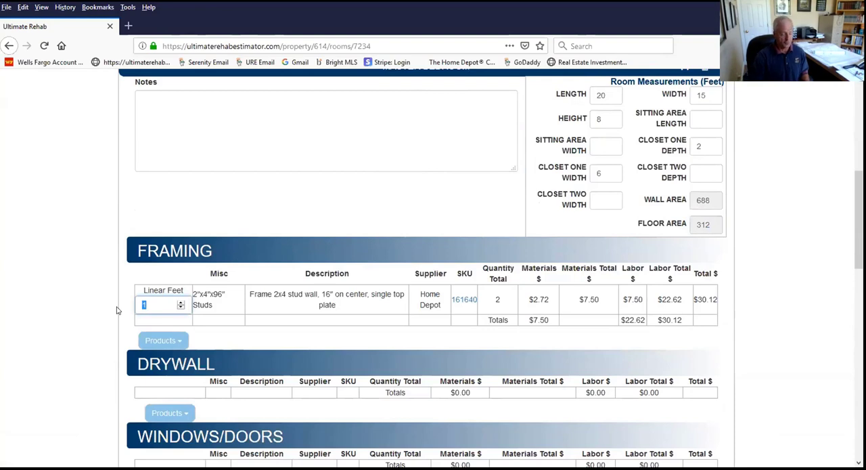
pyautogui.write('8')
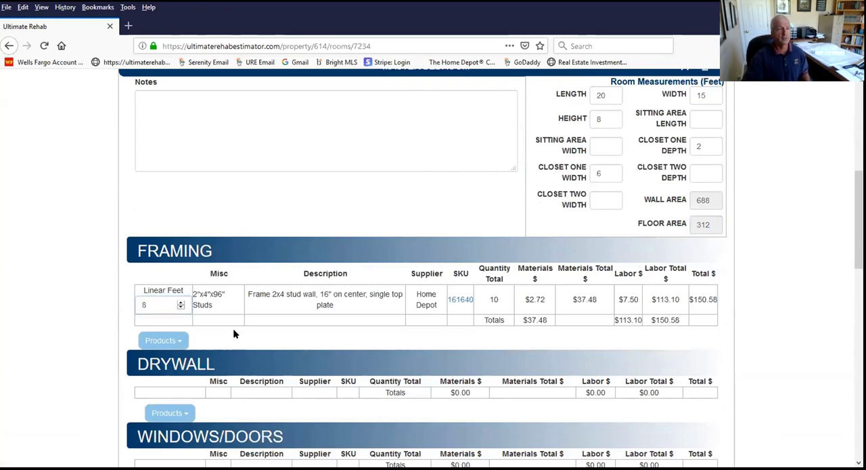
pyautogui.moveTo(384, 340)
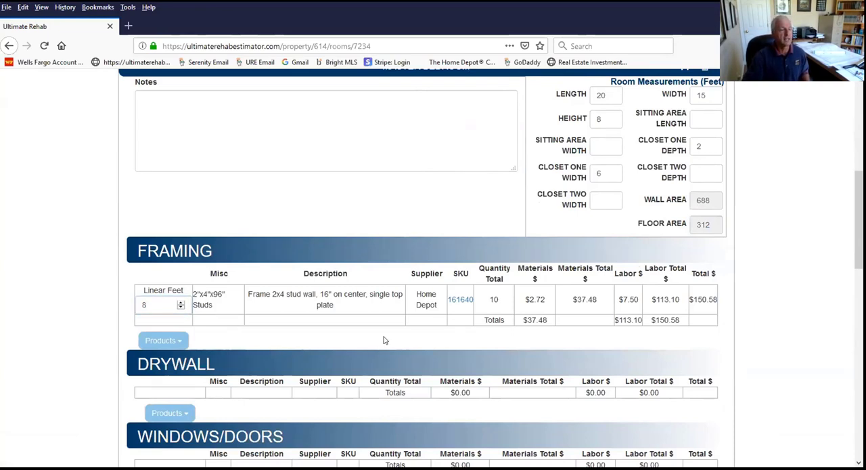
pyautogui.moveTo(461, 322)
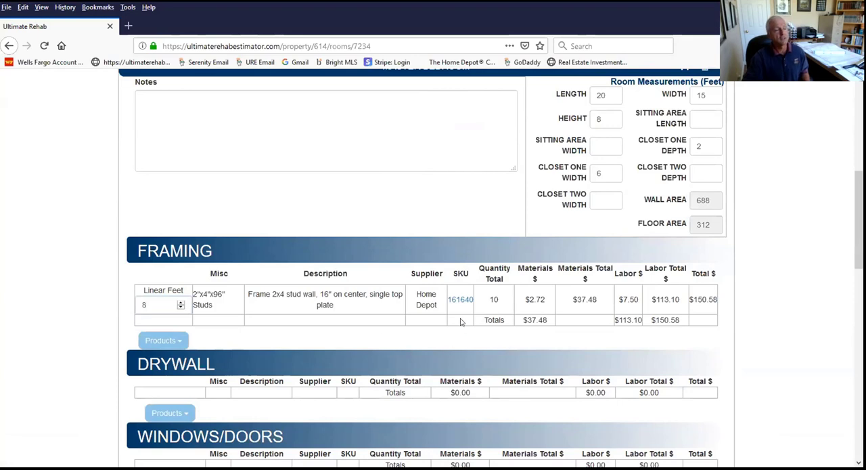
pyautogui.moveTo(461, 327)
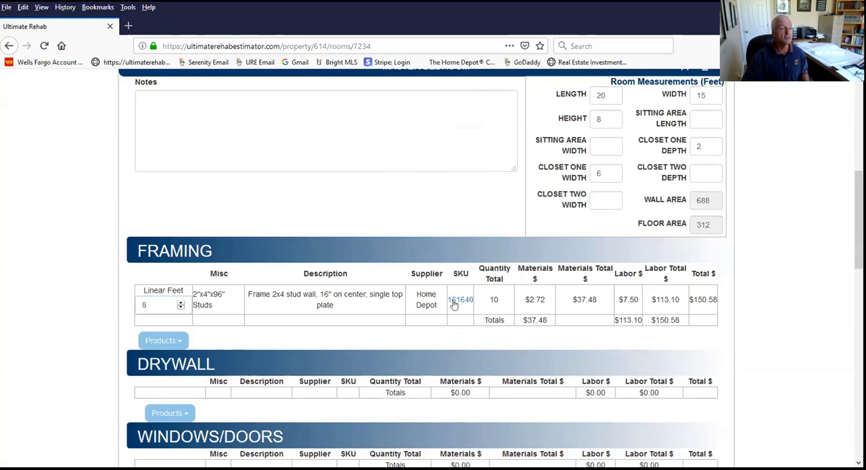
pyautogui.click(461, 299)
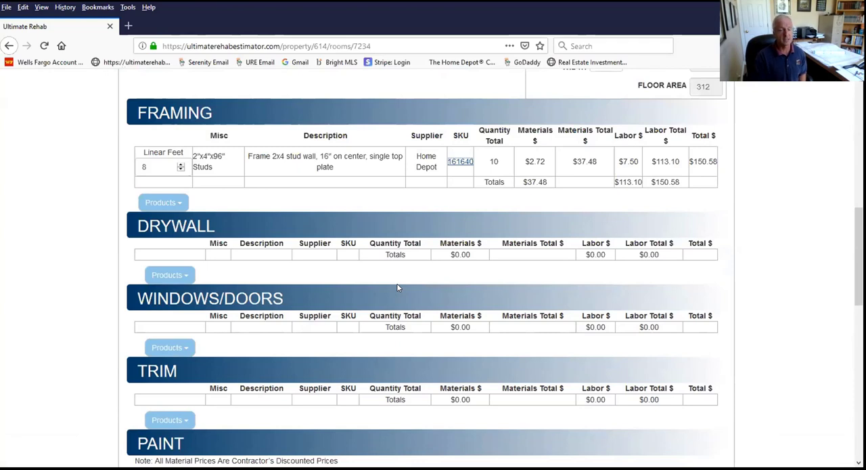
pyautogui.moveTo(170, 275)
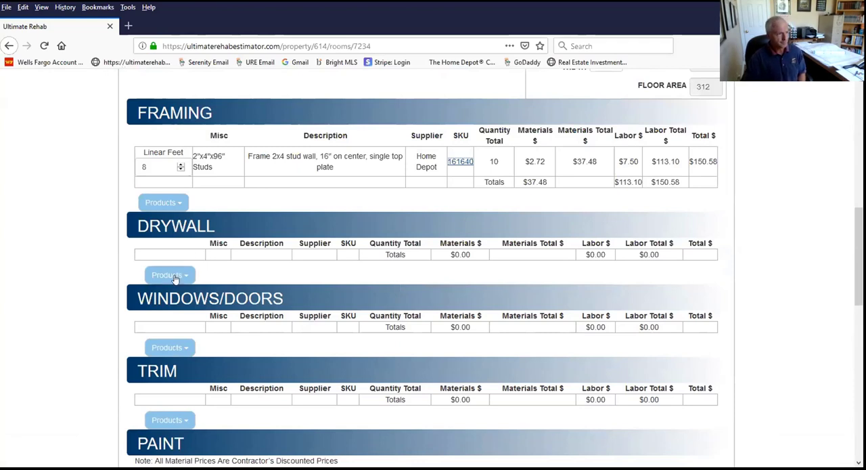
# Step: Add Drywall Repair to the drywall section at quantity 8, totaling $1,941.67
pyautogui.click(168, 274)
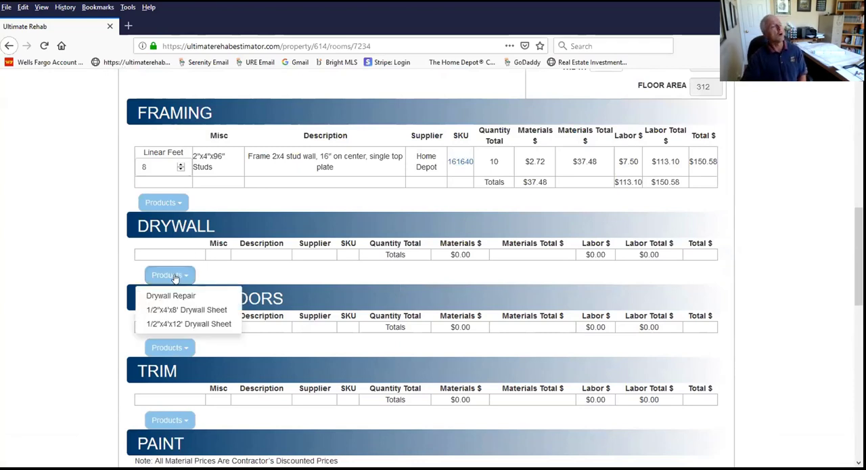
pyautogui.click(171, 295)
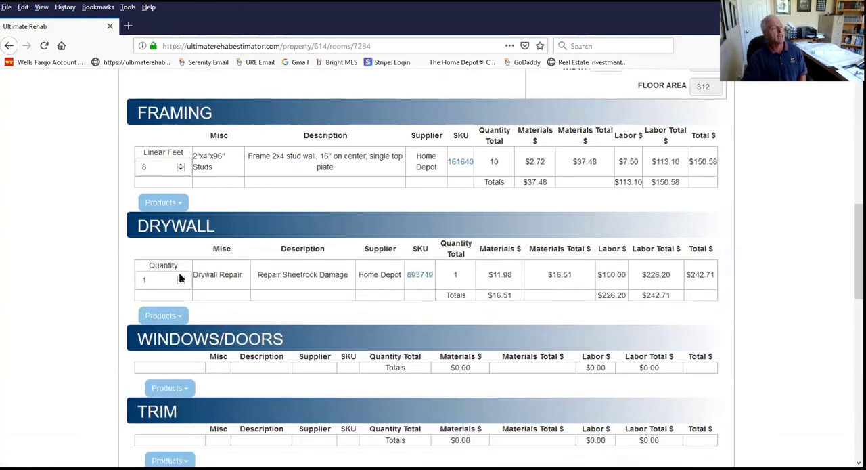
pyautogui.write('7')
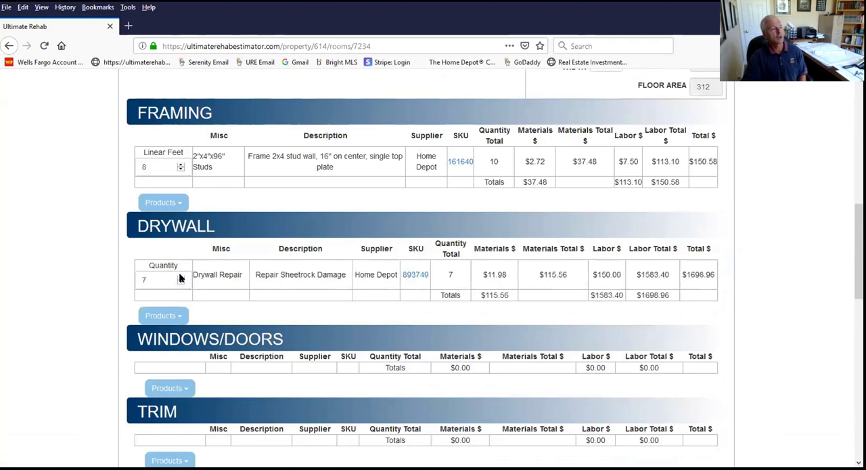
pyautogui.click(180, 277)
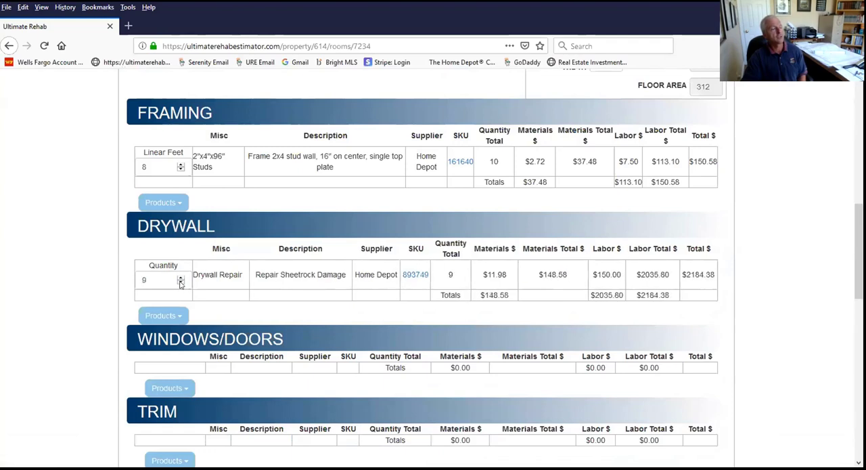
pyautogui.click(181, 282)
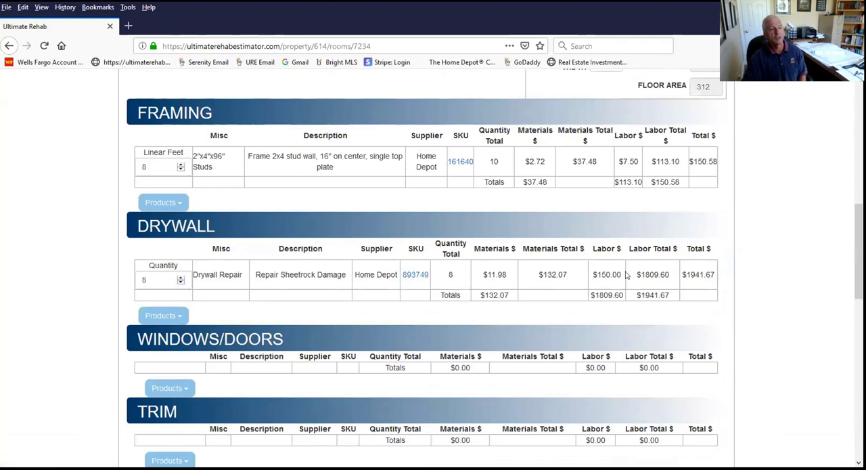
pyautogui.moveTo(519, 291)
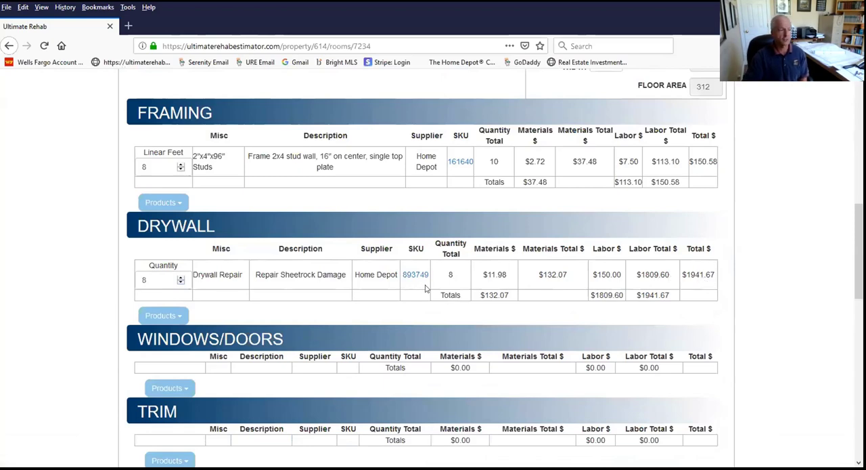
# Step: Add the 30" 6-Panel Prehung Interior Door to the master bedroom
pyautogui.scroll(-3)
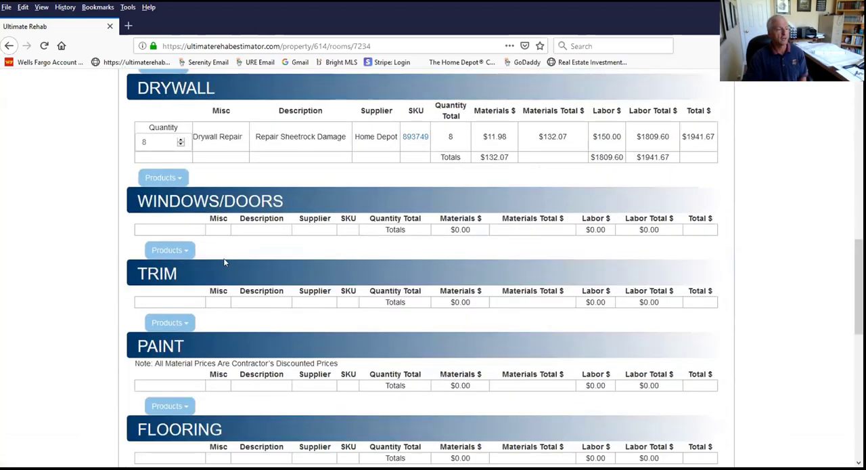
pyautogui.click(170, 249)
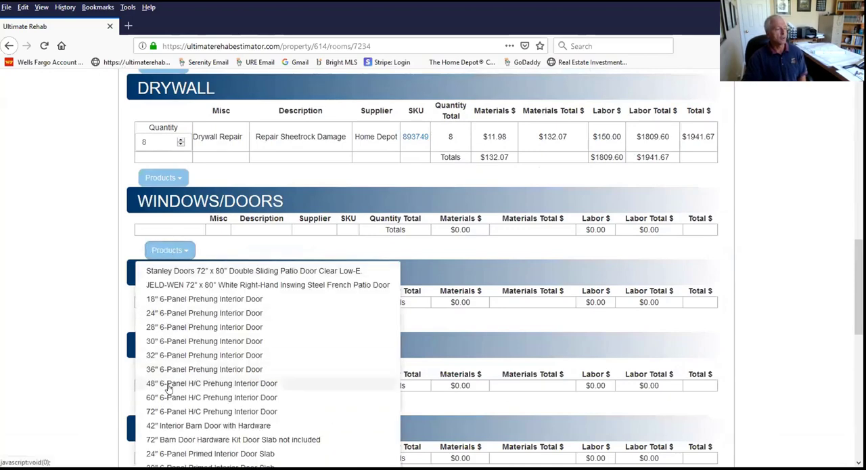
pyautogui.click(211, 383)
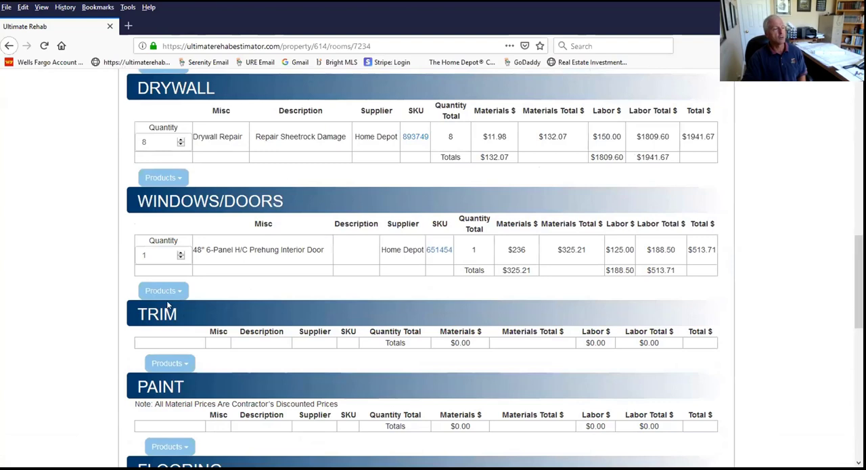
pyautogui.click(163, 290)
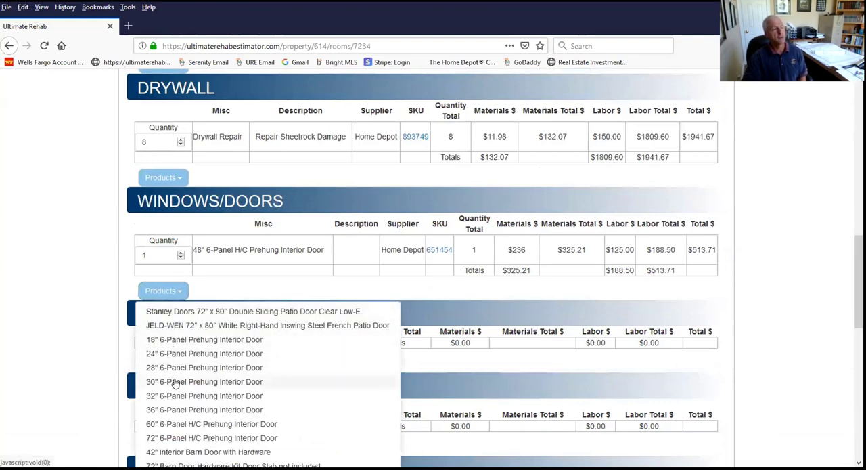
pyautogui.click(204, 382)
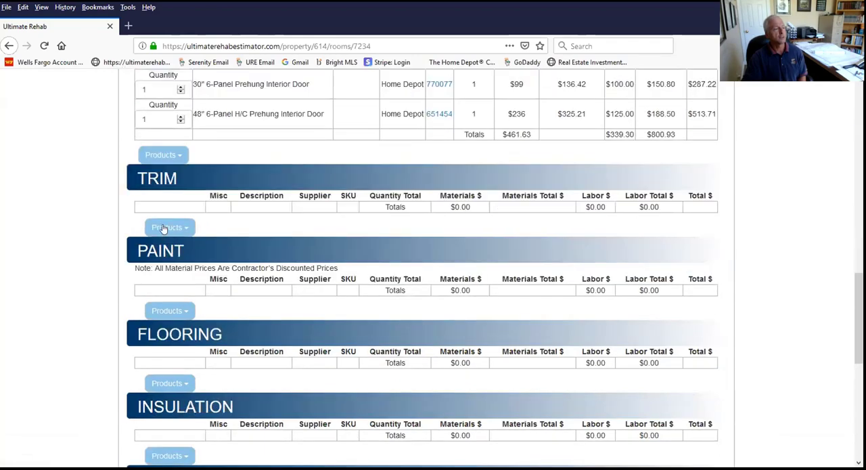
# Step: Add LWM623 baseboard, WM 49 crown, oak shoe molding and a paint product
pyautogui.click(166, 226)
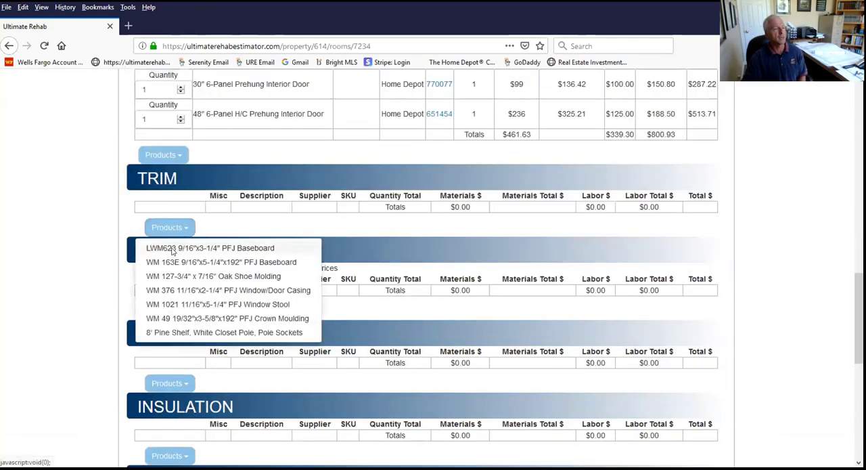
pyautogui.click(210, 248)
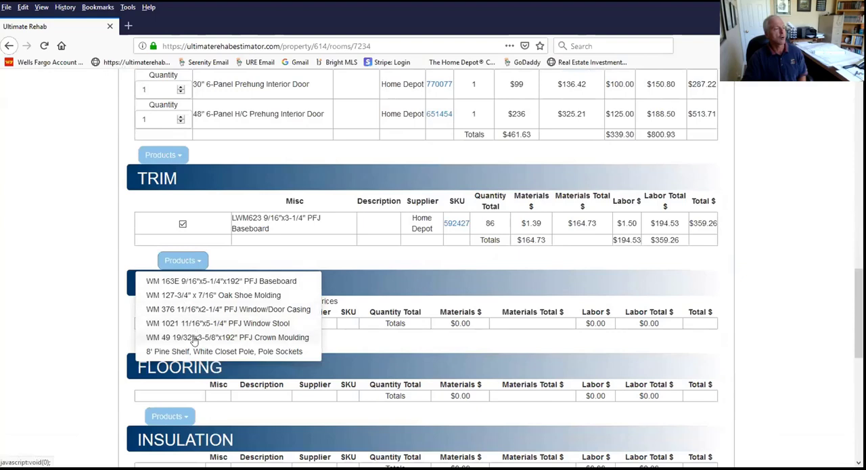
pyautogui.click(227, 337)
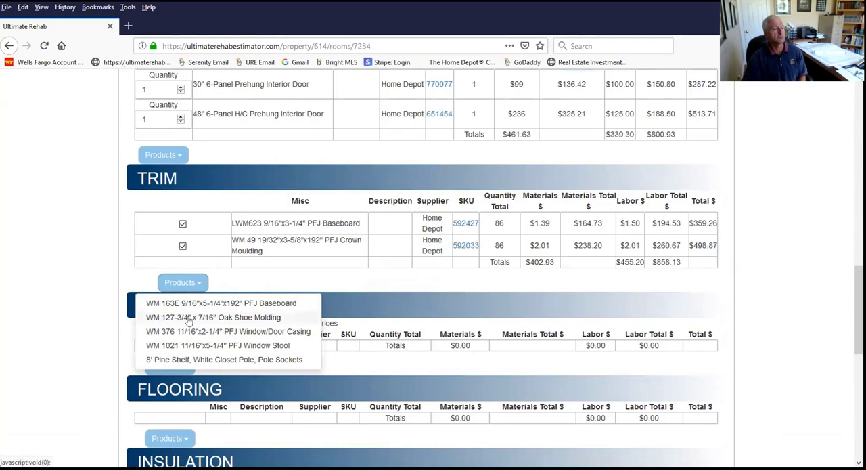
pyautogui.click(213, 317)
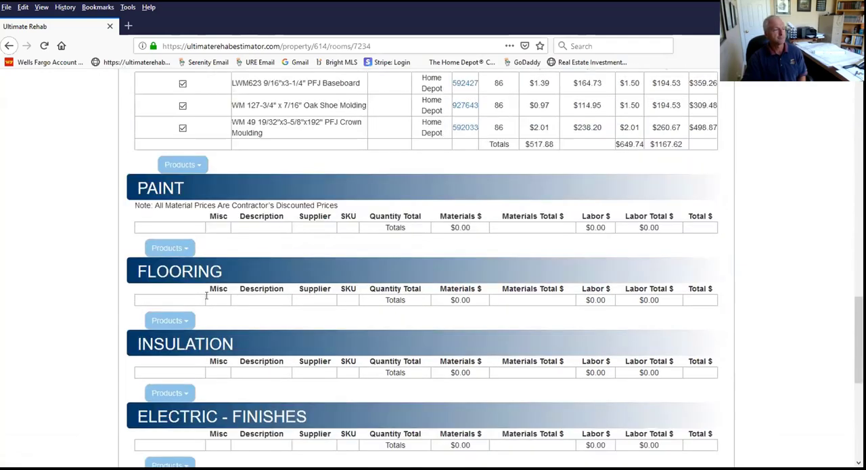
pyautogui.click(169, 209)
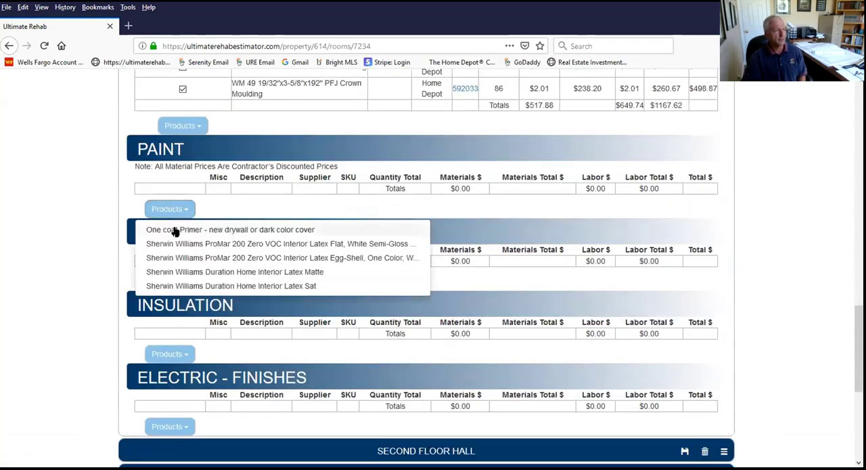
pyautogui.click(230, 229)
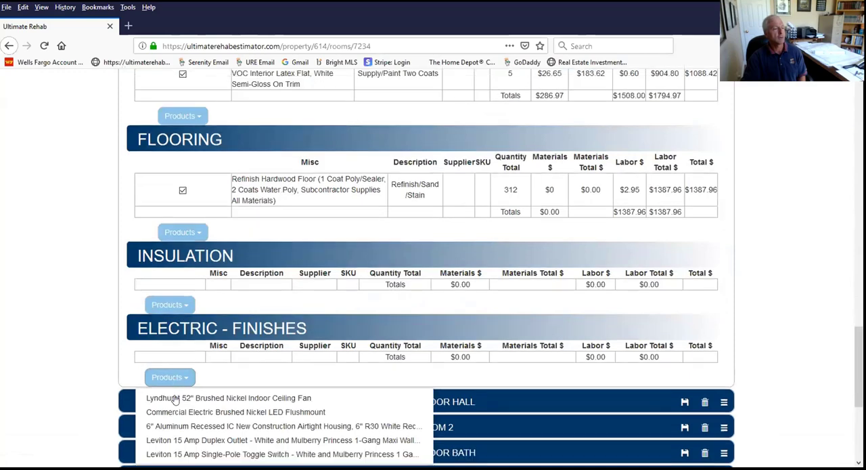
# Step: Save the Master Bedroom estimate so it collapses into the room list
pyautogui.scroll(-3)
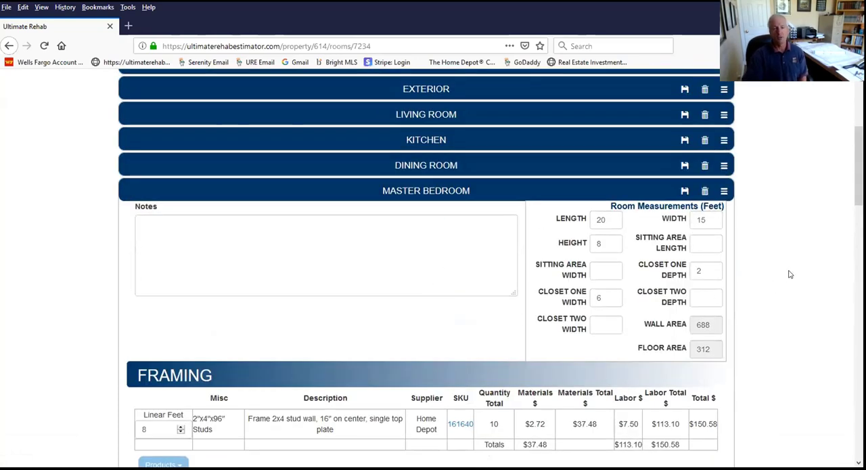
pyautogui.moveTo(784, 252)
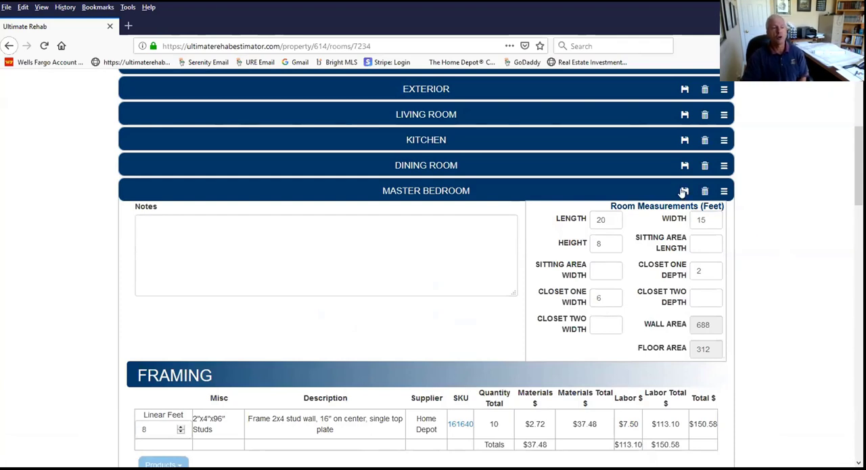
pyautogui.click(725, 191)
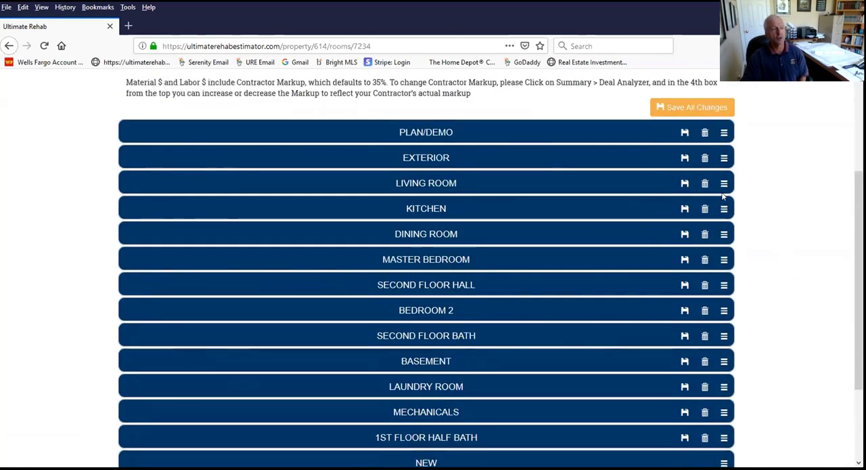
pyautogui.moveTo(725, 158)
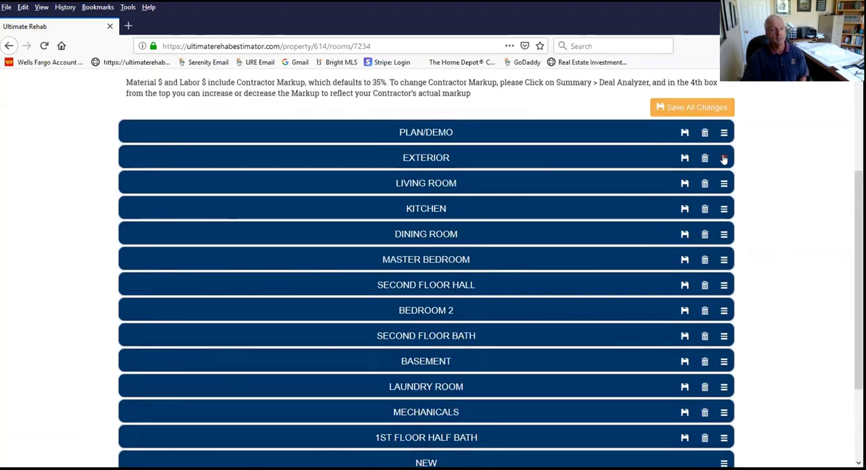
# Step: Open Exterior and review house length, width, height and deck width
pyautogui.click(426, 157)
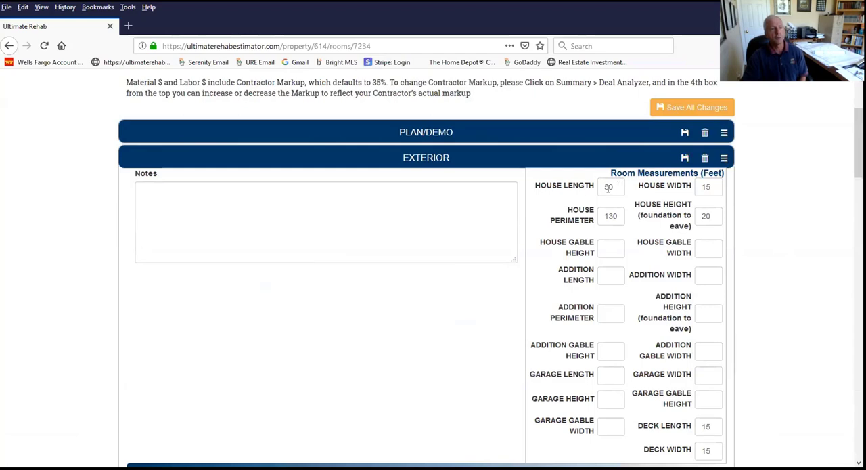
pyautogui.click(611, 187)
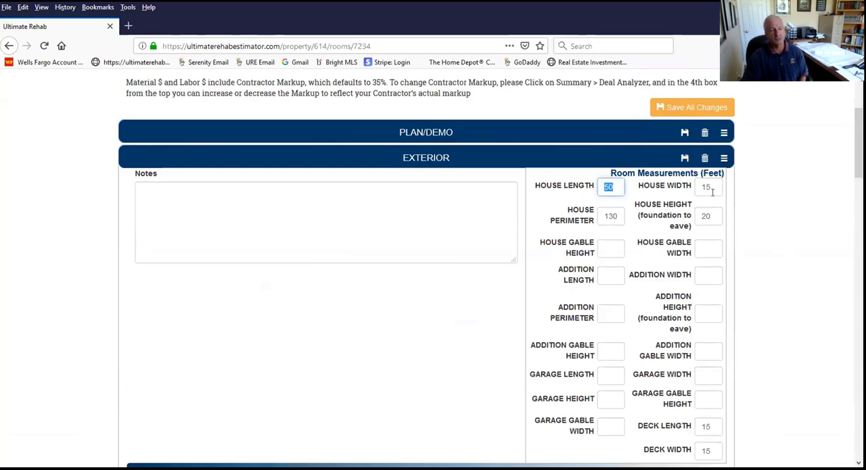
pyautogui.click(709, 186)
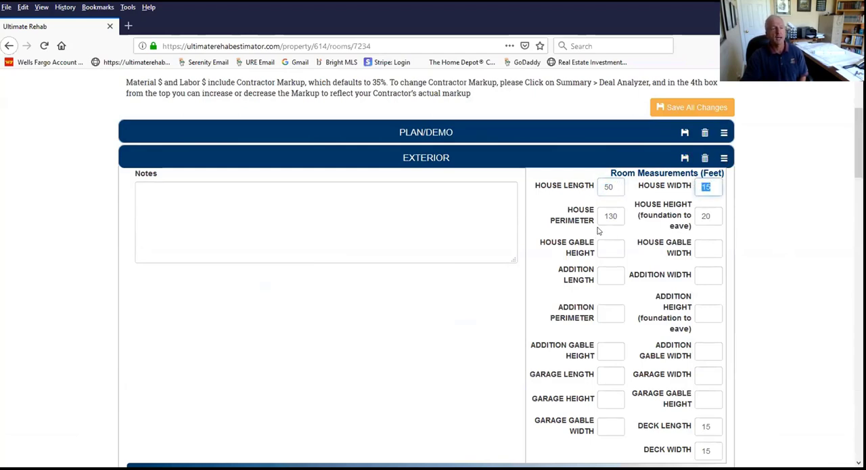
pyautogui.click(610, 215)
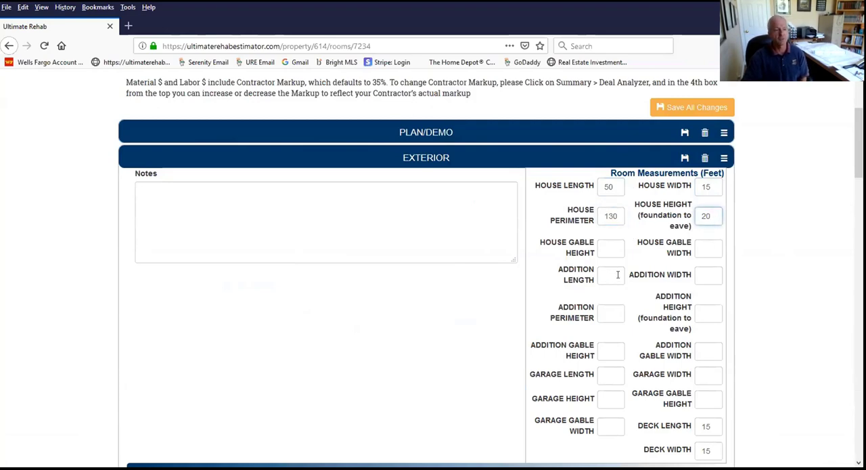
pyautogui.scroll(-3)
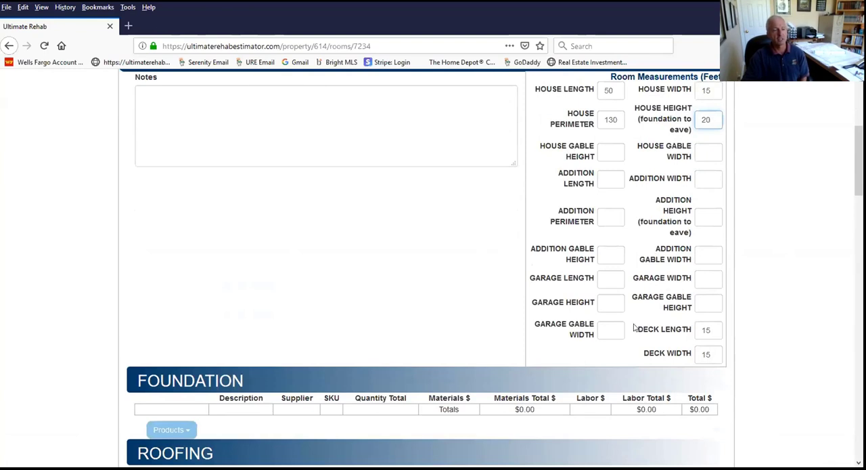
pyautogui.scroll(-3)
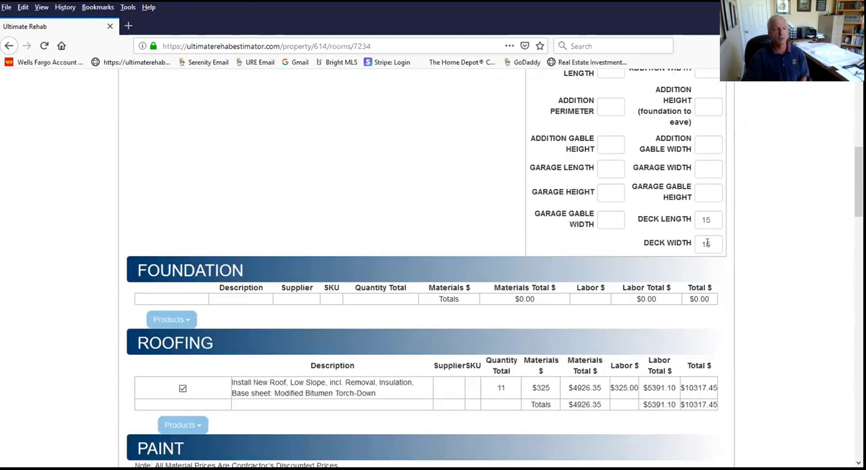
pyautogui.click(708, 243)
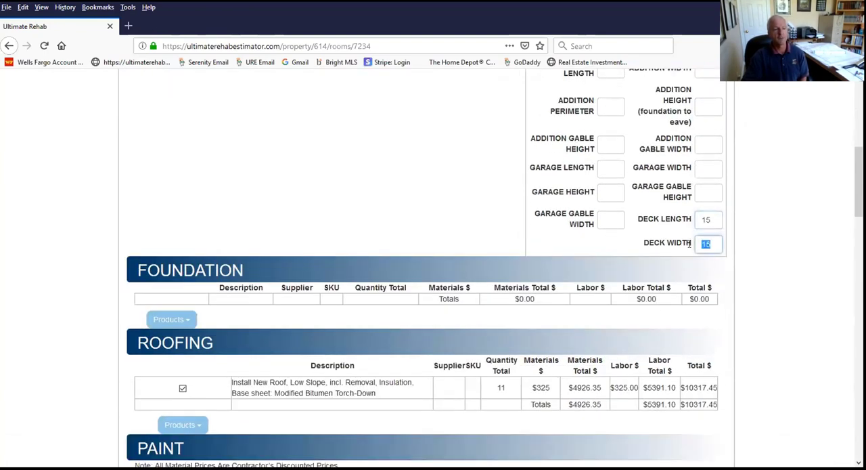
pyautogui.moveTo(477, 232)
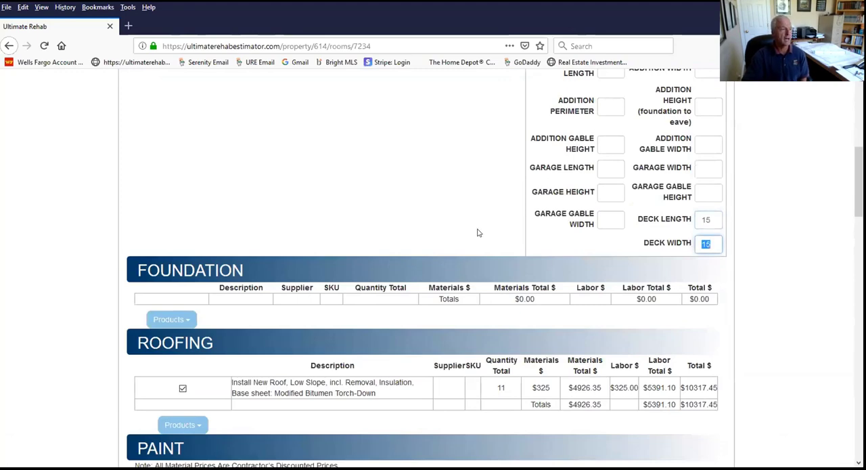
# Step: Exclude the new roof from the exterior estimate, zeroing its cost
pyautogui.scroll(-3)
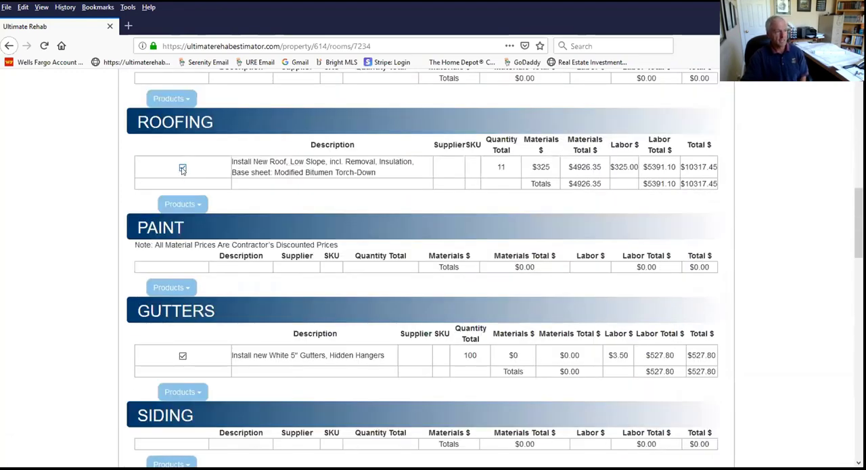
pyautogui.click(183, 168)
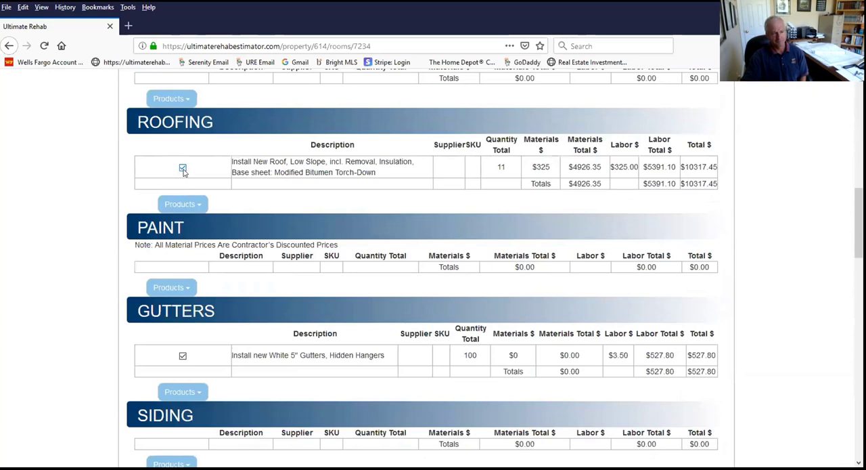
pyautogui.click(182, 168)
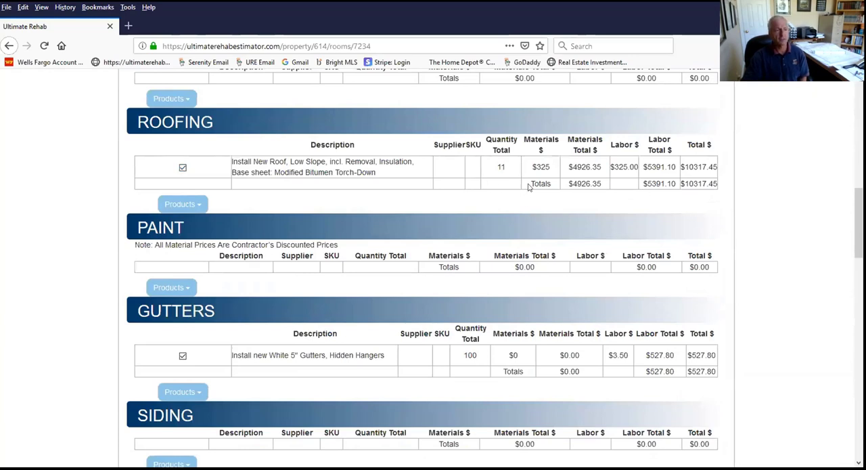
pyautogui.moveTo(559, 205)
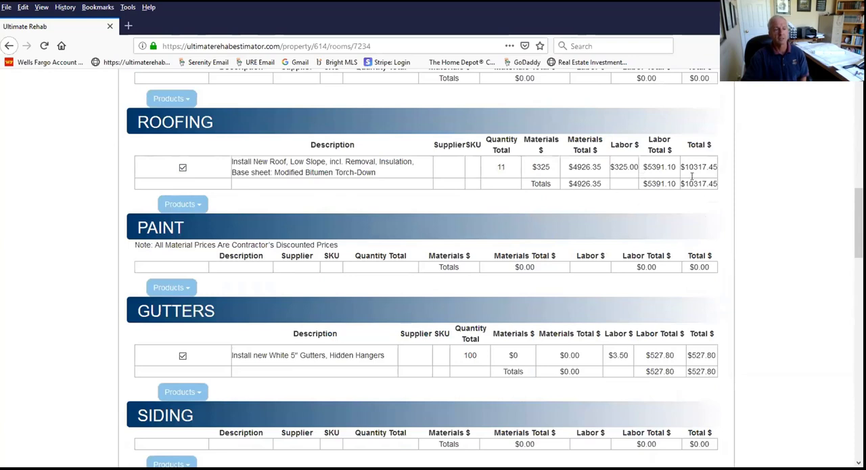
pyautogui.moveTo(368, 222)
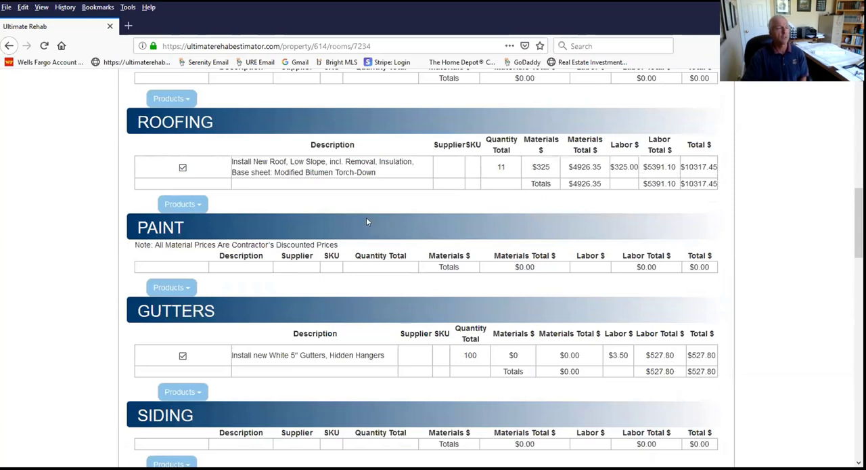
pyautogui.moveTo(288, 205)
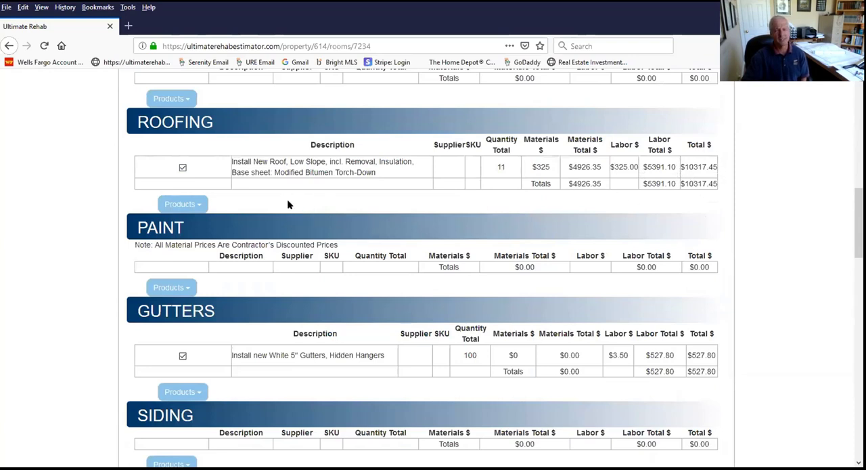
pyautogui.moveTo(259, 201)
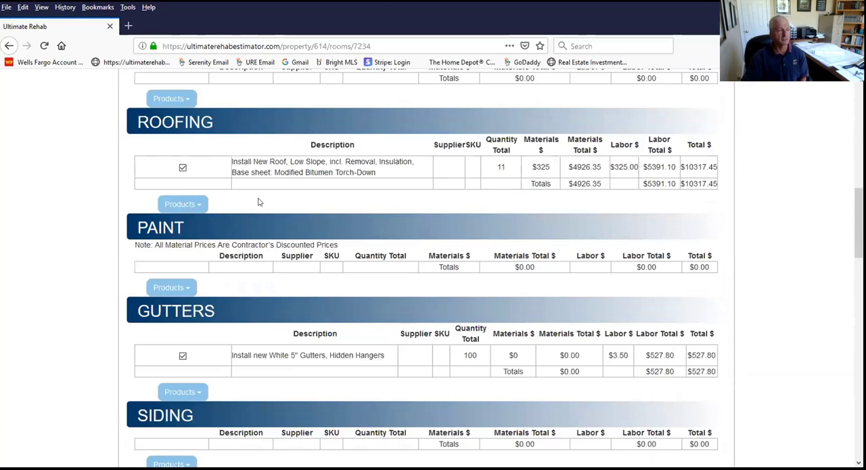
pyautogui.moveTo(255, 202)
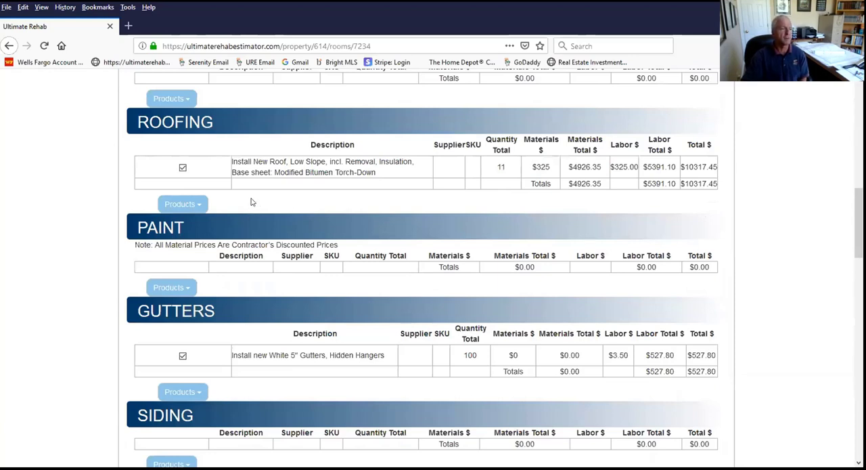
pyautogui.click(182, 167)
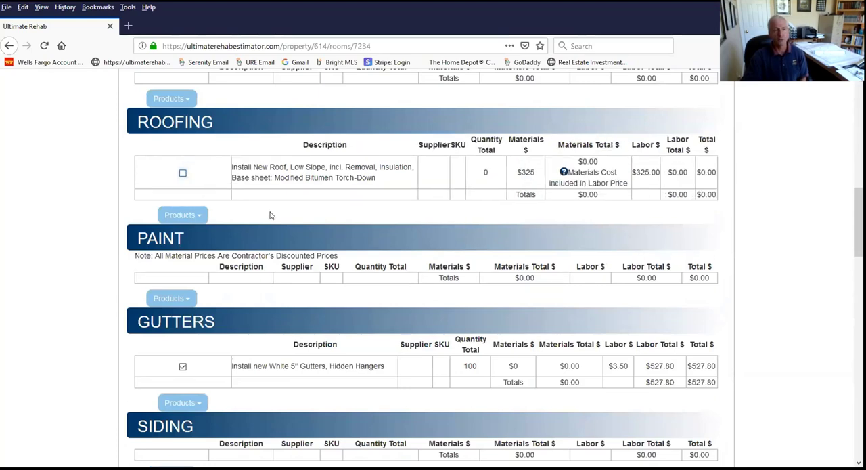
pyautogui.scroll(-3)
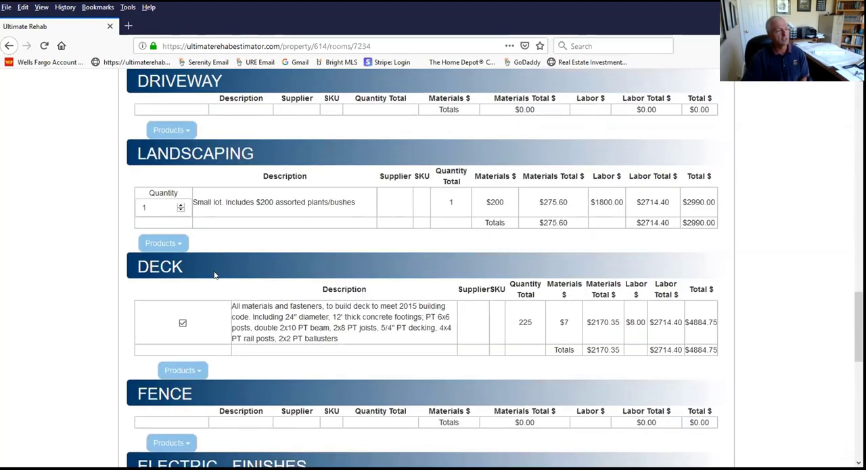
# Step: Add a composite decking option to Deck, left excluded so the total stays $4,884.75
pyautogui.scroll(-3)
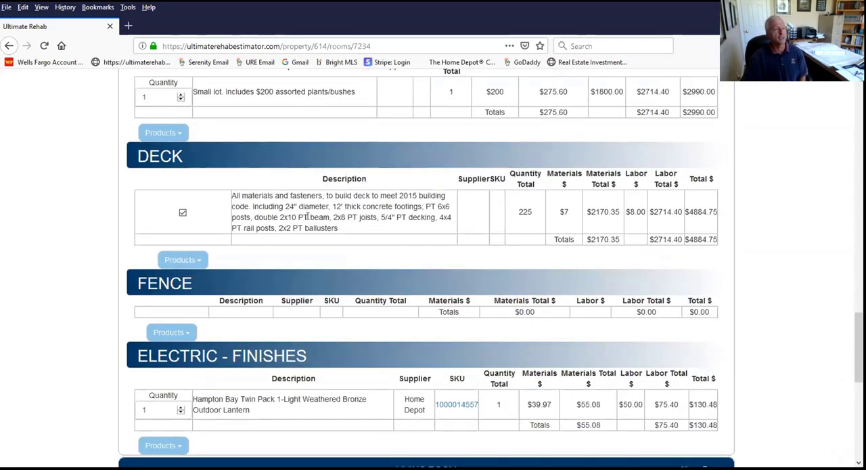
pyautogui.doubleClick(302, 217)
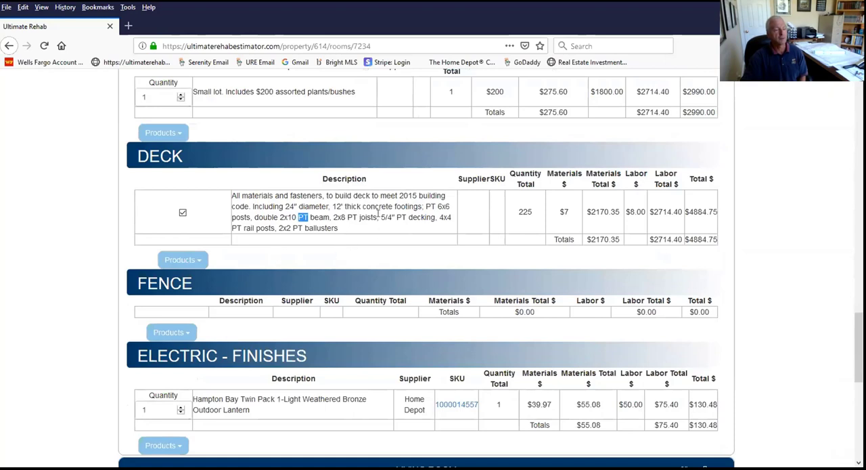
pyautogui.moveTo(381, 217); pyautogui.dragTo(436, 217)
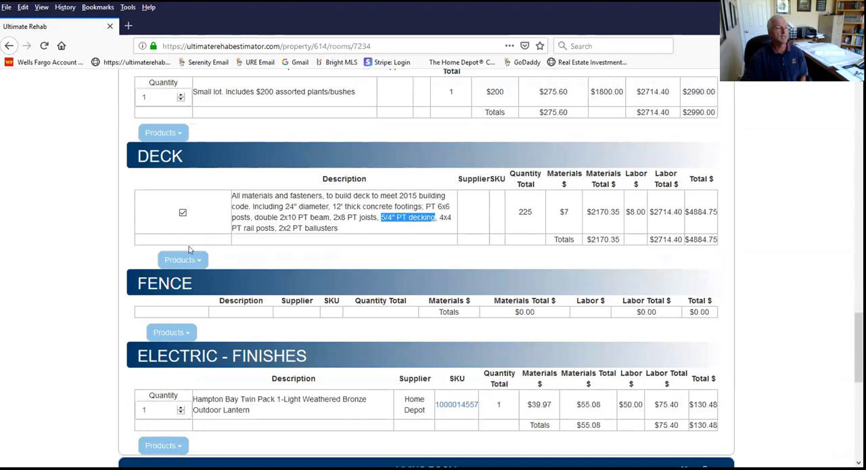
pyautogui.click(183, 260)
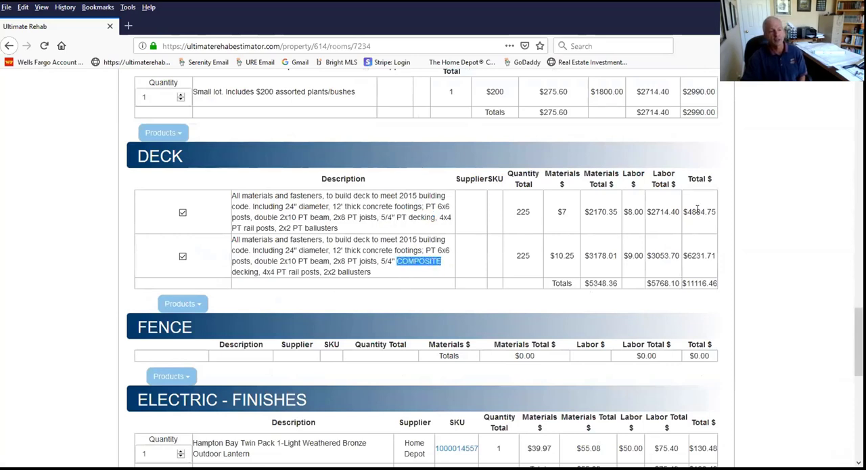
pyautogui.moveTo(700, 268)
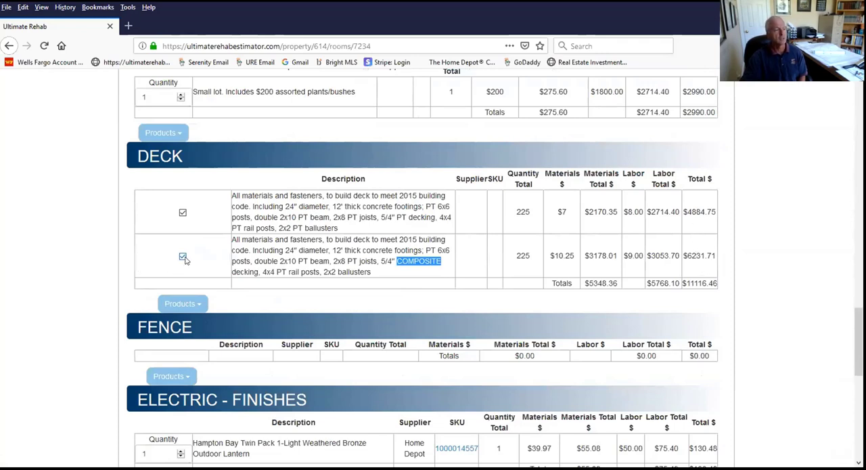
pyautogui.click(183, 256)
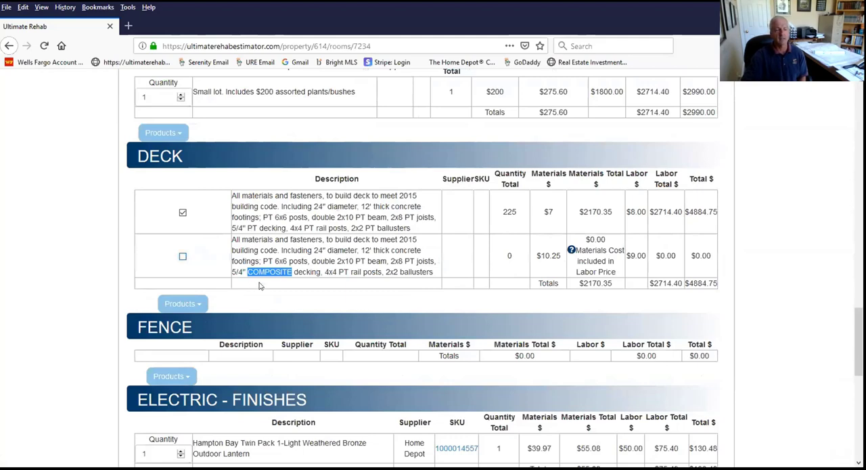
pyautogui.moveTo(261, 298)
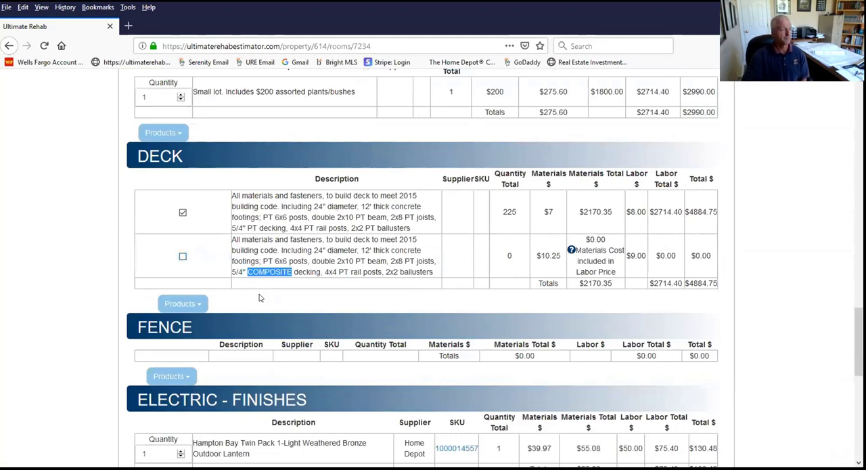
pyautogui.scroll(-3)
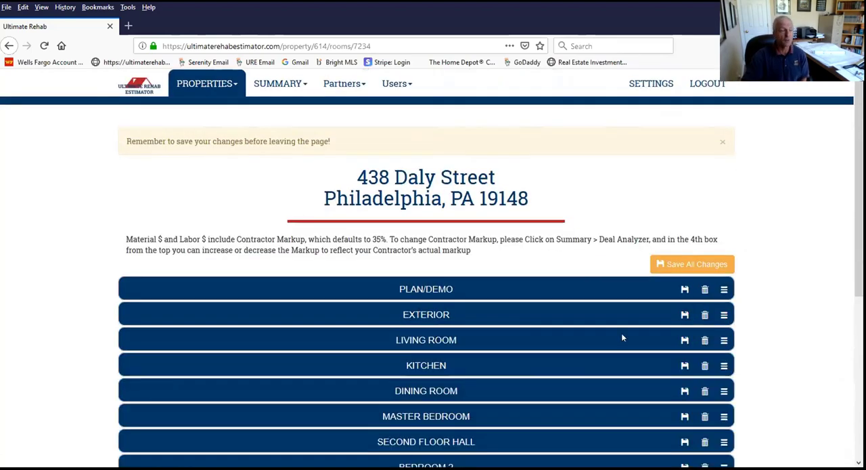
# Step: Expand Kitchen, check its length and height, and review its priced sections
pyautogui.scroll(-3)
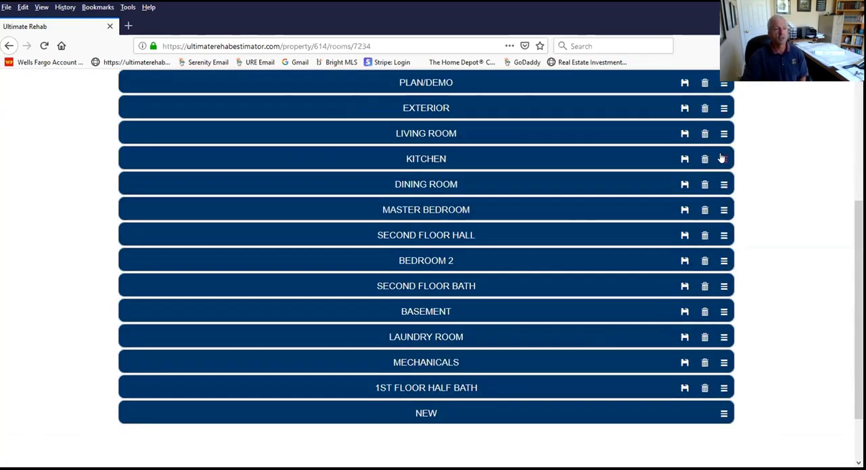
pyautogui.click(426, 158)
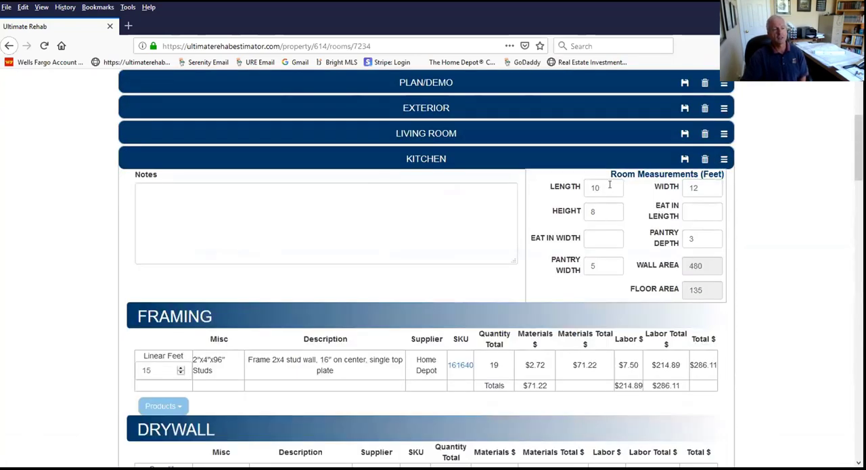
pyautogui.click(602, 187)
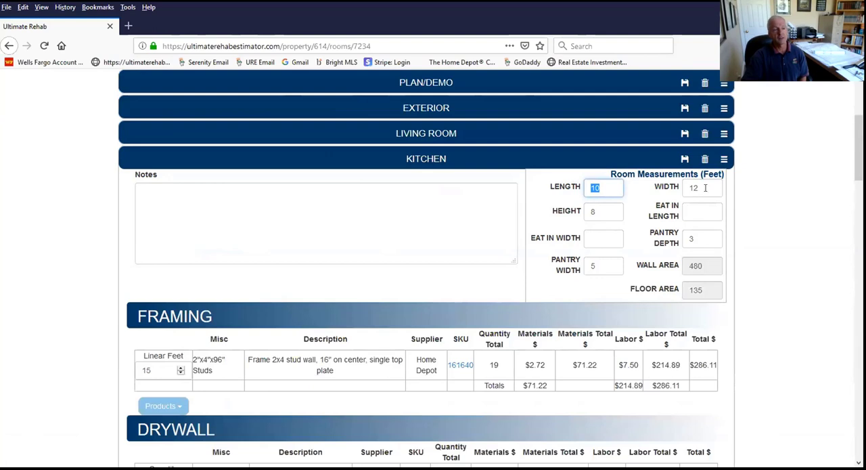
pyautogui.click(603, 211)
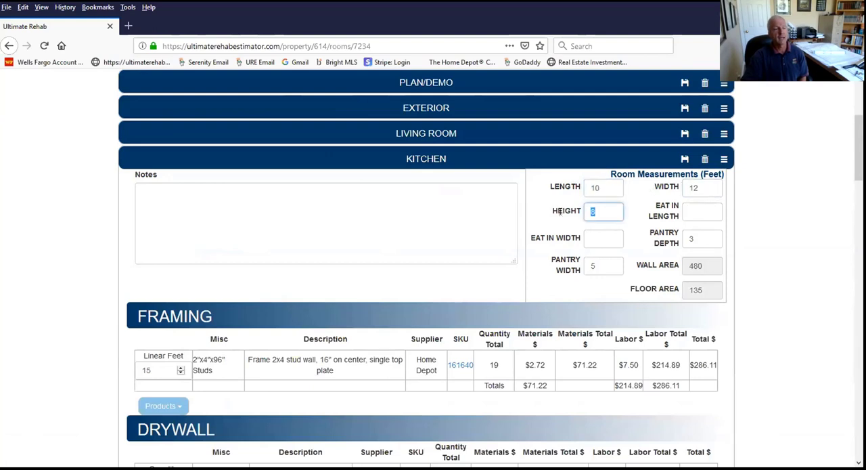
pyautogui.scroll(-3)
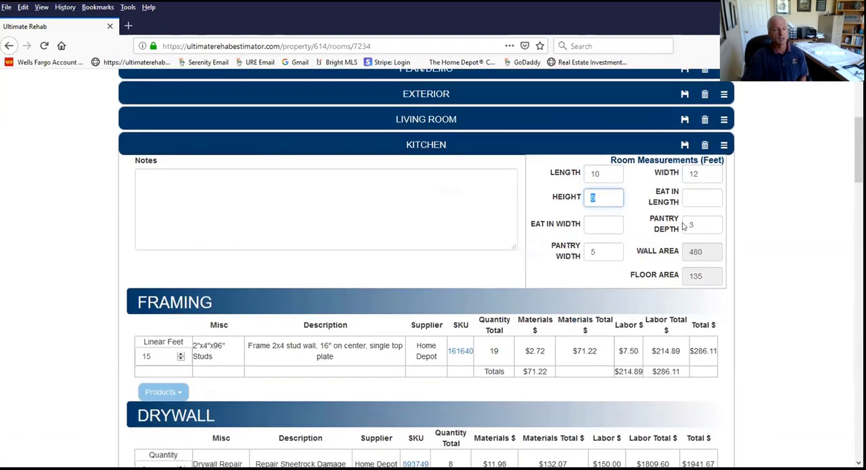
pyautogui.scroll(-3)
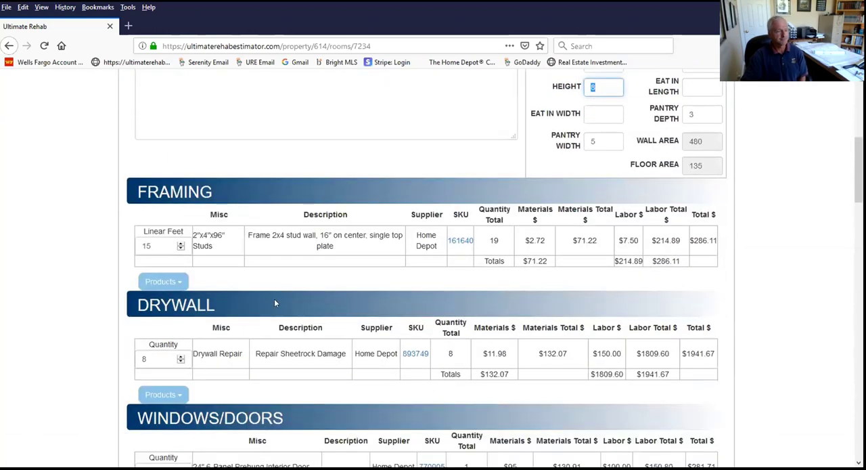
pyautogui.scroll(-3)
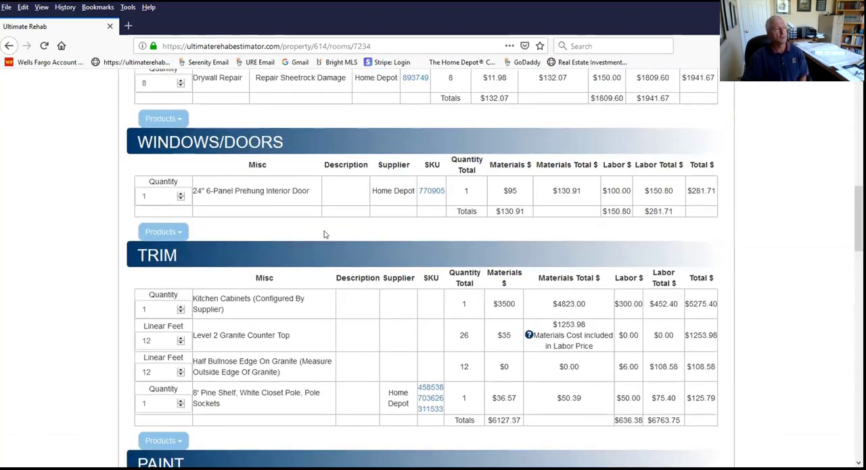
pyautogui.moveTo(431, 190)
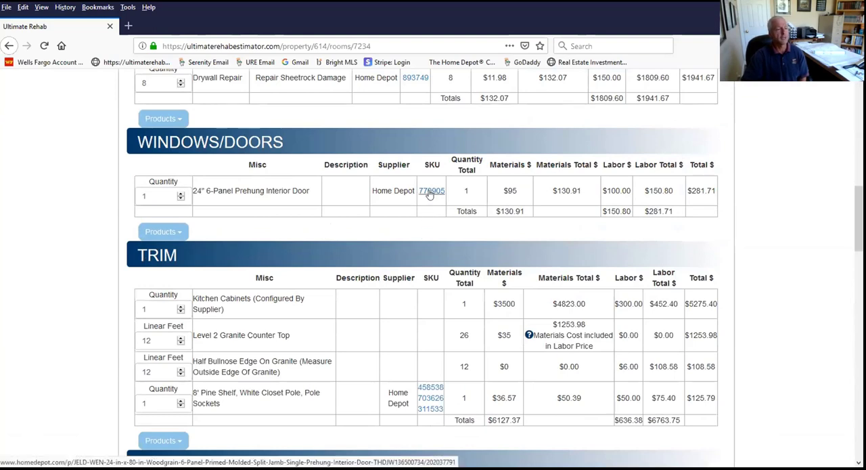
# Step: Review the kitchen sections down to the $4,329.31 Whirlpool gas appliance package and its product choices
pyautogui.click(432, 191)
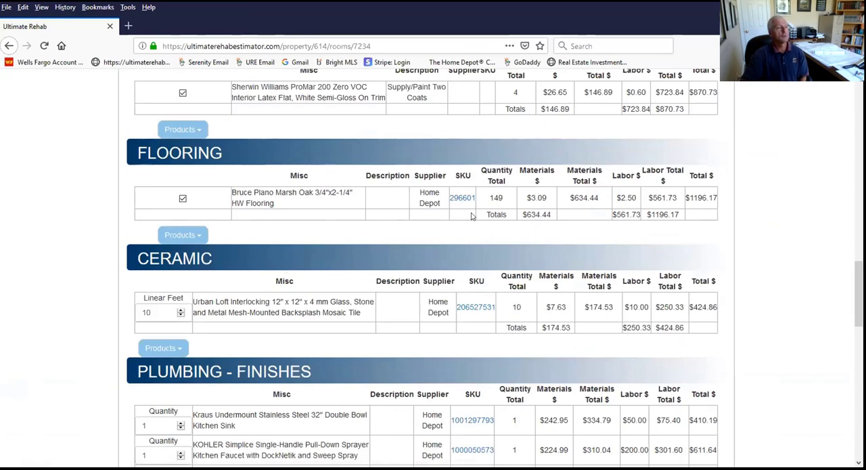
pyautogui.click(464, 197)
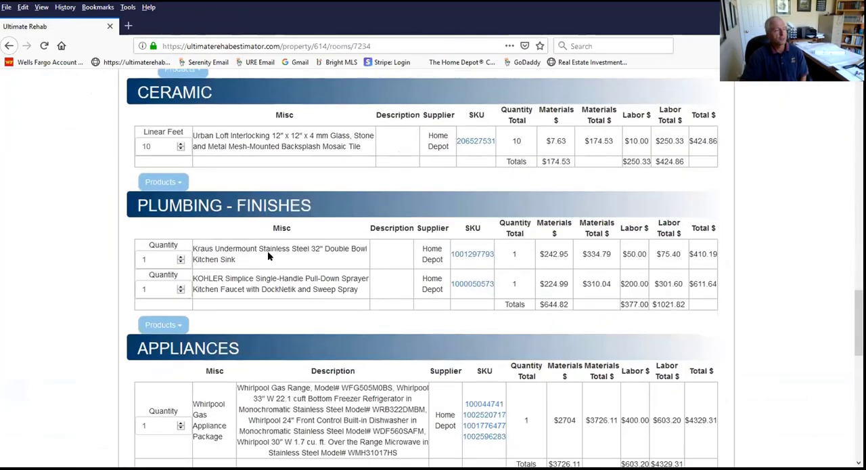
pyautogui.scroll(-3)
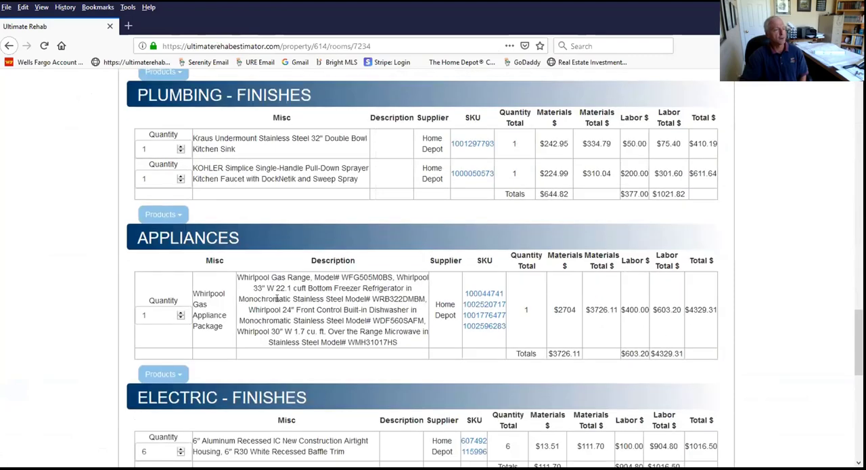
pyautogui.scroll(-3)
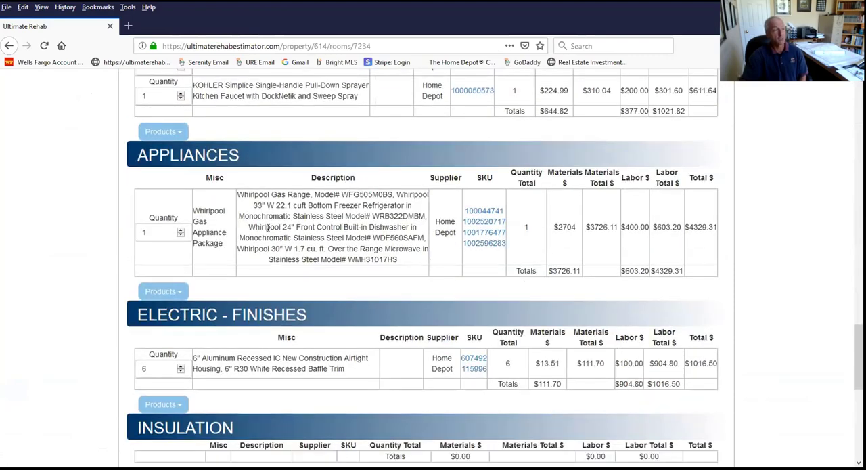
pyautogui.click(163, 292)
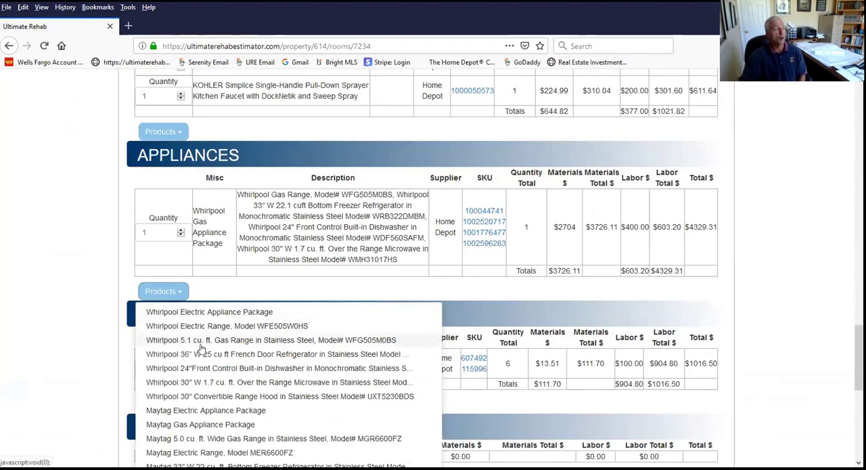
pyautogui.scroll(-3)
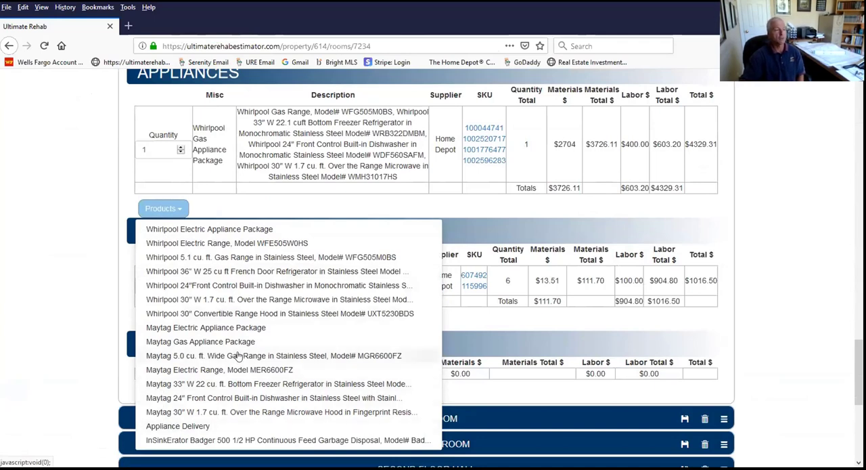
pyautogui.moveTo(200, 341)
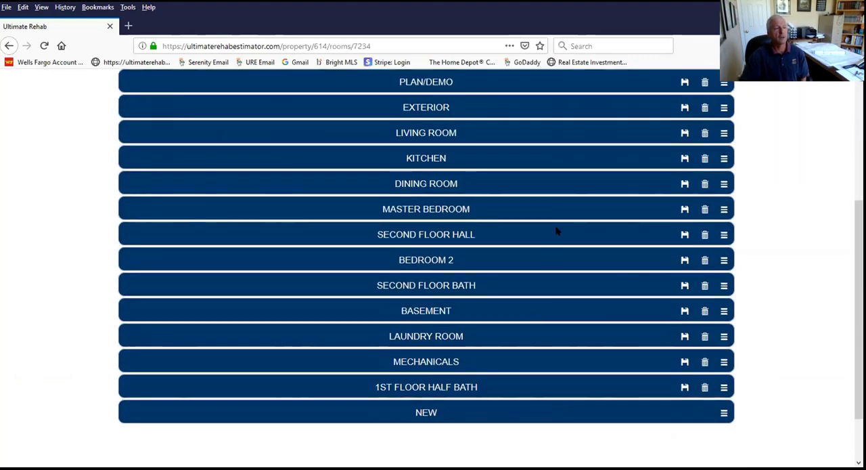
pyautogui.moveTo(562, 250)
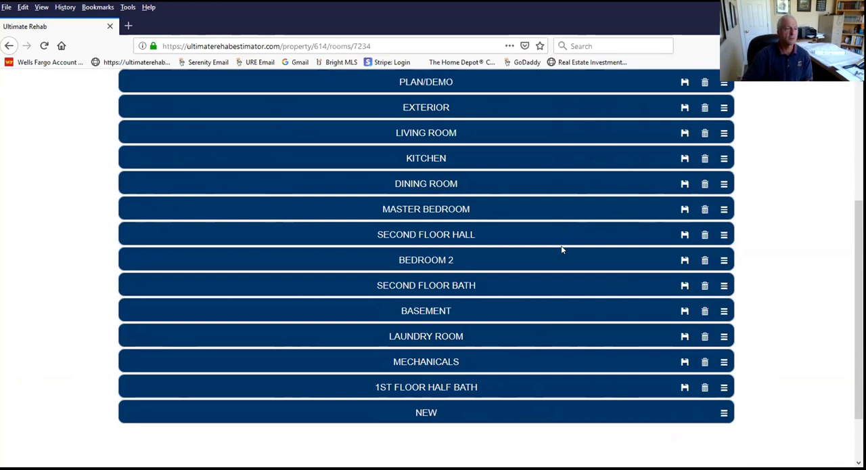
pyautogui.moveTo(558, 285)
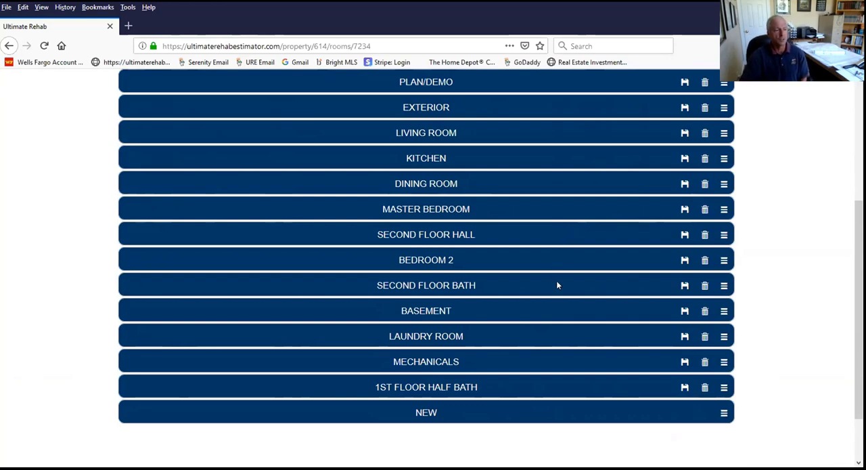
# Step: Scroll down the room list and expand the 1st Floor Half Bath
pyautogui.scroll(-3)
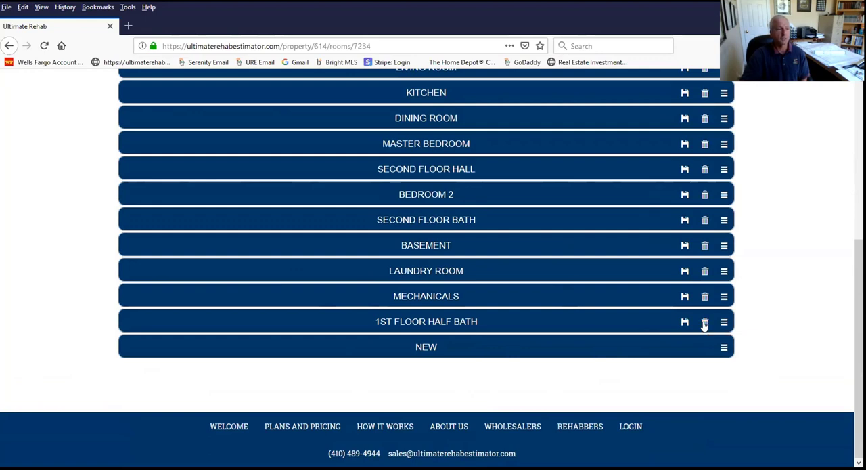
pyautogui.click(704, 321)
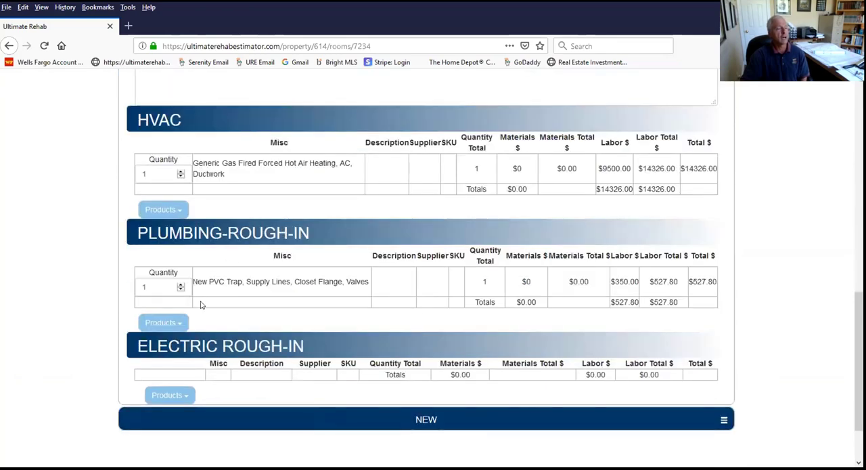
pyautogui.moveTo(285, 359)
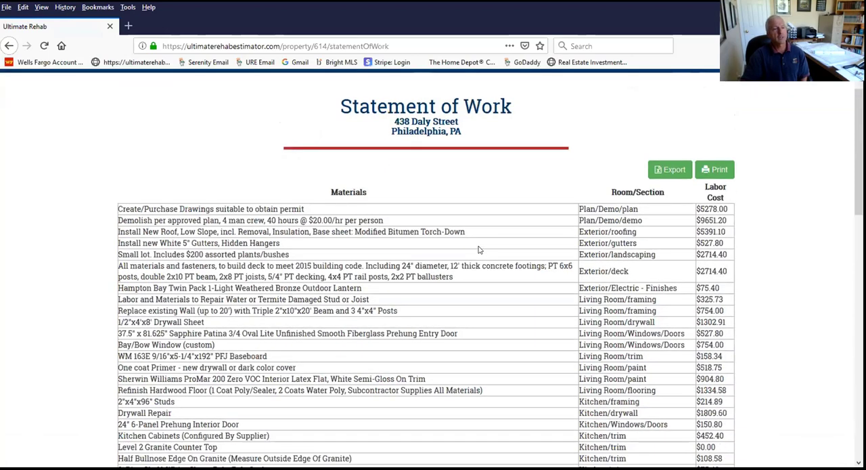
pyautogui.scroll(-3)
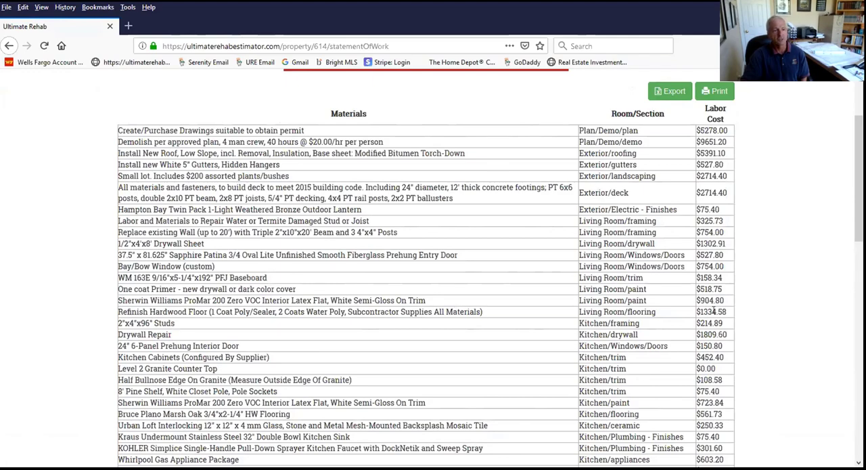
pyautogui.scroll(-3)
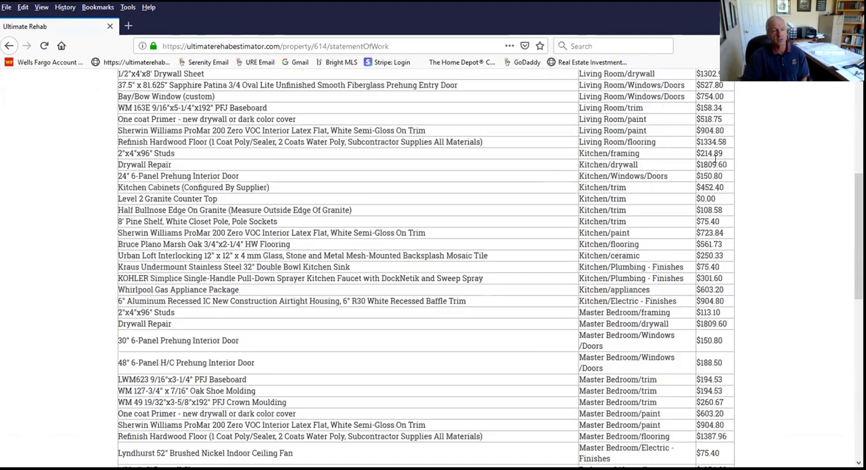
pyautogui.scroll(-3)
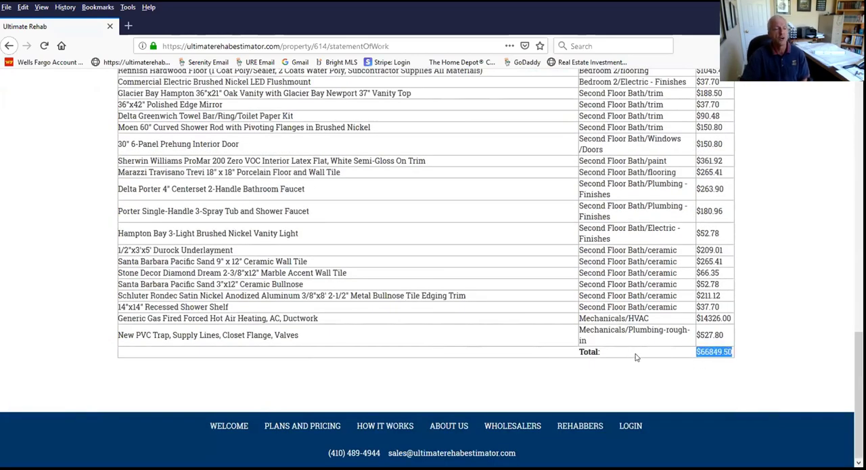
pyautogui.scroll(3)
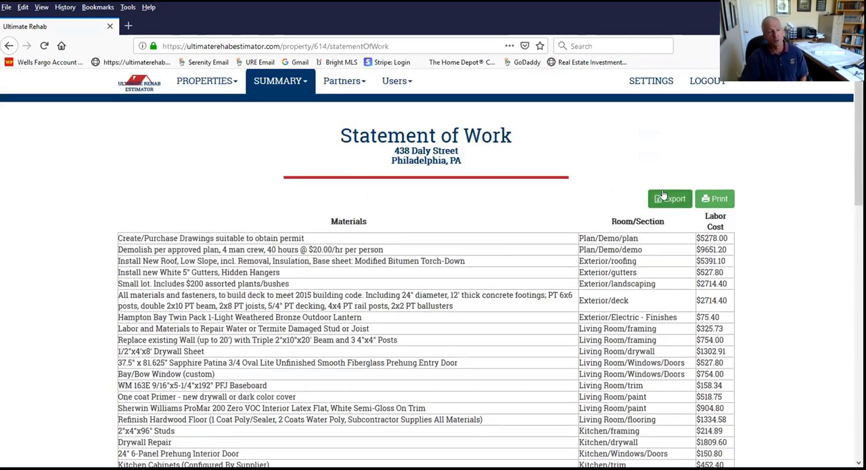
pyautogui.scroll(-3)
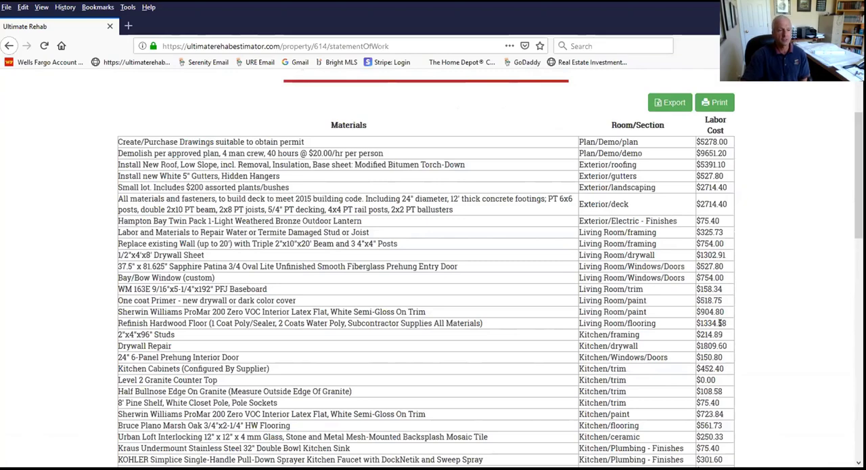
pyautogui.moveTo(511, 262)
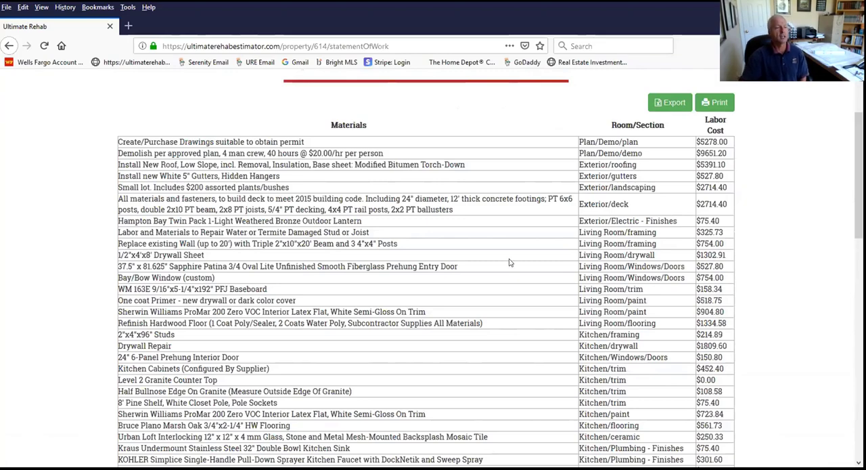
pyautogui.scroll(-3)
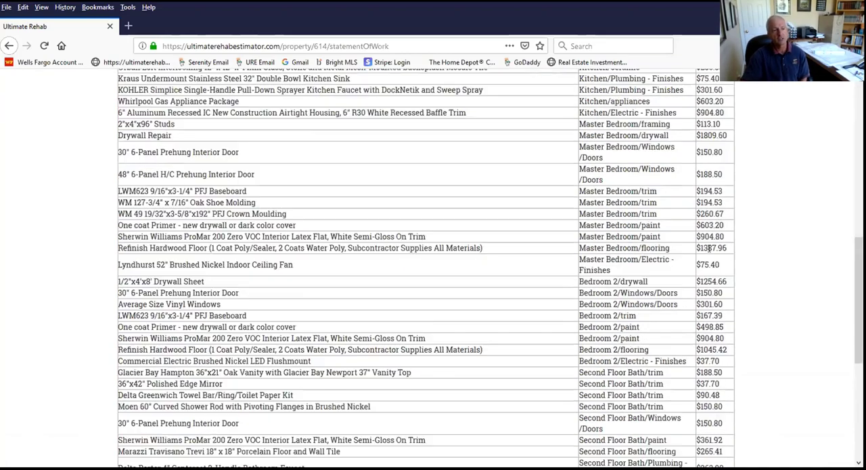
pyautogui.scroll(-3)
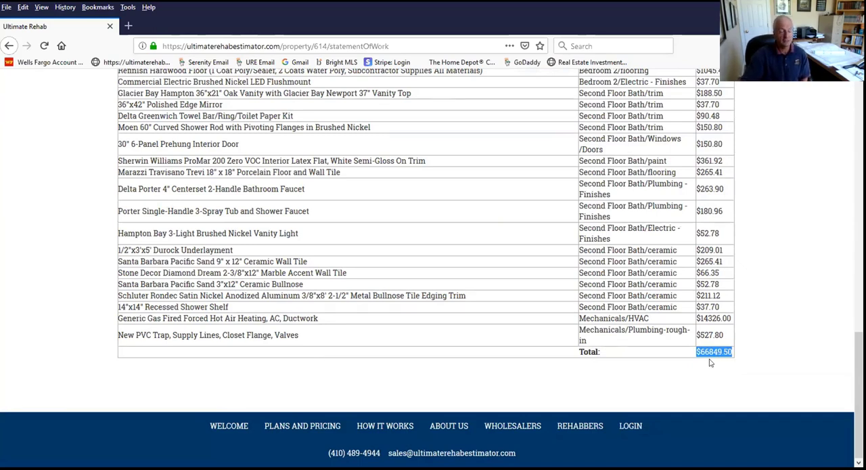
pyautogui.moveTo(478, 225)
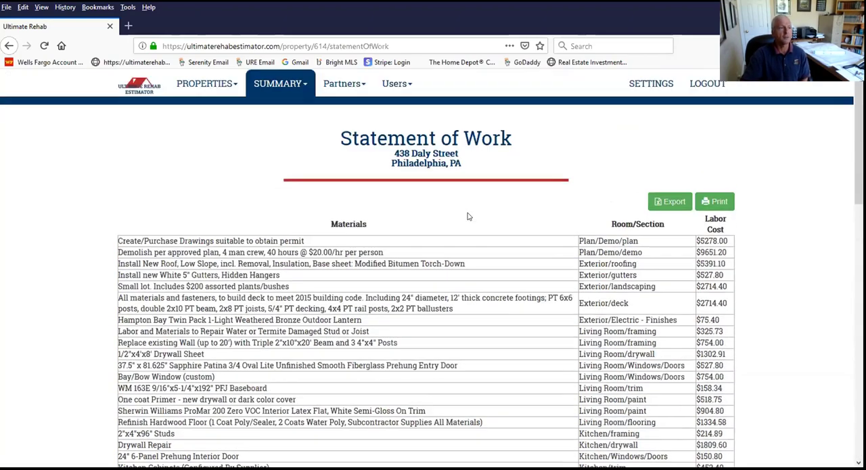
pyautogui.click(277, 83)
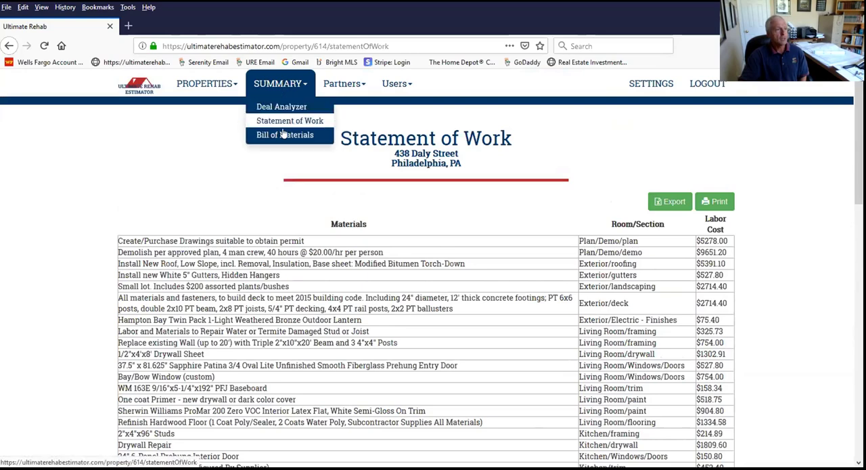
# Step: Open the Bill of Materials report and scroll through its supplies by room
pyautogui.click(284, 135)
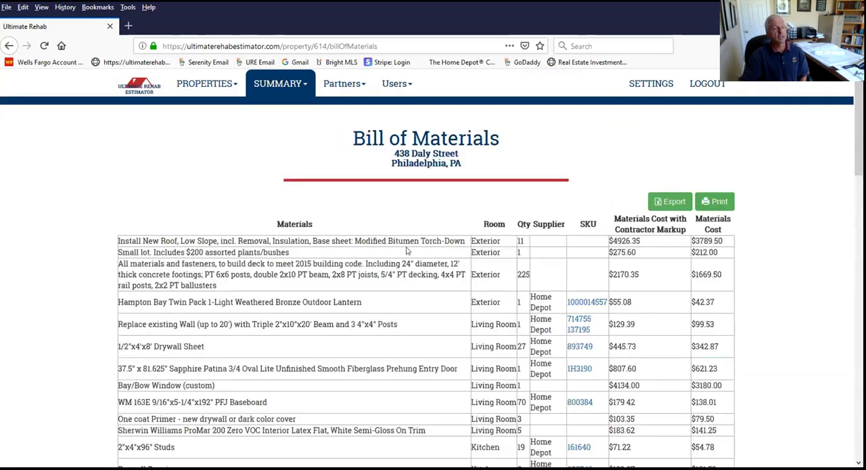
pyautogui.scroll(-3)
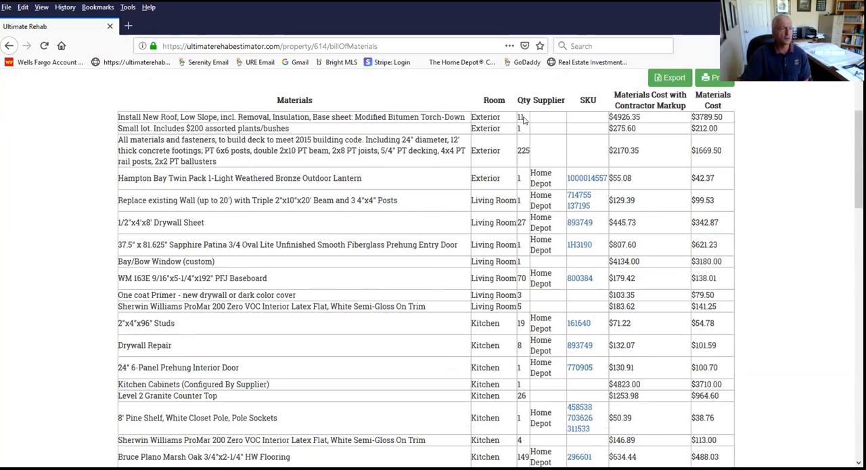
pyautogui.moveTo(527, 121)
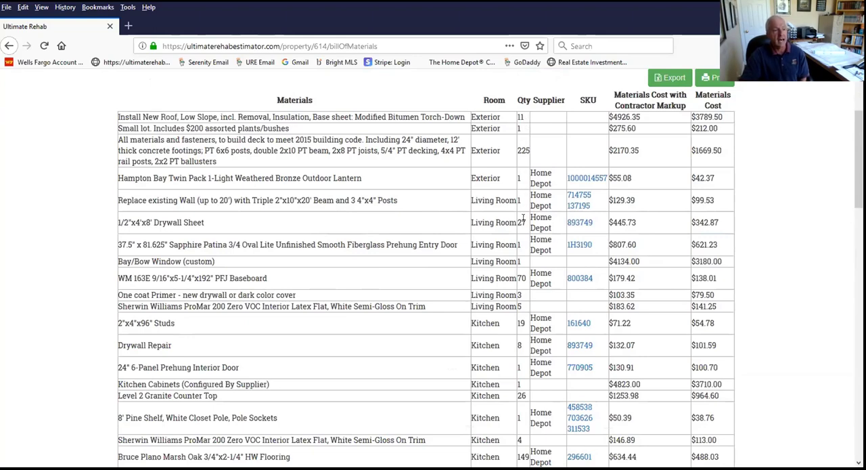
pyautogui.scroll(-3)
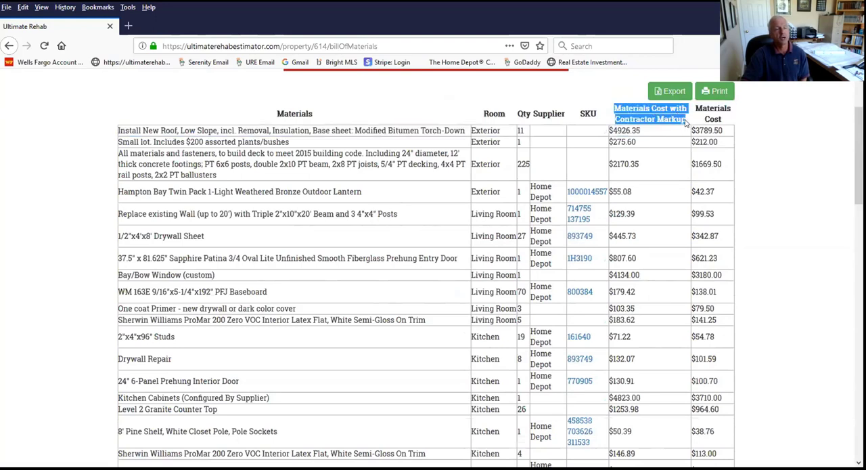
pyautogui.click(713, 113)
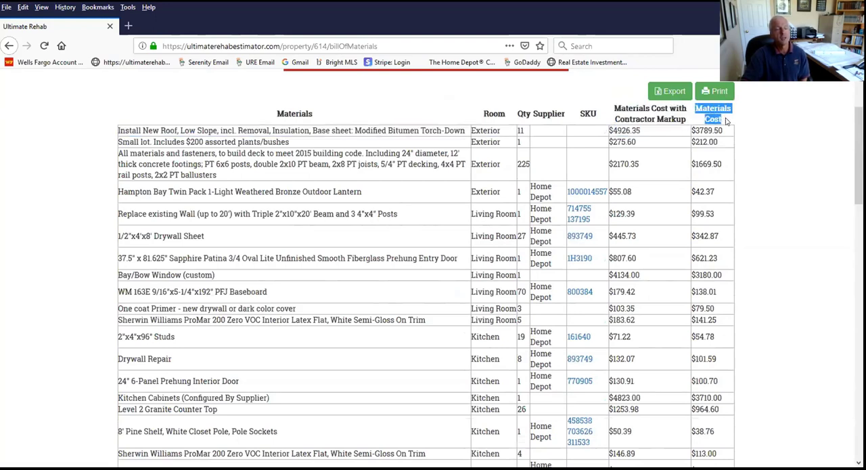
pyautogui.scroll(-3)
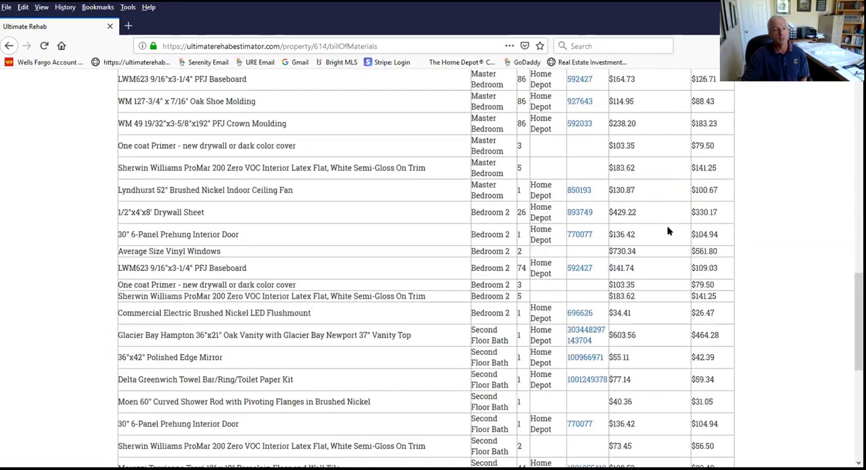
pyautogui.scroll(-3)
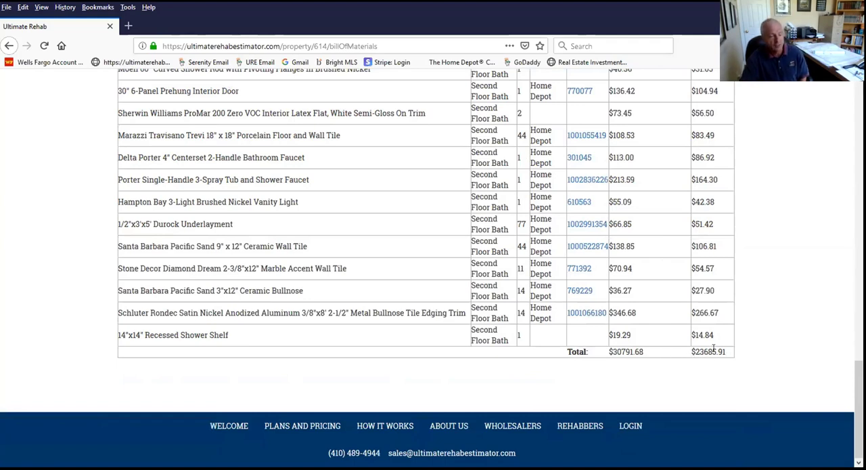
pyautogui.moveTo(709, 348)
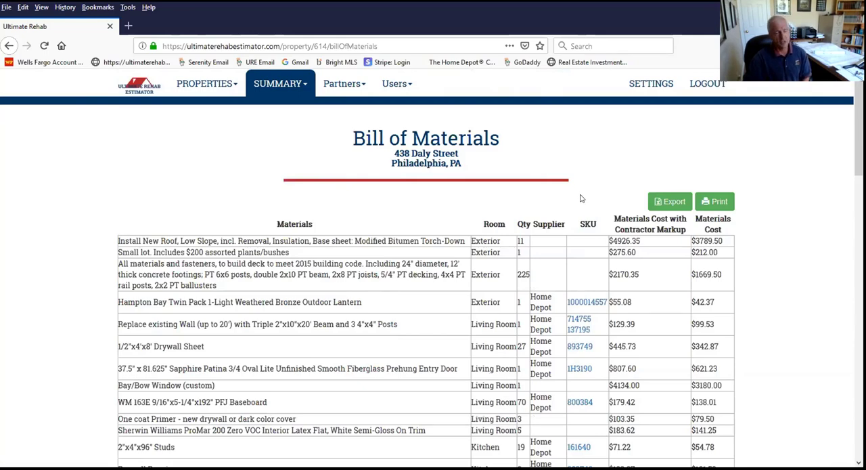
pyautogui.moveTo(567, 183)
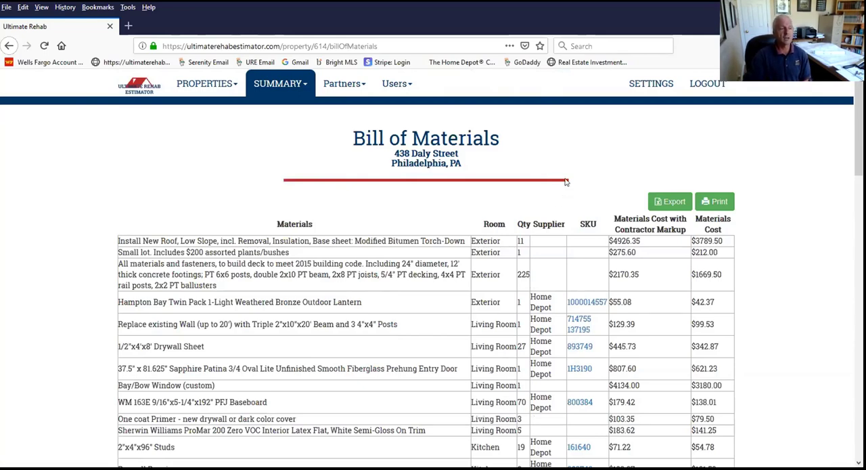
# Step: Scroll to the $30,791.68 marked-up materials total and back to the top
pyautogui.scroll(-3)
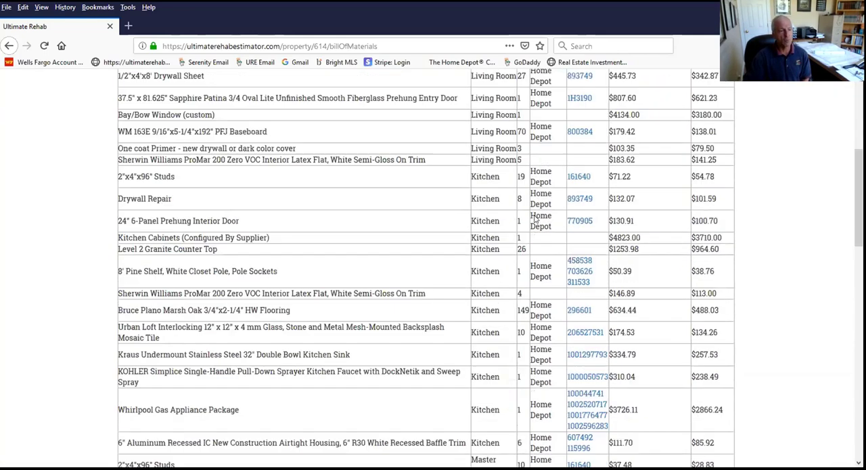
pyautogui.scroll(-3)
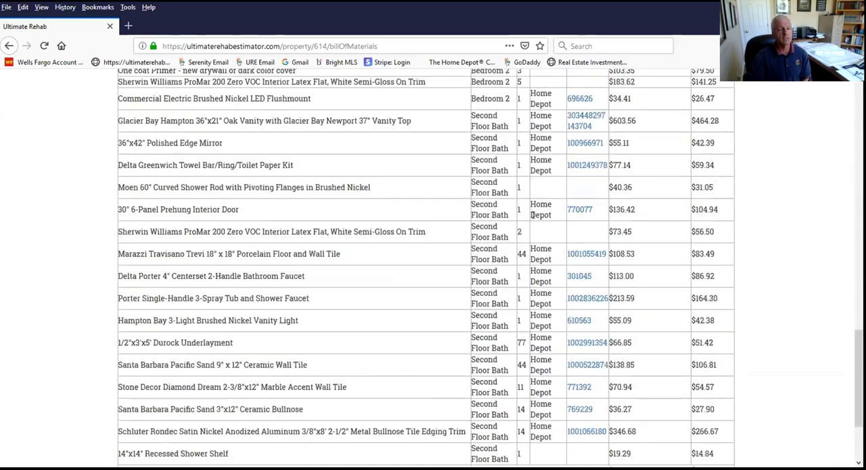
pyautogui.scroll(3)
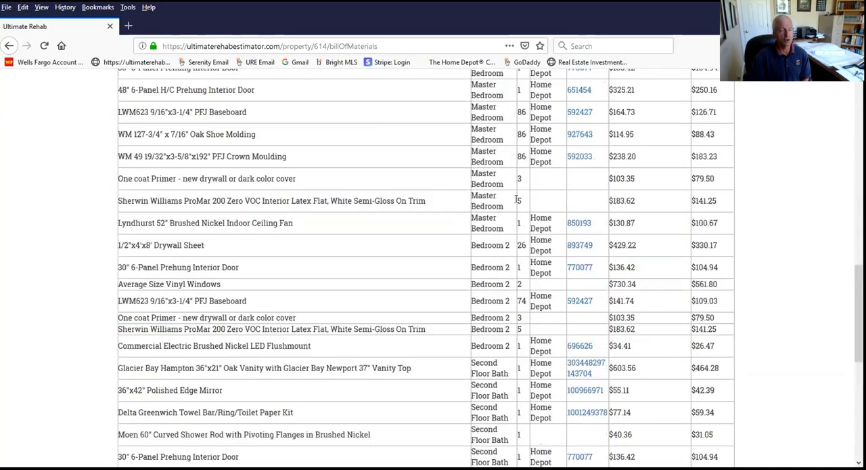
pyautogui.scroll(3)
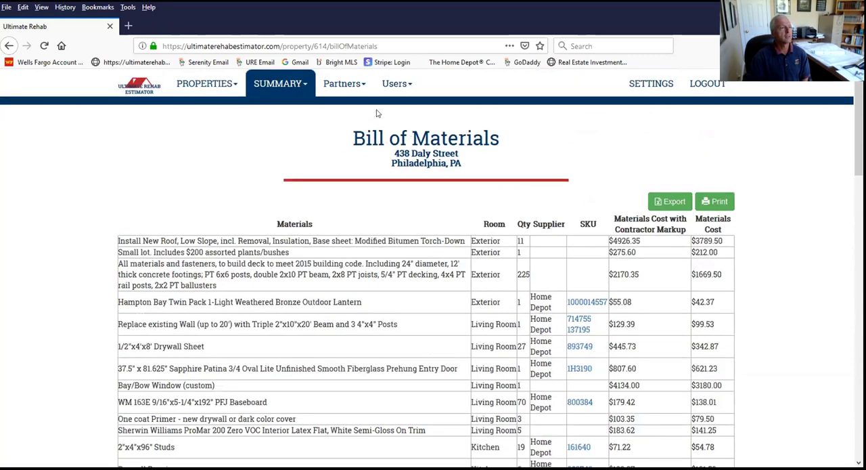
pyautogui.click(278, 83)
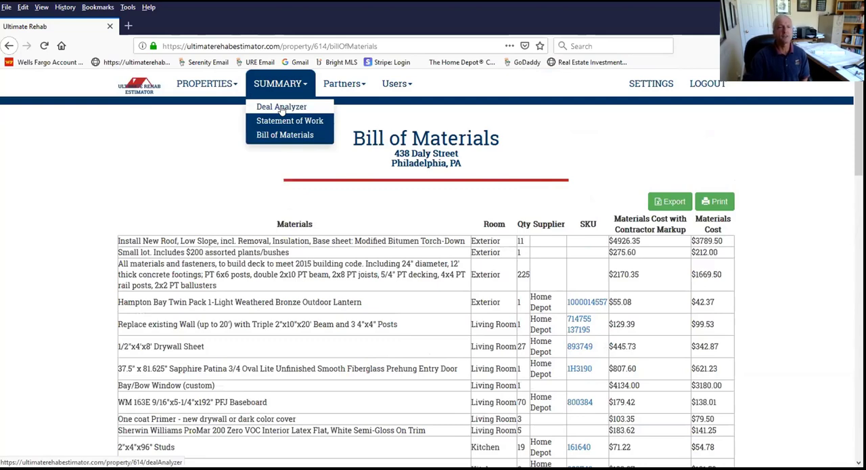
# Step: Open the Deal Analyzer and clear the After Repair Value
pyautogui.click(281, 107)
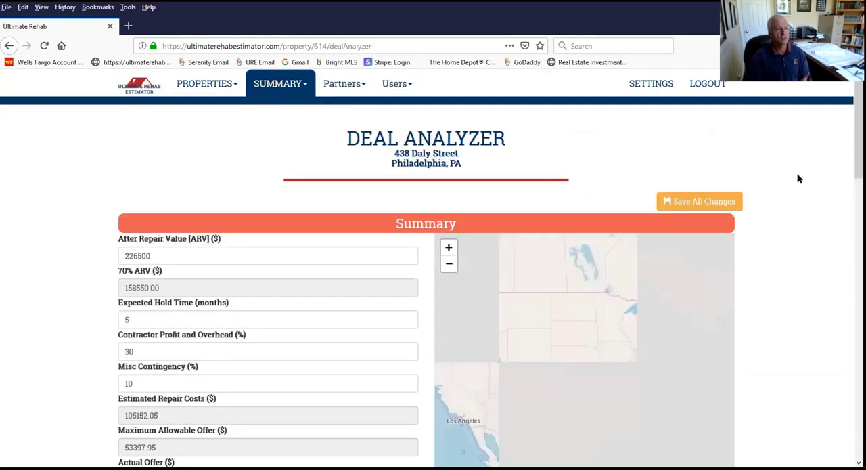
pyautogui.scroll(-3)
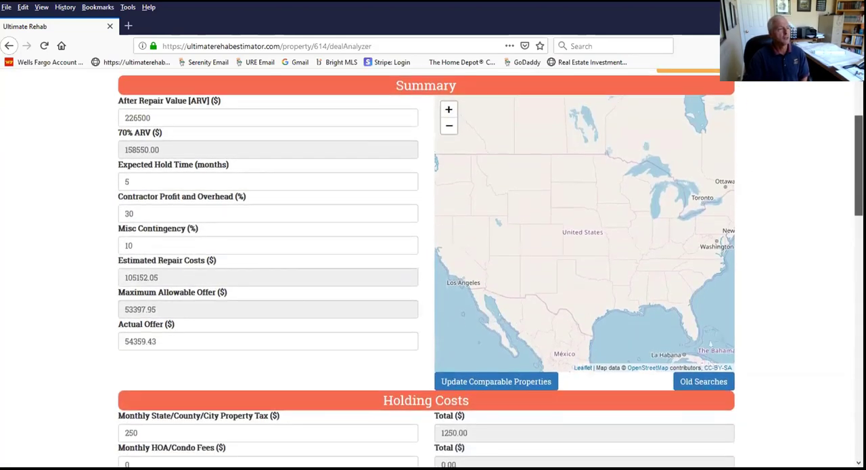
pyautogui.click(267, 118)
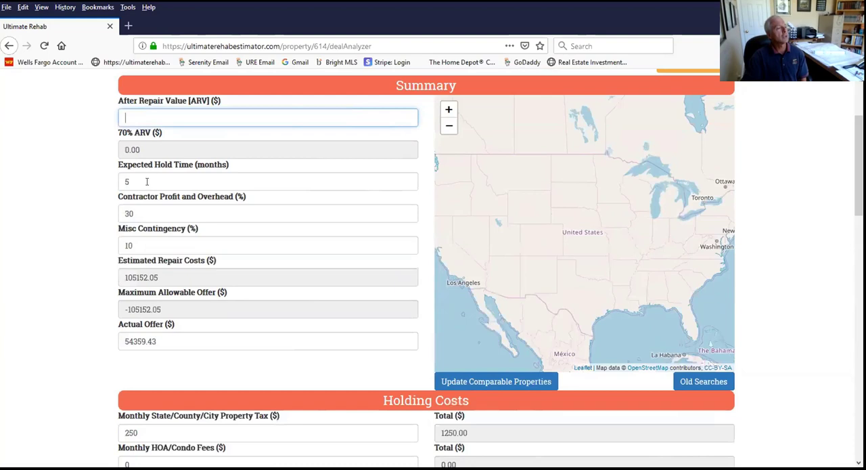
# Step: Check hold time and contingency, and set Contractor Profit and Overhead to 25%
pyautogui.click(267, 181)
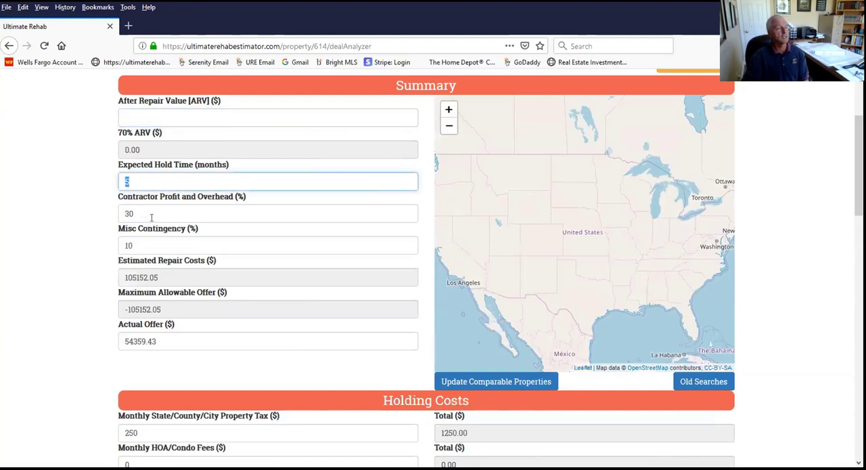
pyautogui.click(268, 213)
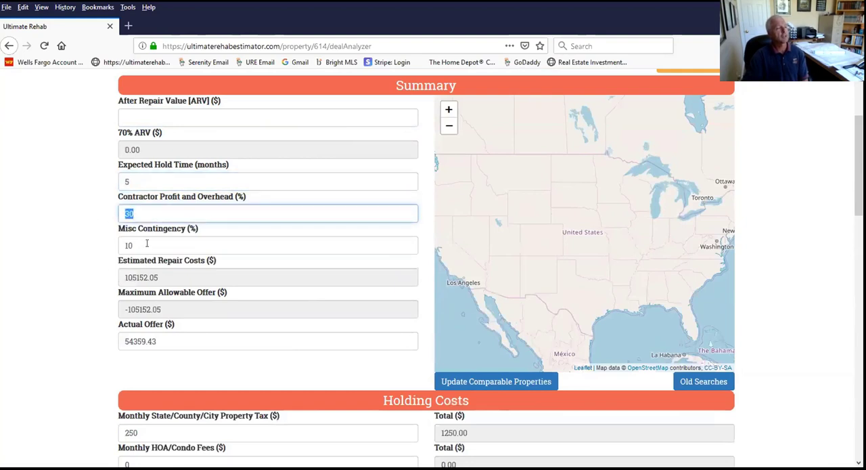
pyautogui.click(268, 245)
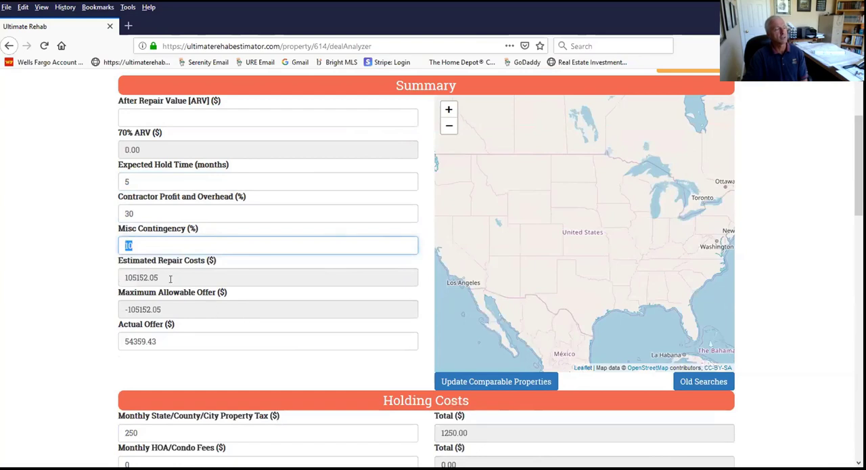
pyautogui.click(267, 213)
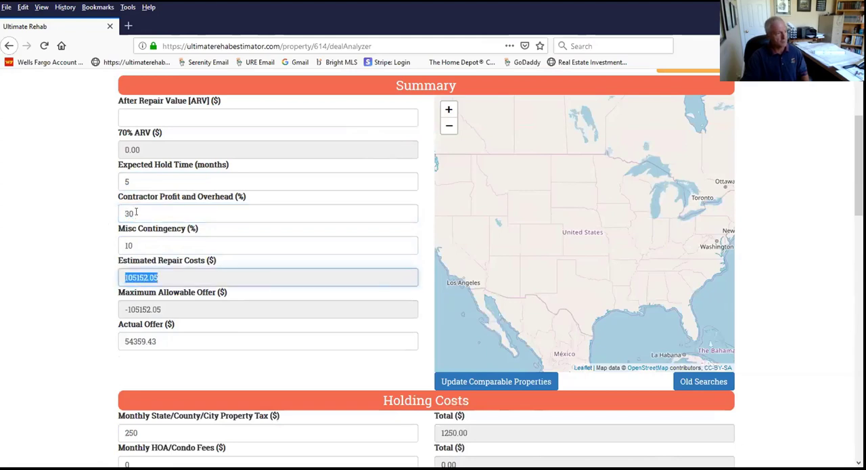
pyautogui.write('25')
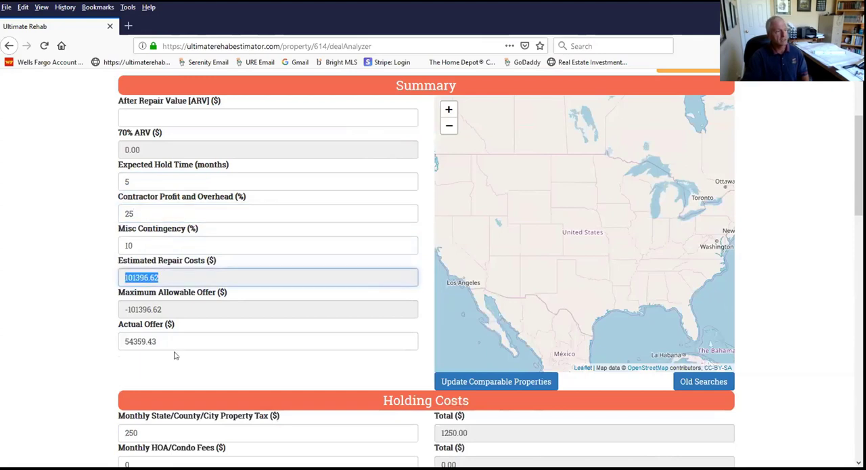
pyautogui.moveTo(202, 361)
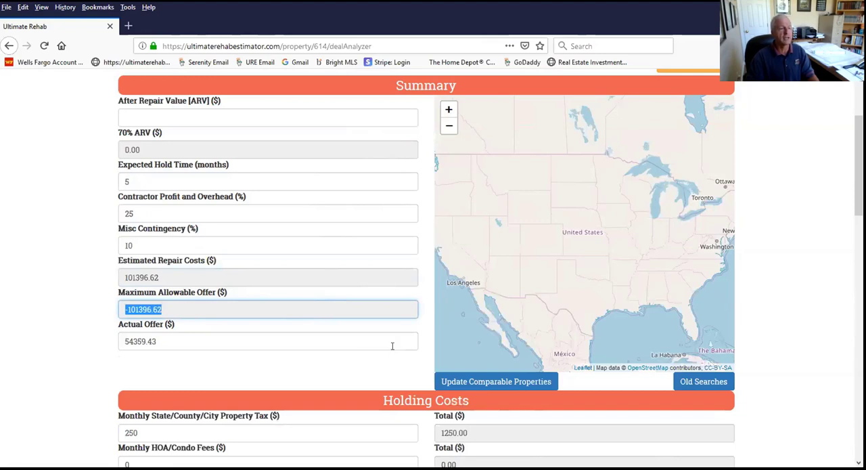
pyautogui.moveTo(415, 360)
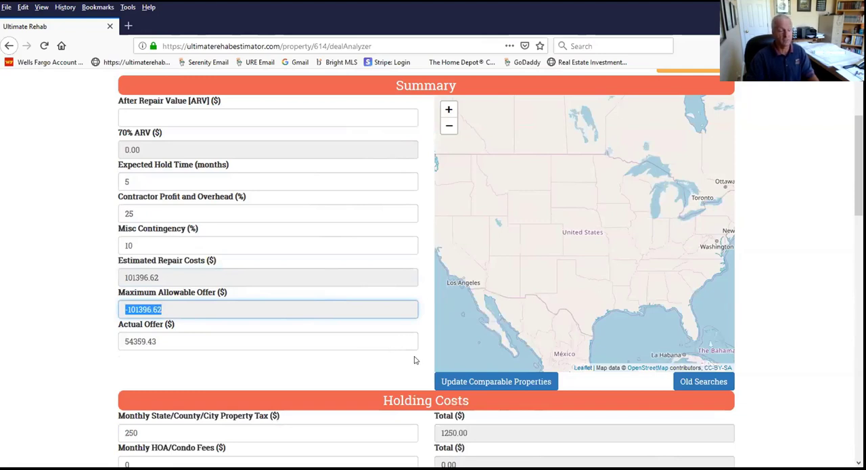
pyautogui.moveTo(388, 364)
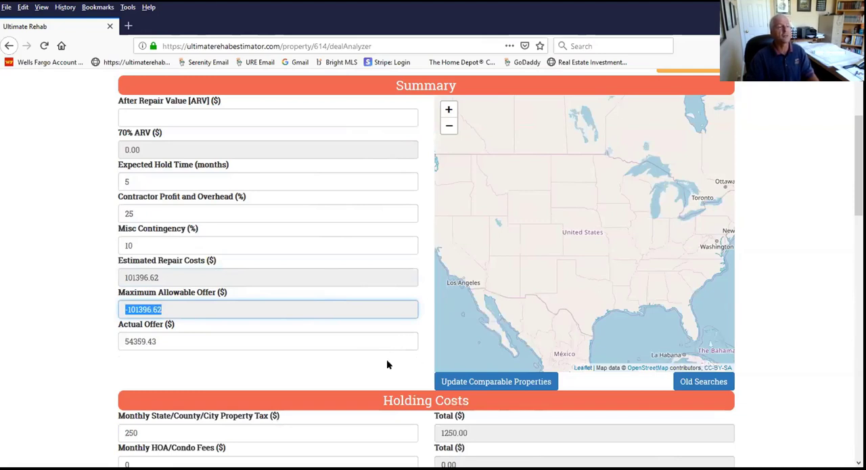
pyautogui.click(496, 381)
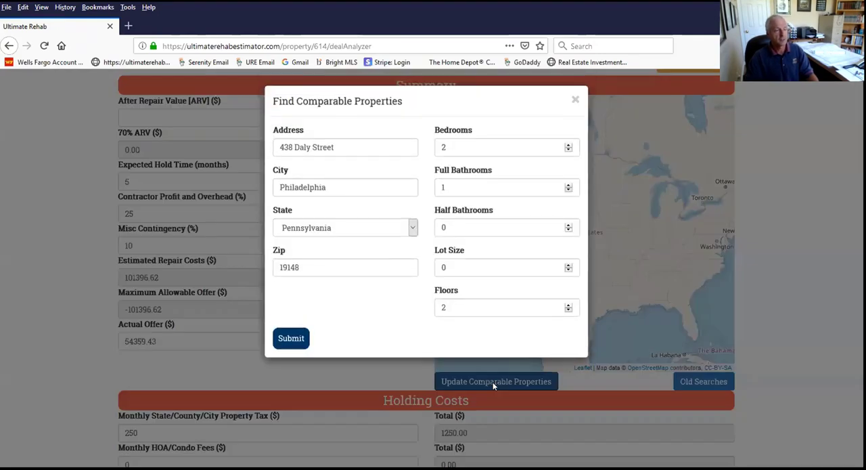
pyautogui.tripleClick(345, 147)
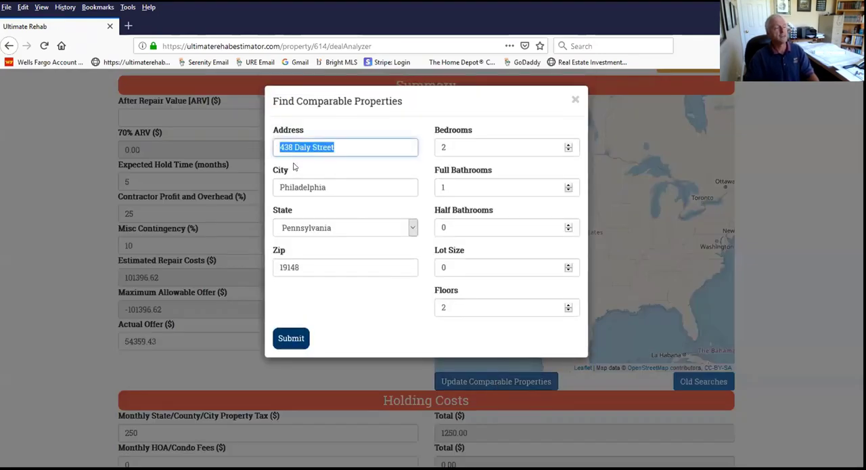
pyautogui.click(507, 188)
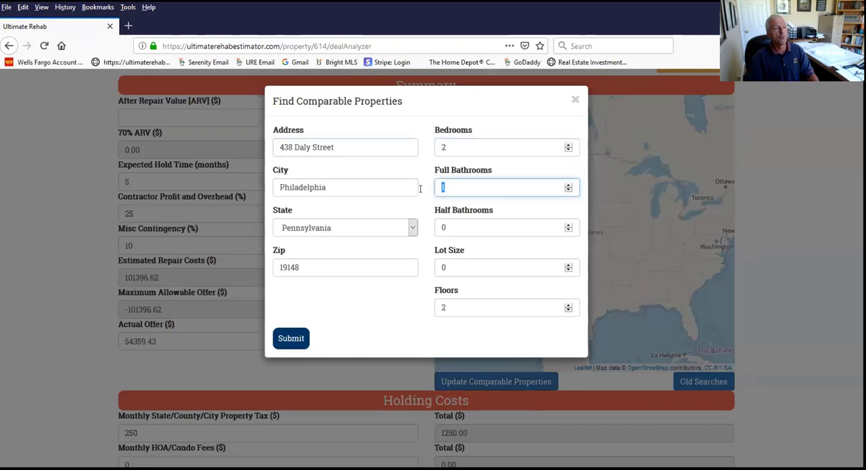
pyautogui.write('1')
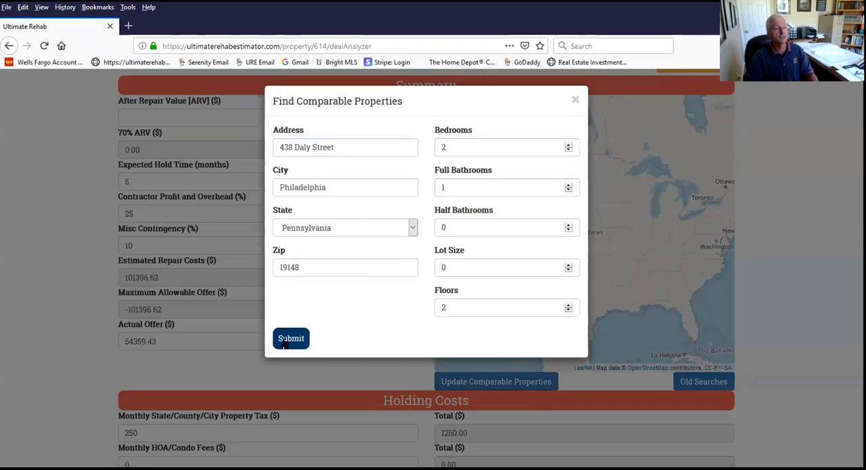
pyautogui.click(290, 338)
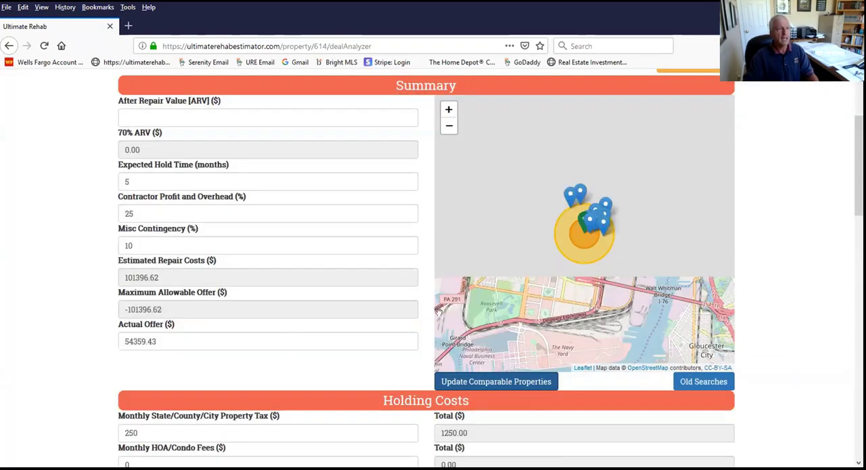
pyautogui.click(449, 109)
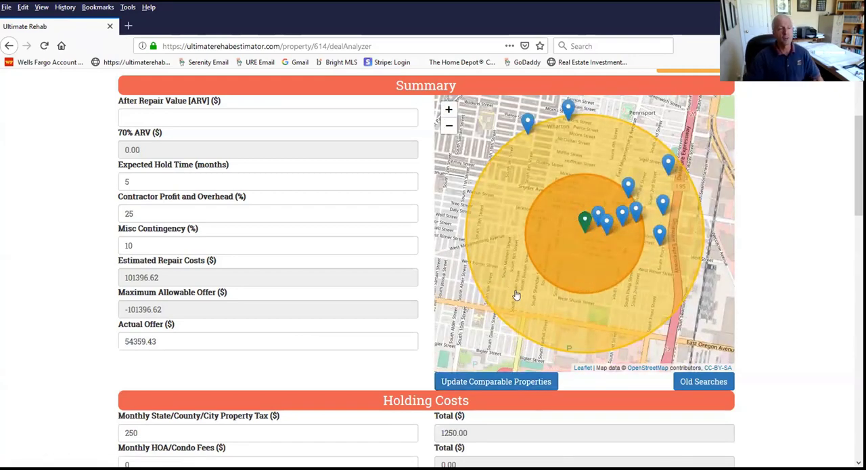
pyautogui.moveTo(585, 191)
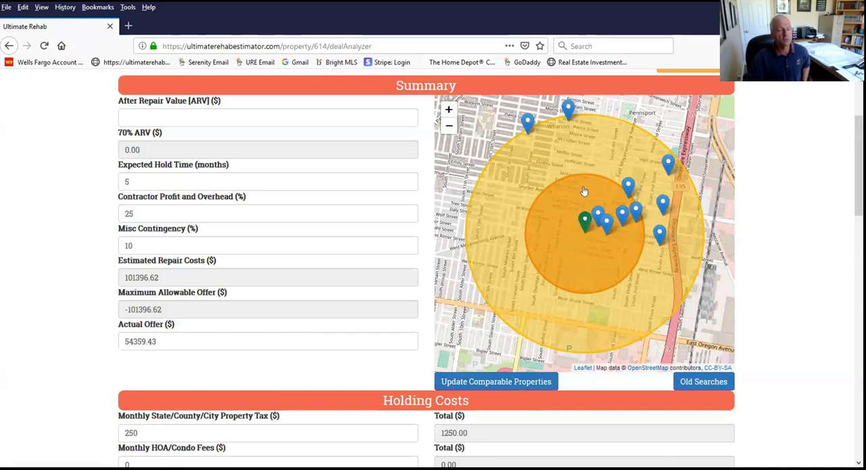
pyautogui.moveTo(595, 259)
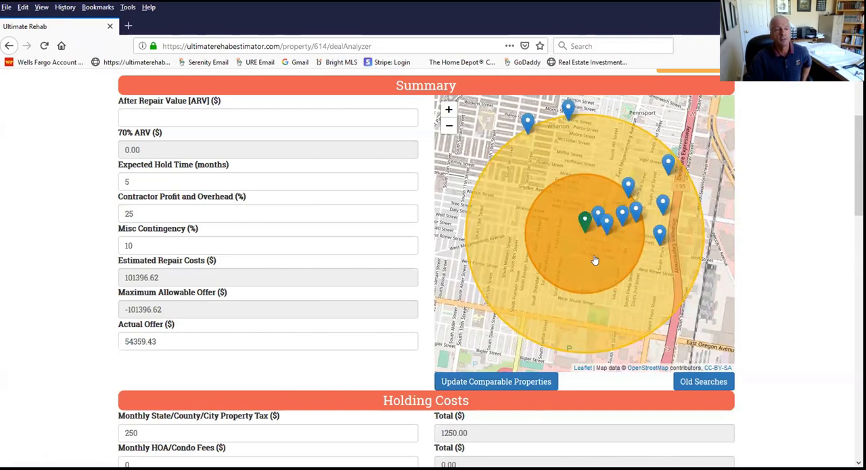
pyautogui.moveTo(531, 288)
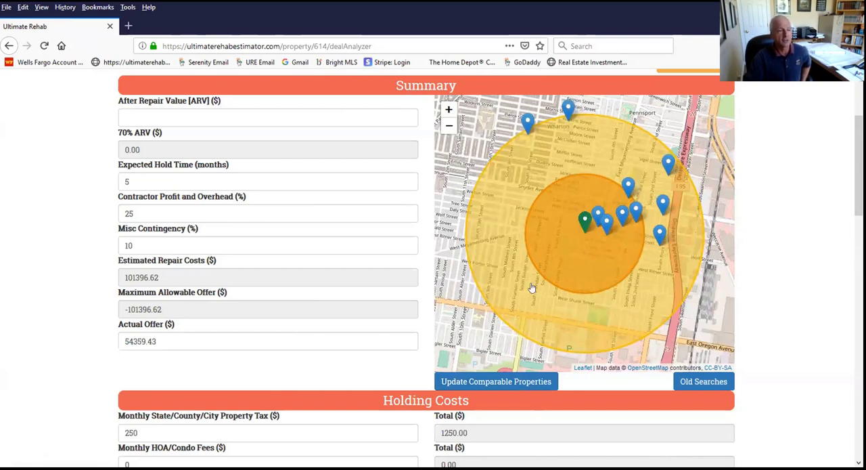
pyautogui.moveTo(616, 328)
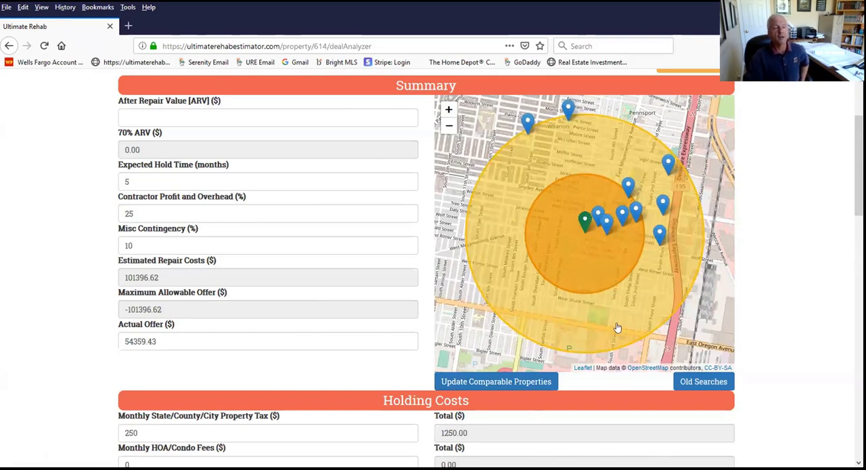
pyautogui.moveTo(587, 280)
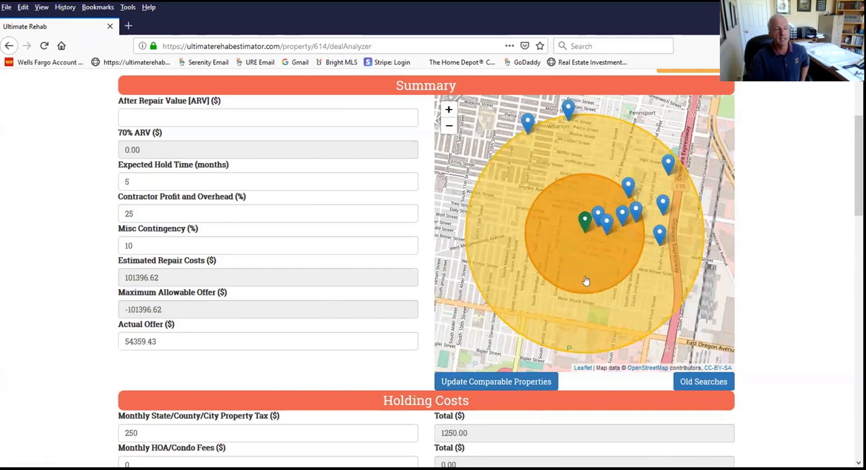
pyautogui.moveTo(584, 225)
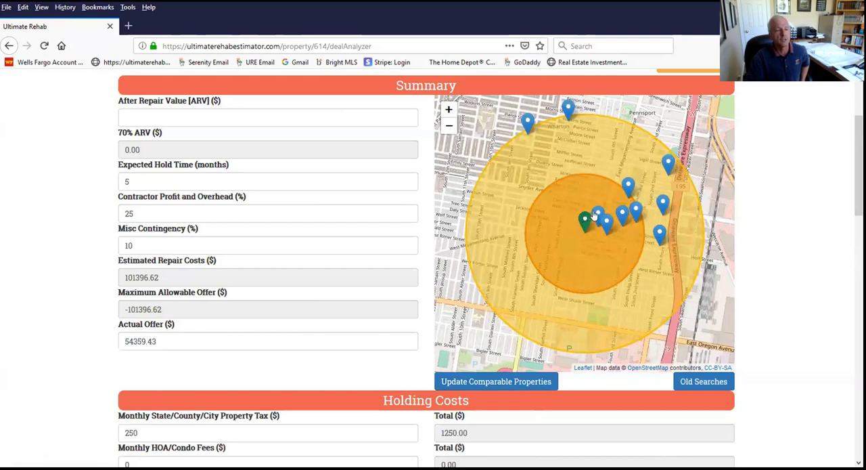
pyautogui.click(596, 218)
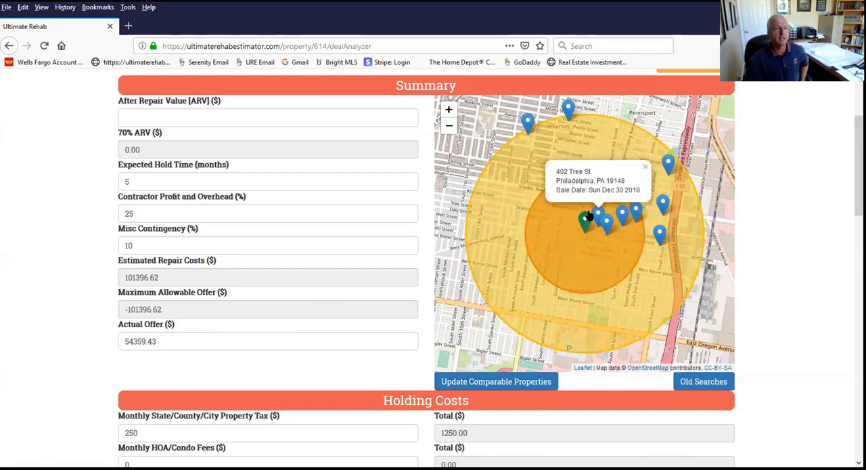
pyautogui.moveTo(636, 278)
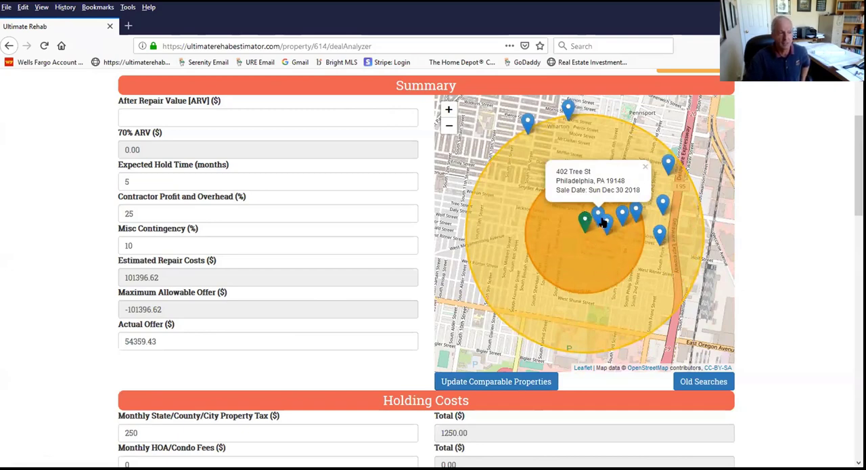
pyautogui.click(603, 223)
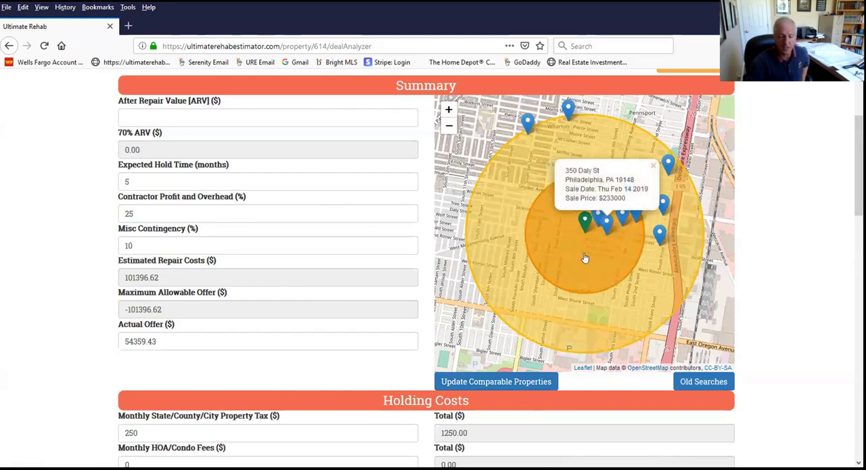
pyautogui.moveTo(622, 214)
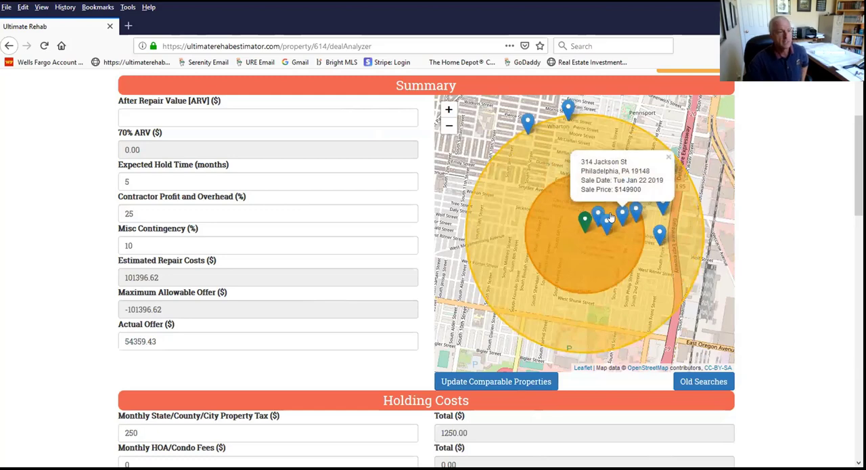
pyautogui.moveTo(634, 209)
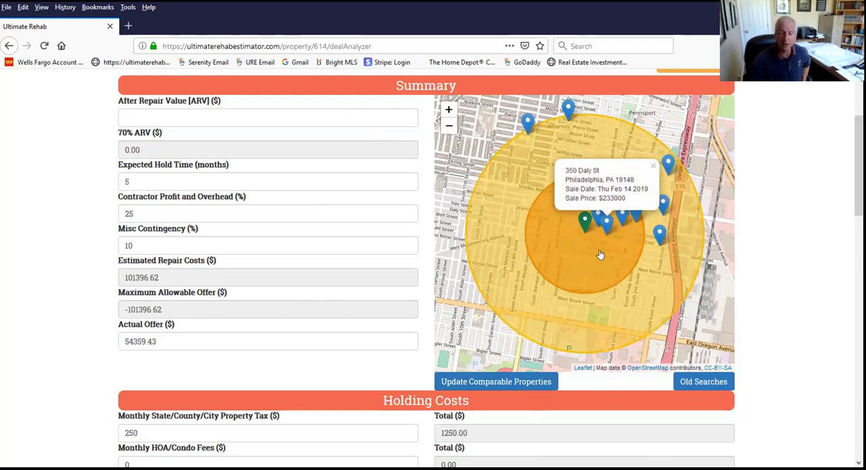
pyautogui.moveTo(276, 268)
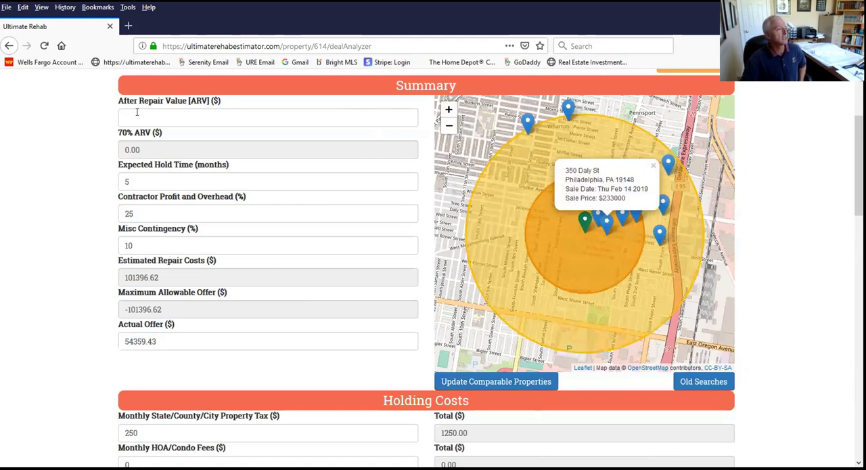
# Step: Enter an after-repair value of 180,967 and change the actual offer to 25,280
pyautogui.write('180967')
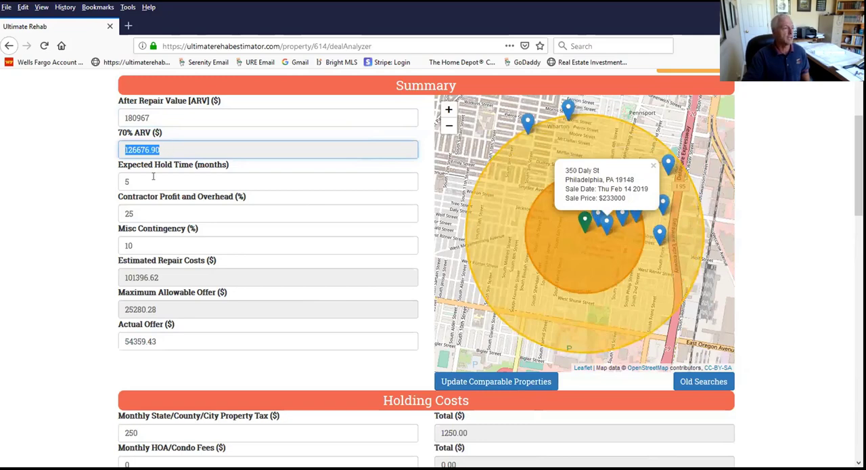
pyautogui.click(268, 181)
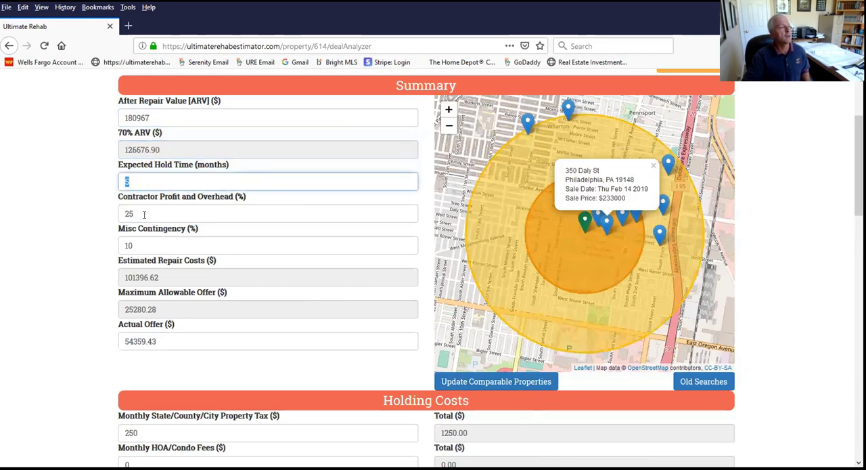
pyautogui.click(267, 213)
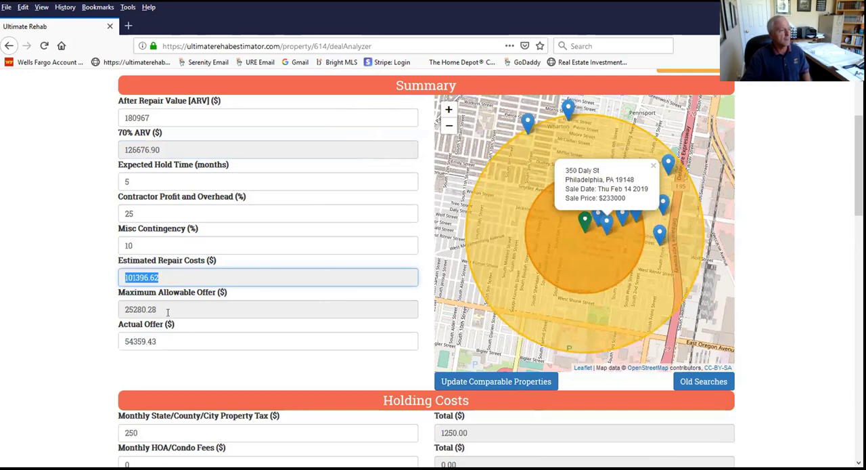
pyautogui.click(268, 341)
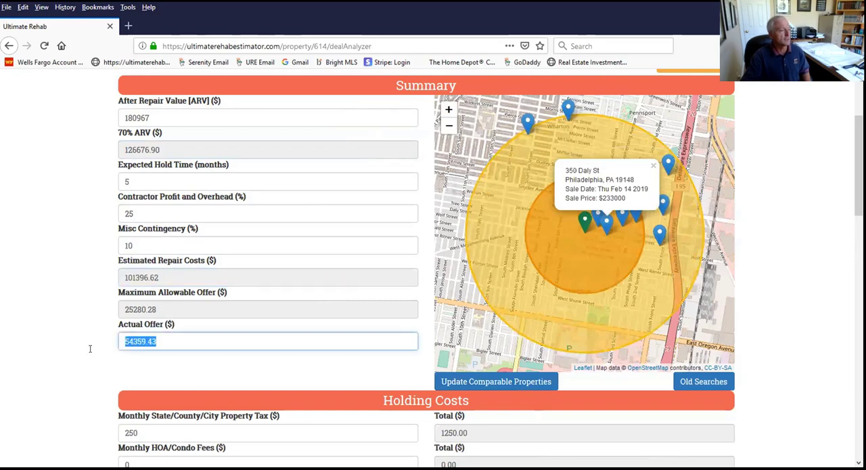
pyautogui.write('256')
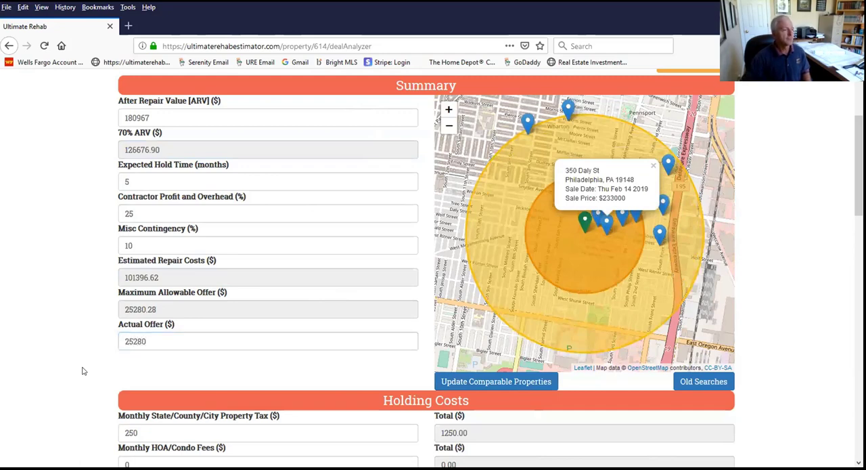
pyautogui.scroll(-3)
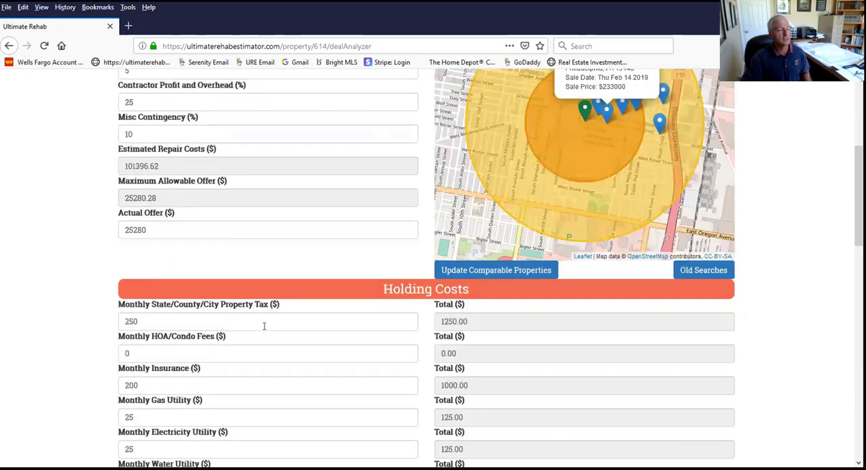
pyautogui.scroll(-3)
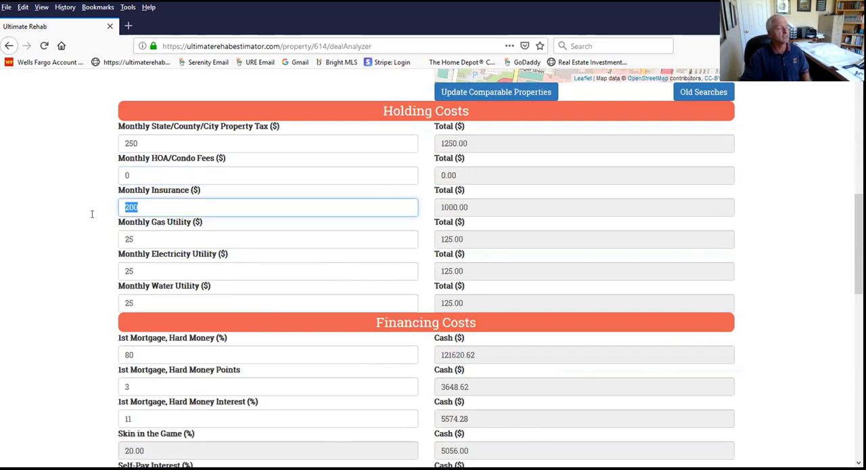
pyautogui.click(268, 239)
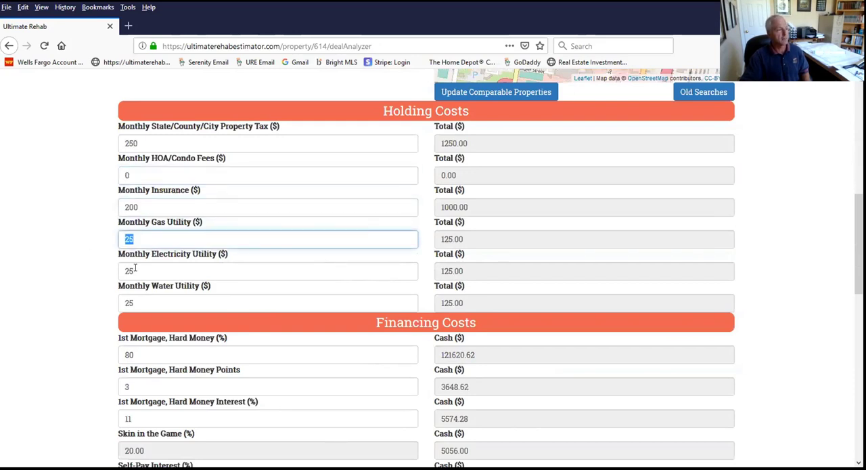
pyautogui.scroll(-3)
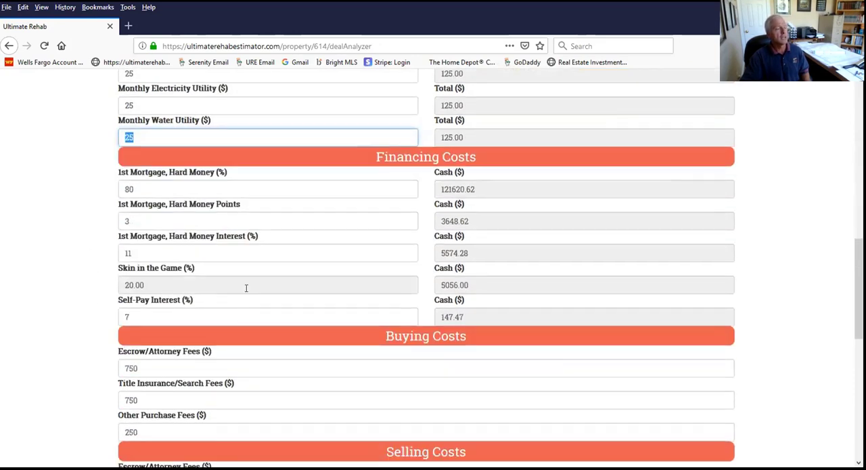
pyautogui.click(268, 189)
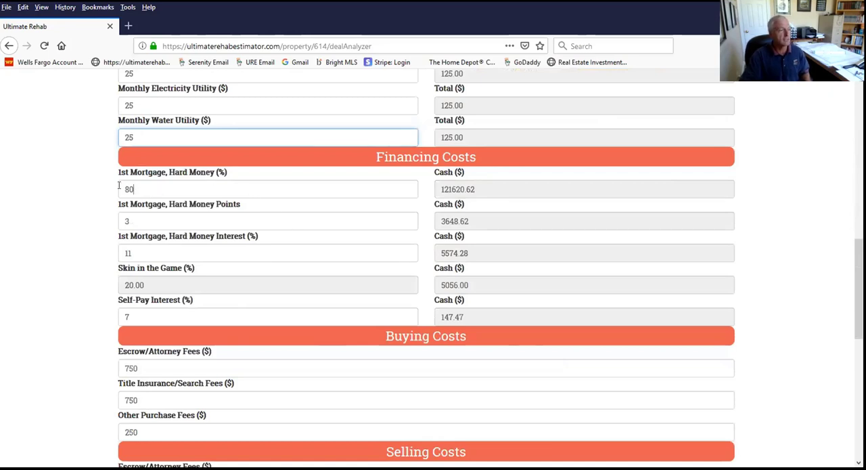
pyautogui.click(267, 220)
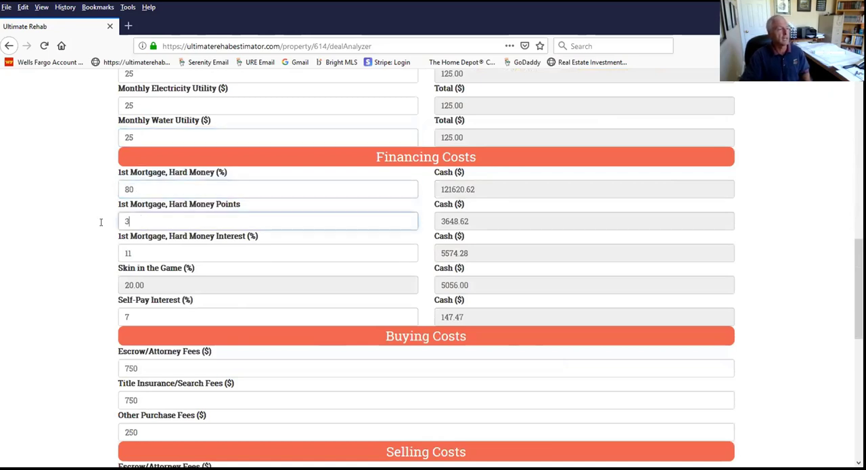
pyautogui.click(267, 253)
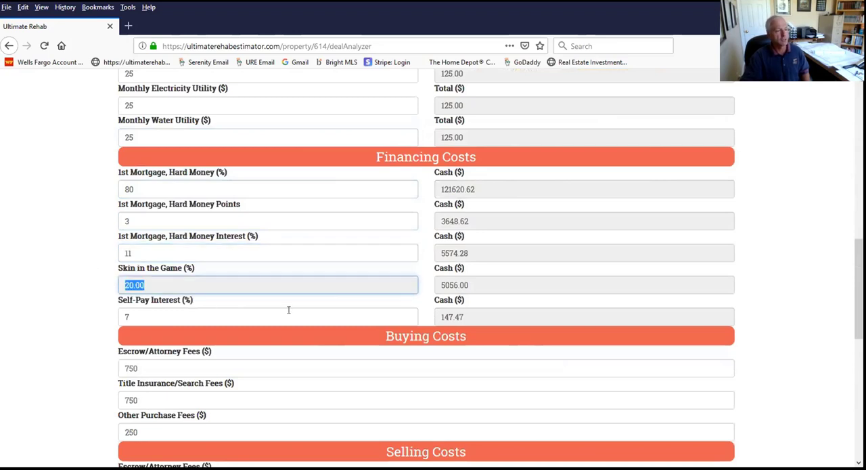
pyautogui.click(584, 189)
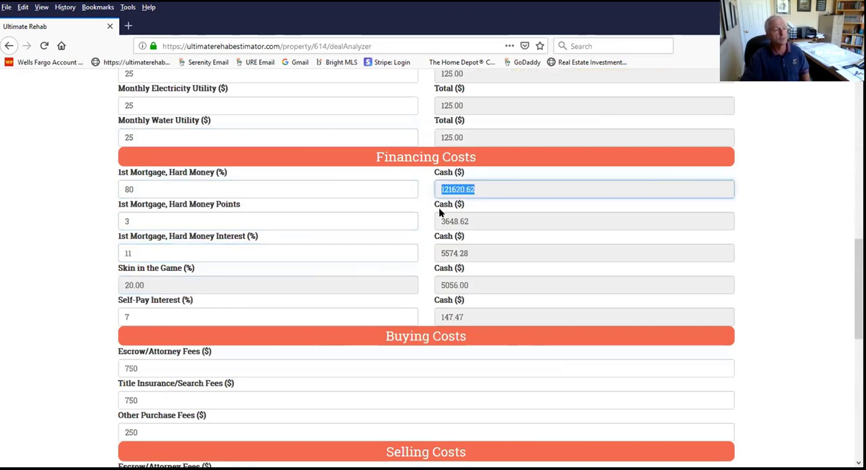
pyautogui.click(585, 252)
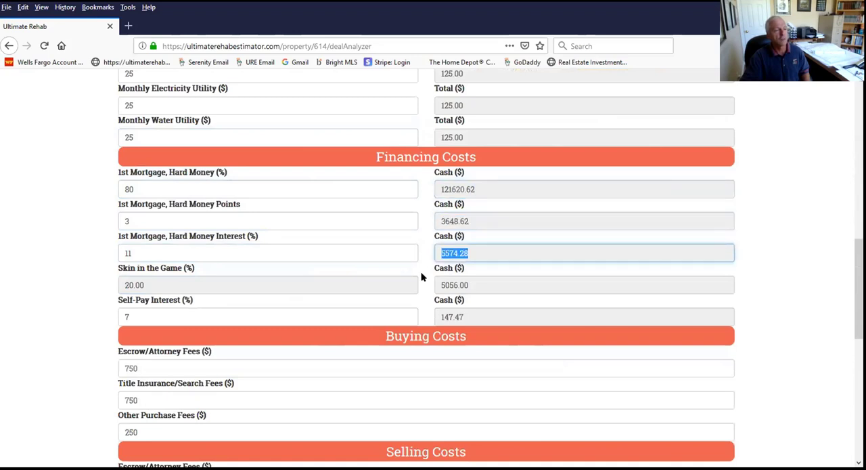
pyautogui.click(584, 284)
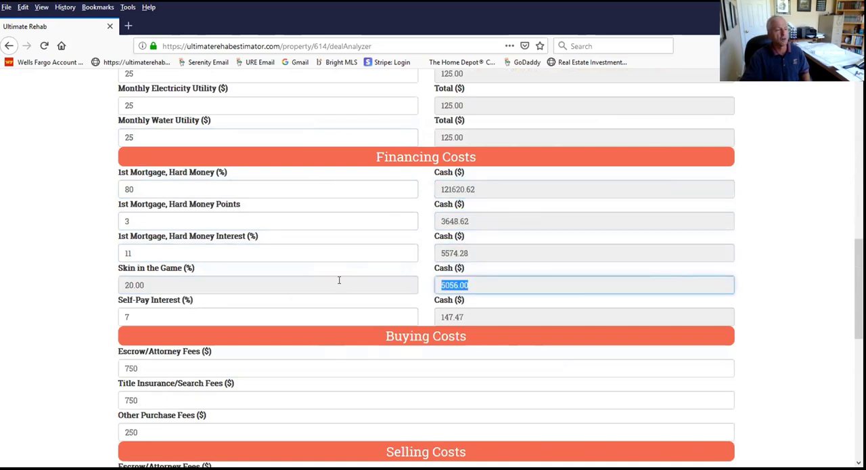
pyautogui.scroll(3)
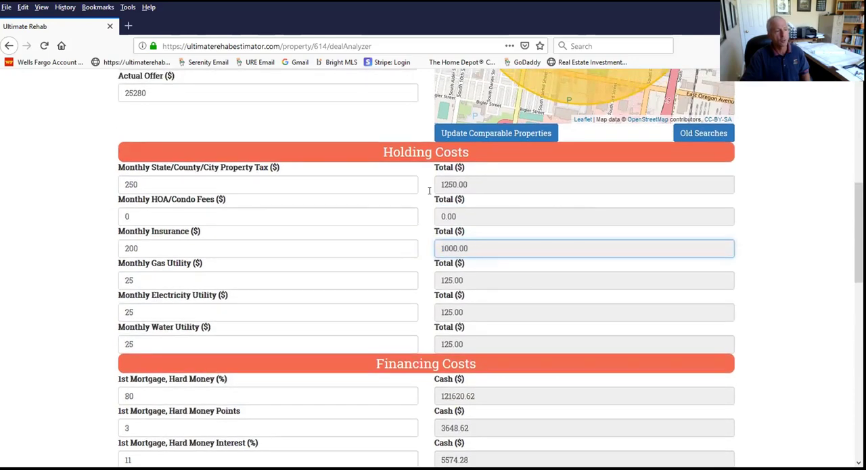
pyautogui.click(584, 279)
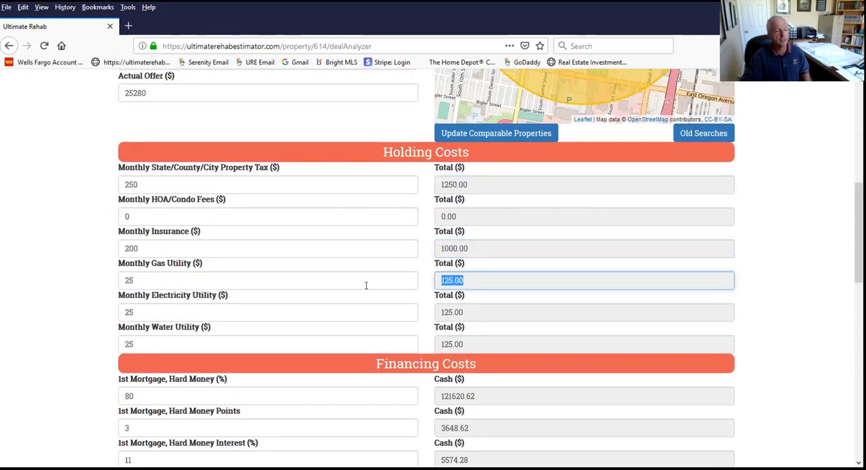
# Step: Zero the Marketing Costs and confirm profit of $24,687 and 15.80% ROI
pyautogui.scroll(-3)
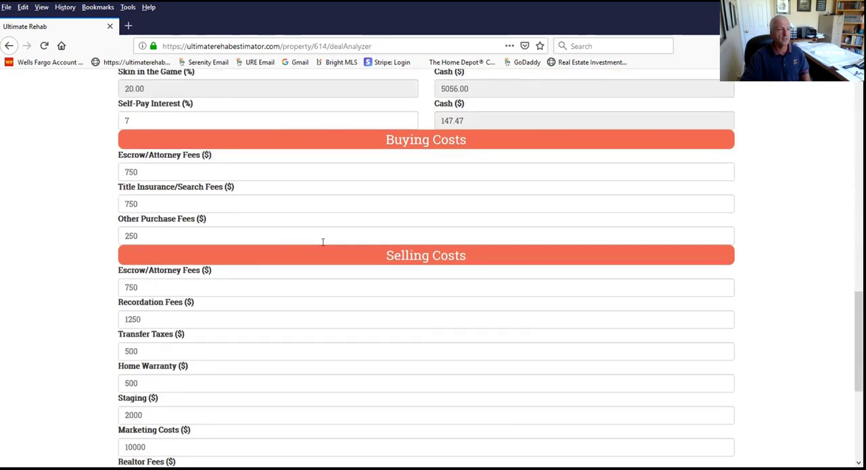
pyautogui.scroll(-3)
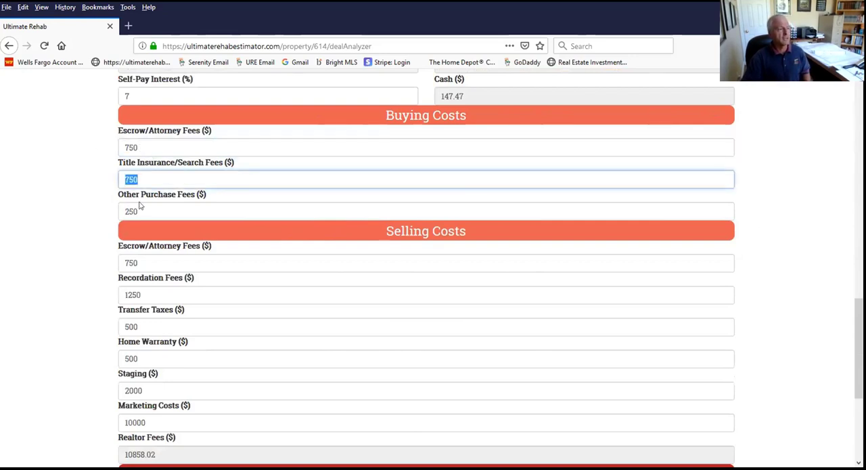
pyautogui.click(425, 263)
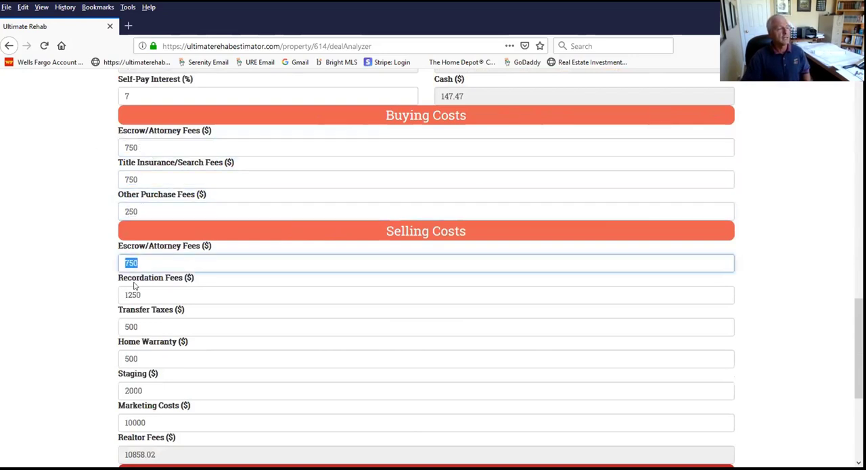
pyautogui.click(425, 295)
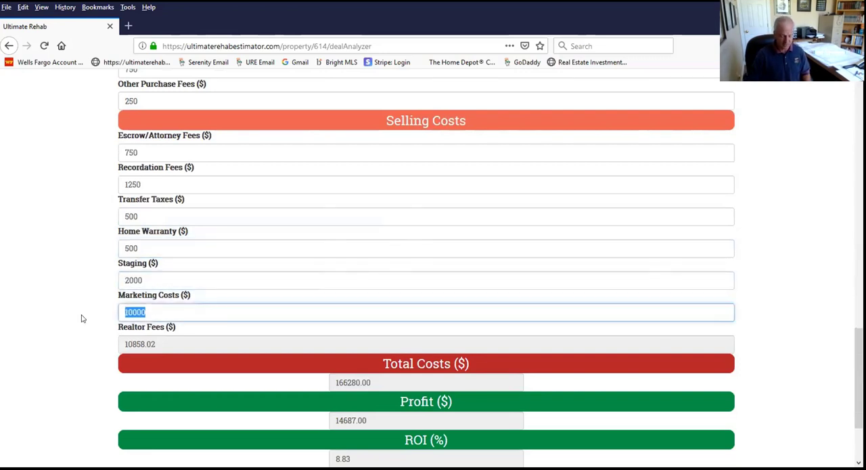
pyautogui.write('0')
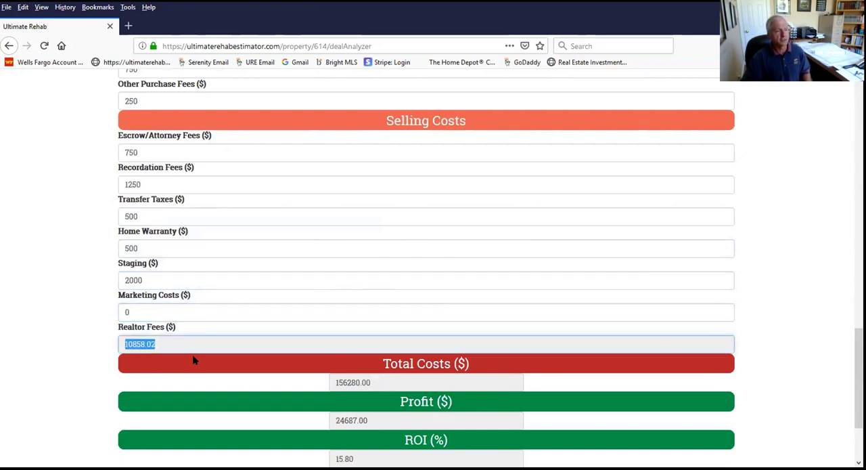
pyautogui.scroll(-3)
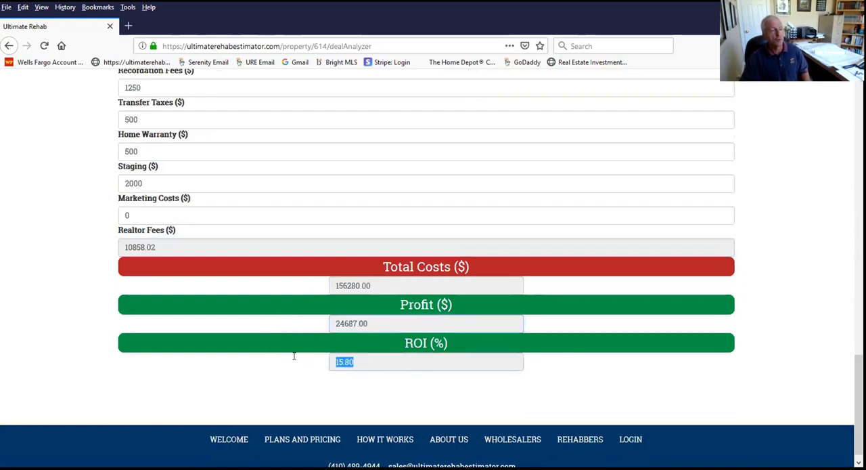
pyautogui.moveTo(291, 366)
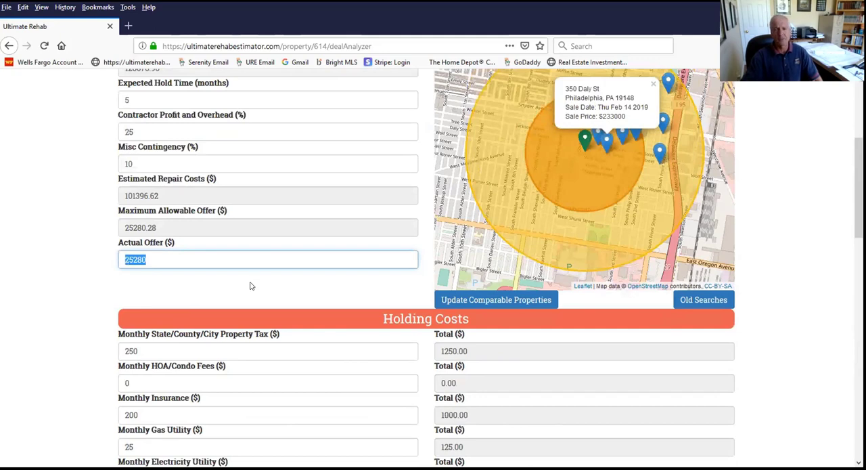
pyautogui.moveTo(220, 292)
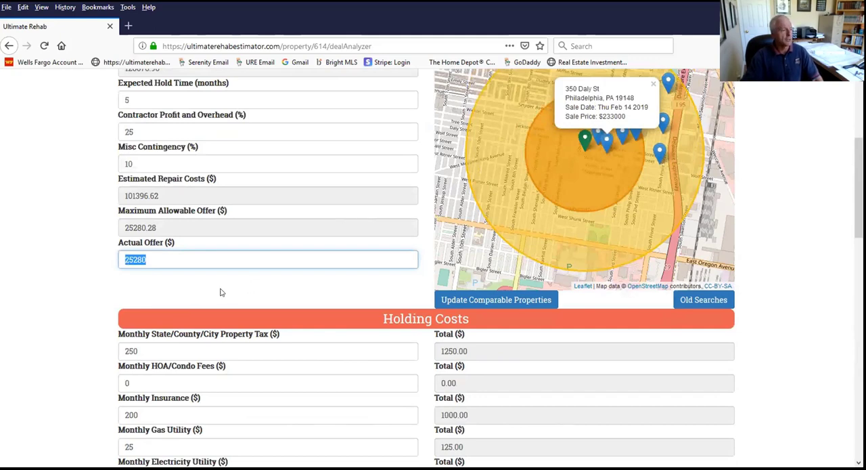
pyautogui.moveTo(219, 277)
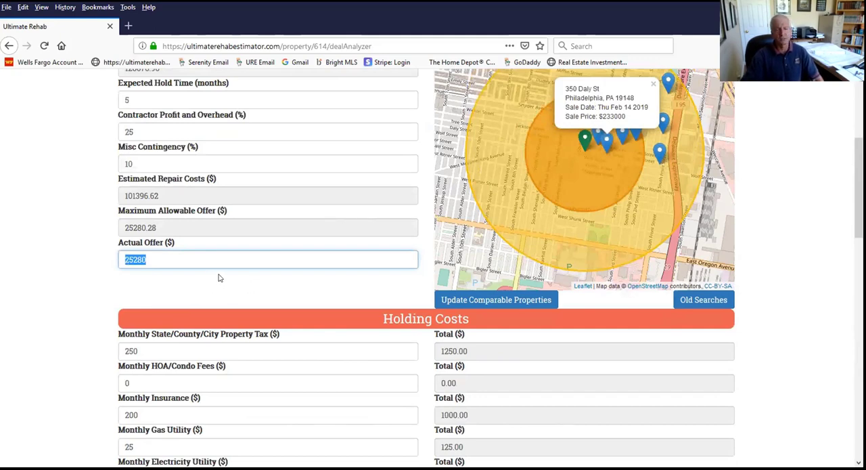
pyautogui.moveTo(107, 262)
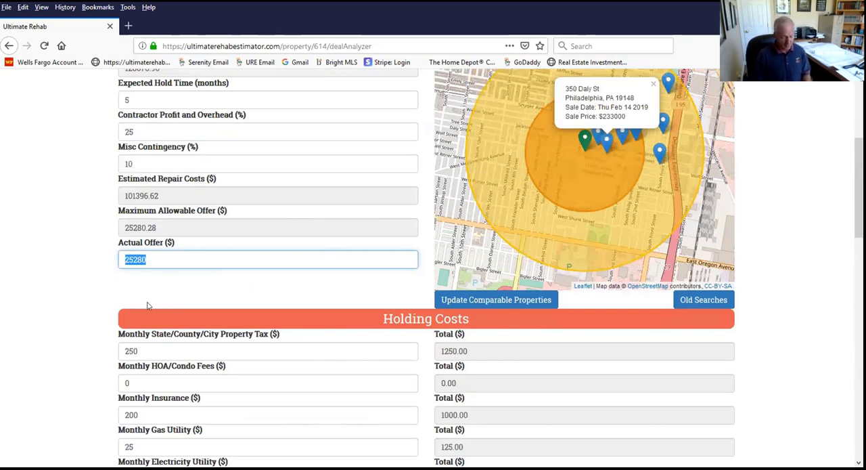
# Step: Enter a 27,500 actual offer and check profit of $22,319.37 and 14.07% ROI
pyautogui.write('27500')
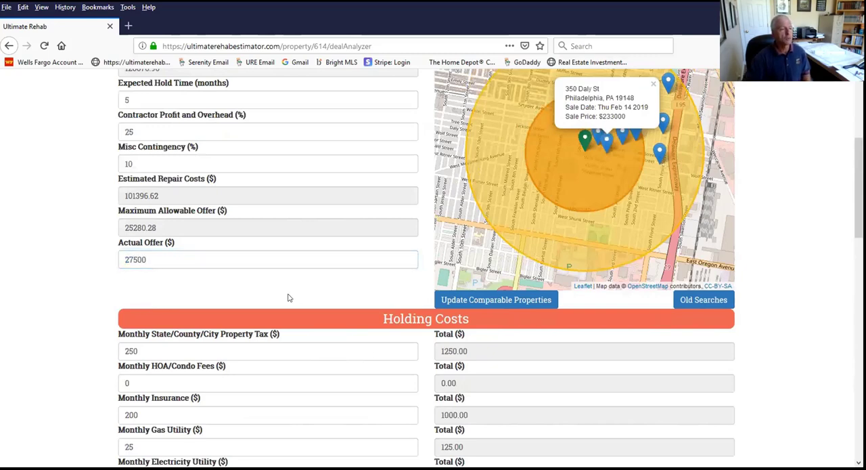
pyautogui.scroll(-3)
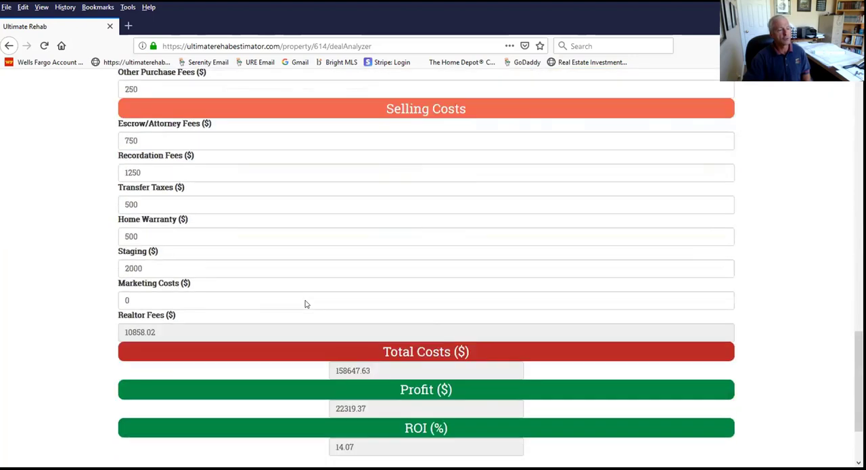
pyautogui.scroll(-3)
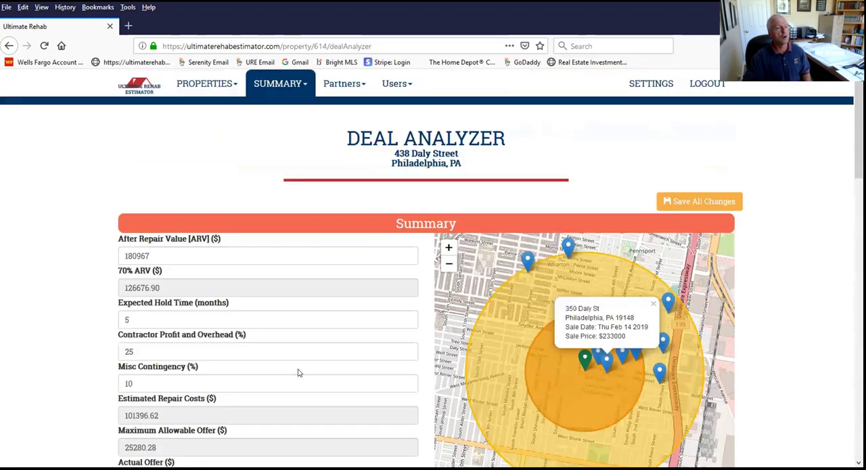
pyautogui.scroll(-3)
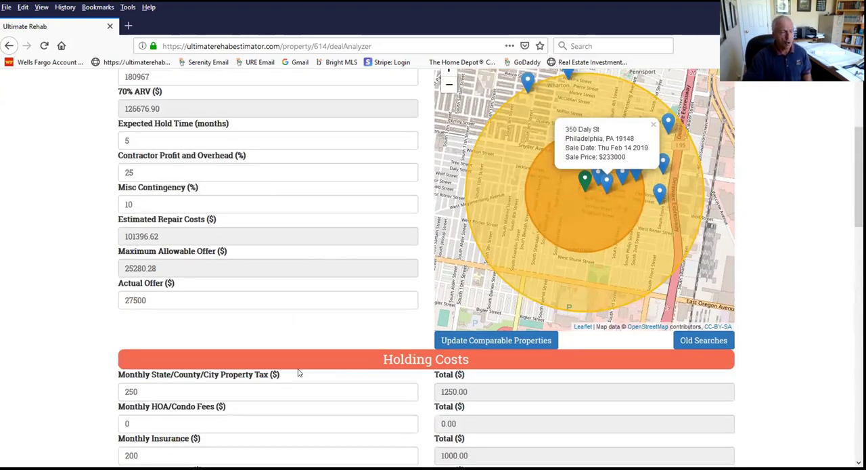
pyautogui.moveTo(344, 322)
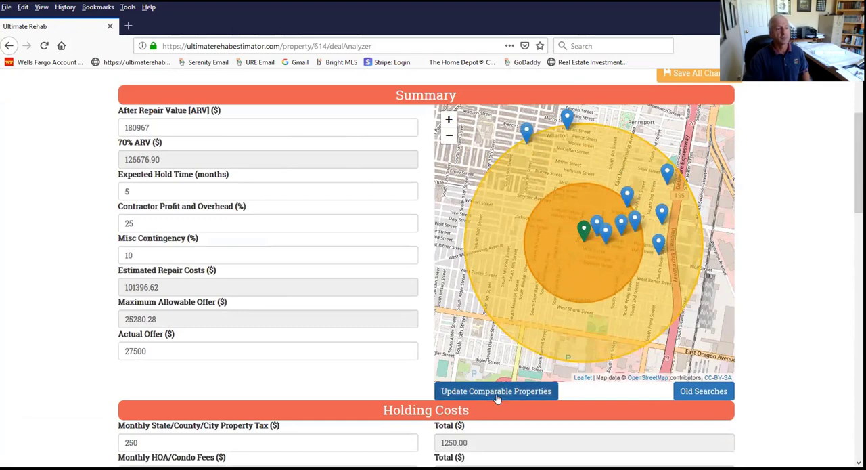
# Step: Rerun the comparables search with Half Bathrooms set to 1, leaving two nearby sales
pyautogui.click(496, 391)
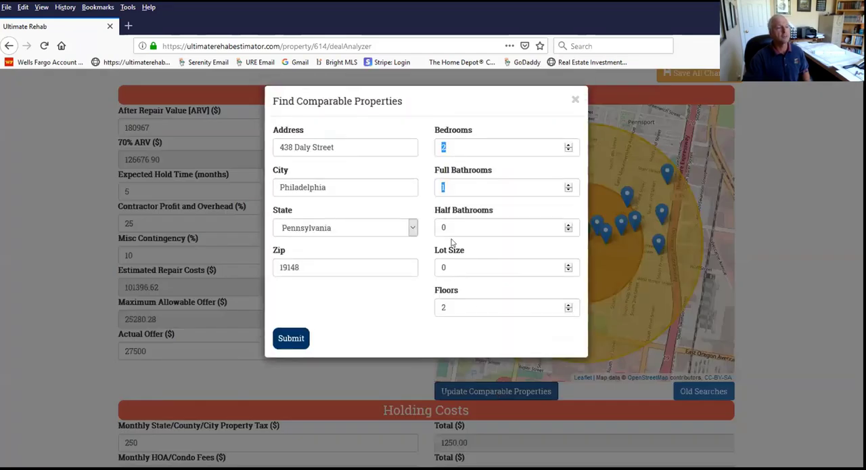
pyautogui.click(504, 227)
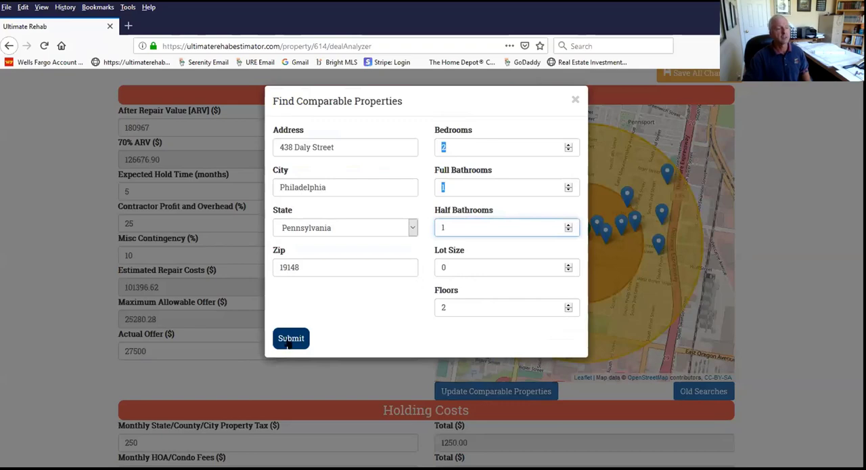
pyautogui.click(291, 338)
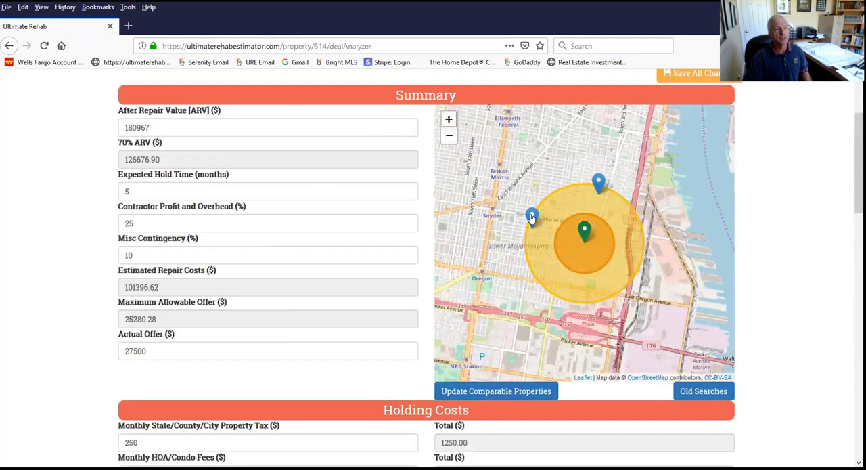
pyautogui.click(532, 217)
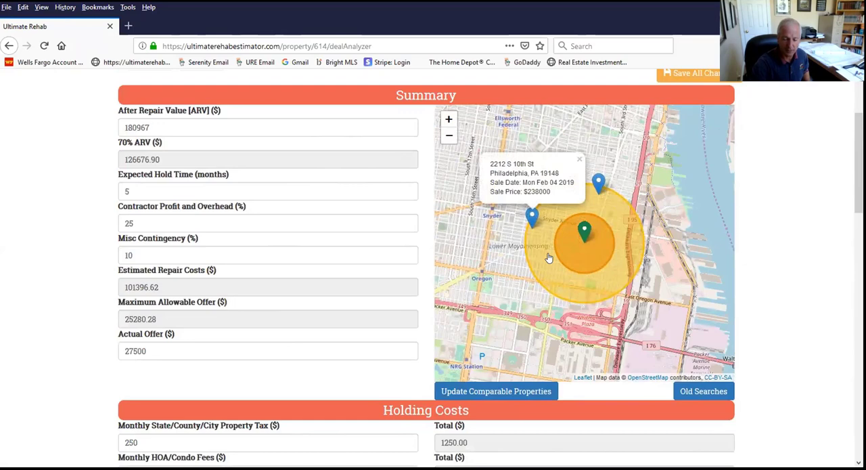
pyautogui.moveTo(602, 205)
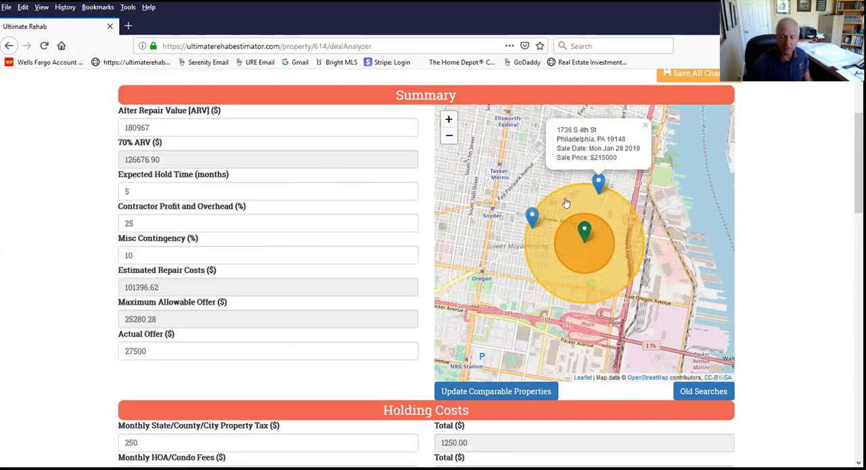
pyautogui.moveTo(633, 167)
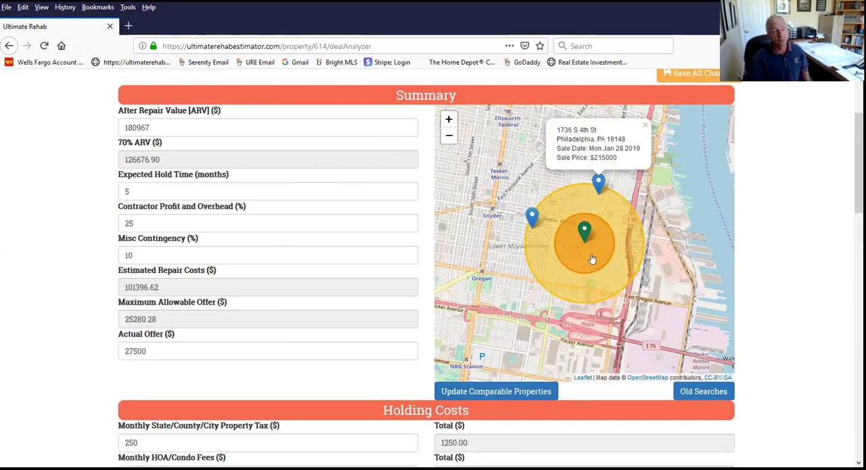
pyautogui.moveTo(599, 251)
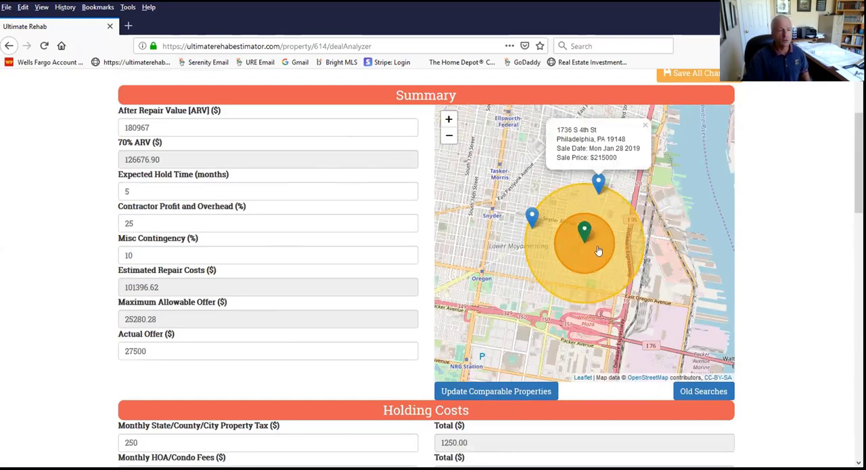
pyautogui.moveTo(594, 252)
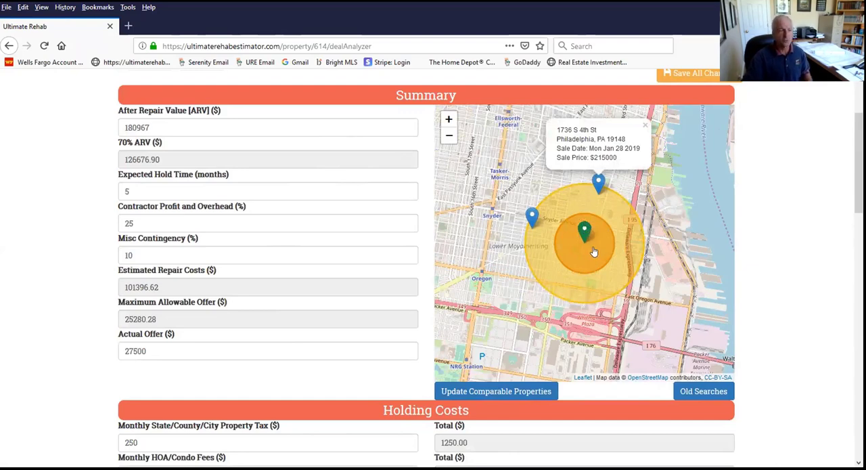
pyautogui.moveTo(533, 276)
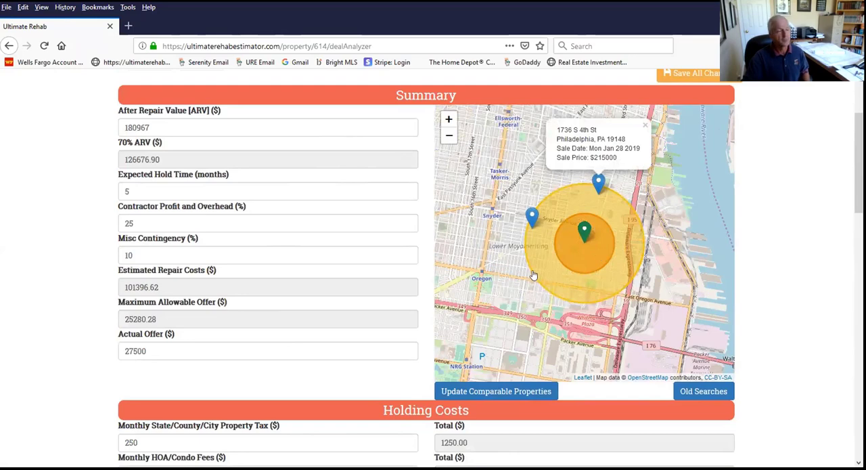
pyautogui.moveTo(613, 285)
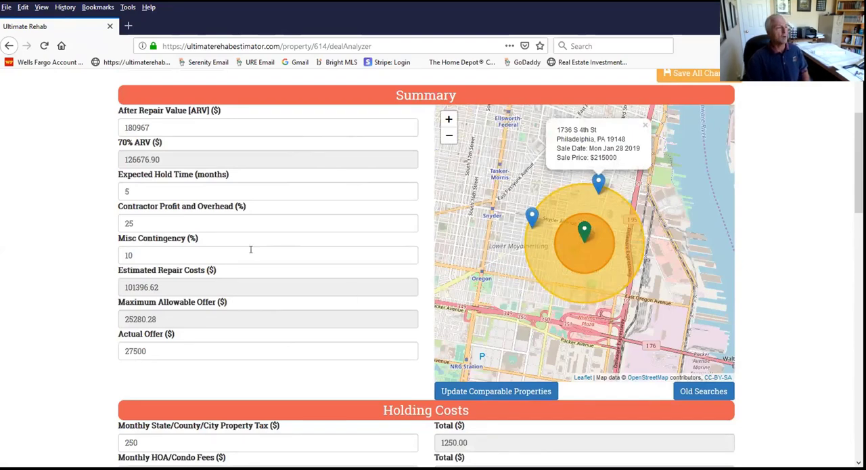
# Step: Set ARV to 226,500, review the $57,153.38 maximum offer, and bring up the property list
pyautogui.click(268, 127)
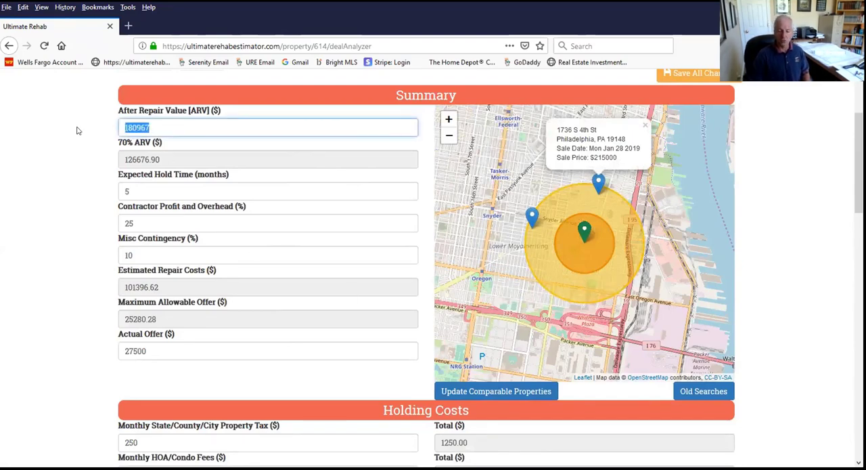
pyautogui.write('226500')
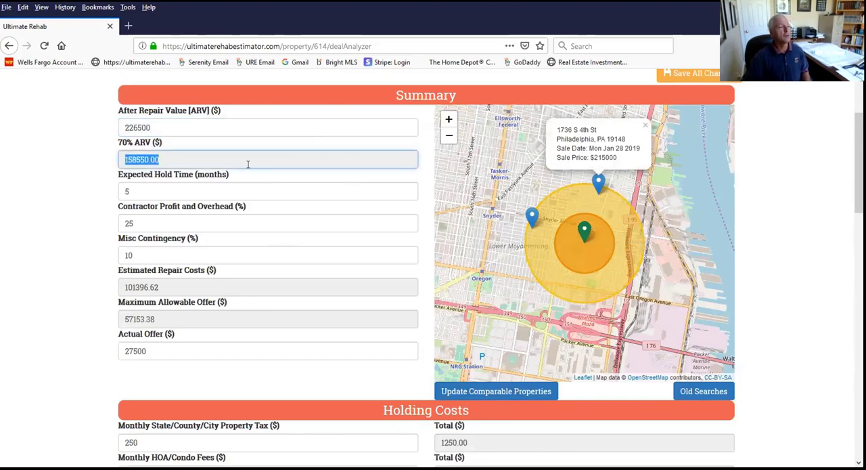
pyautogui.click(267, 191)
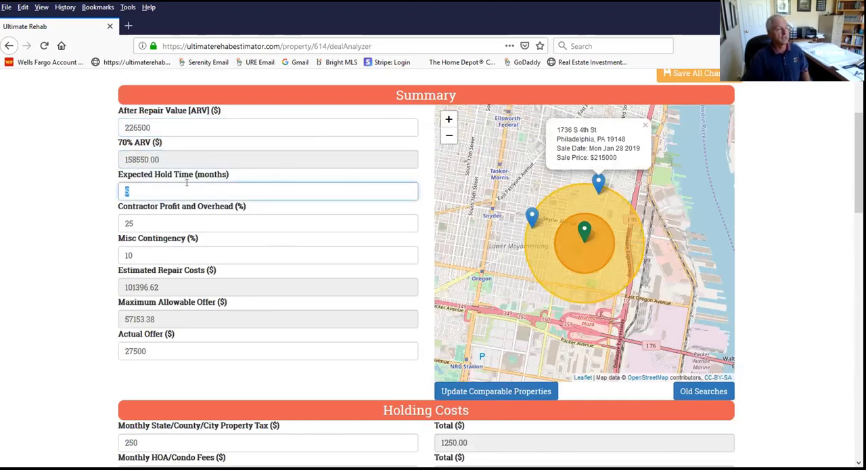
pyautogui.click(268, 319)
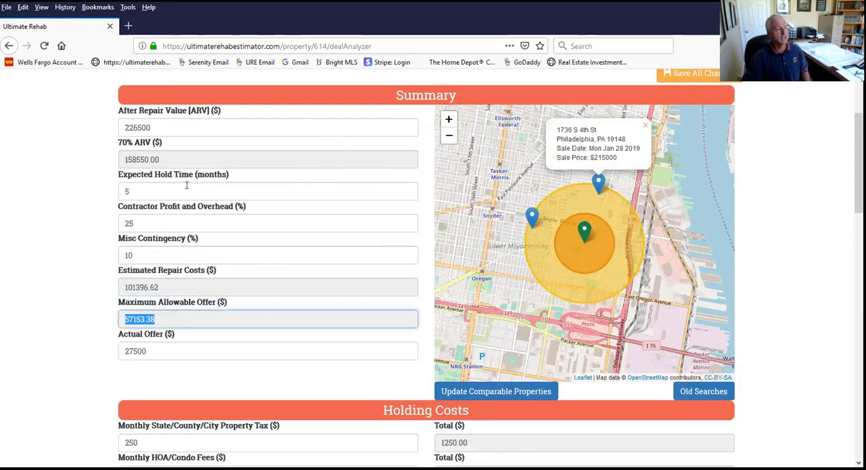
pyautogui.click(268, 286)
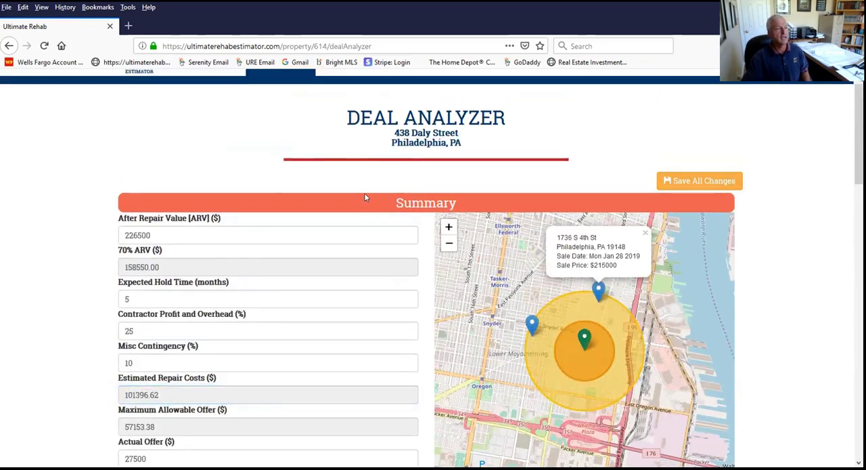
pyautogui.click(277, 83)
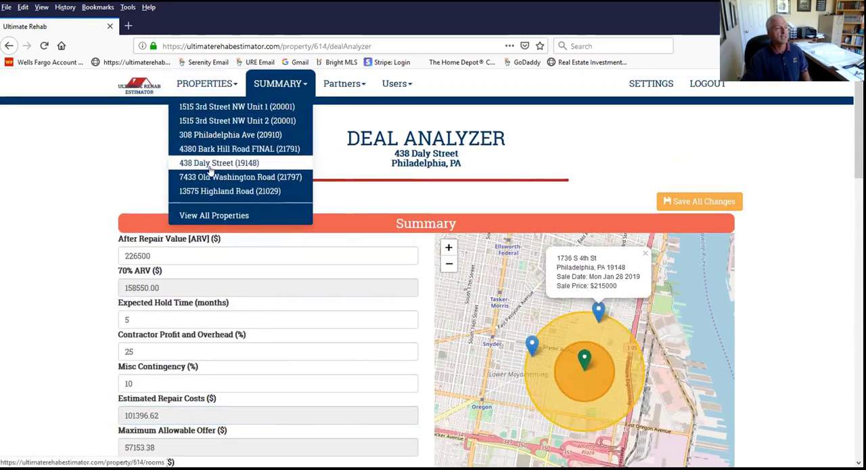
pyautogui.click(218, 163)
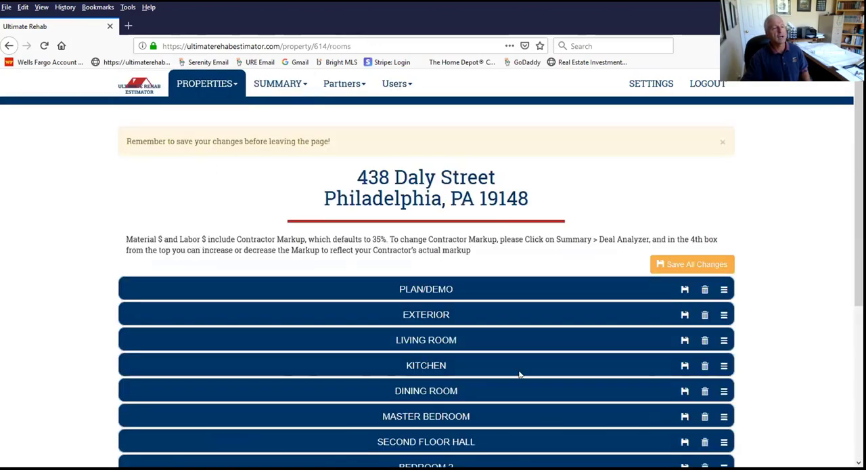
pyautogui.scroll(-3)
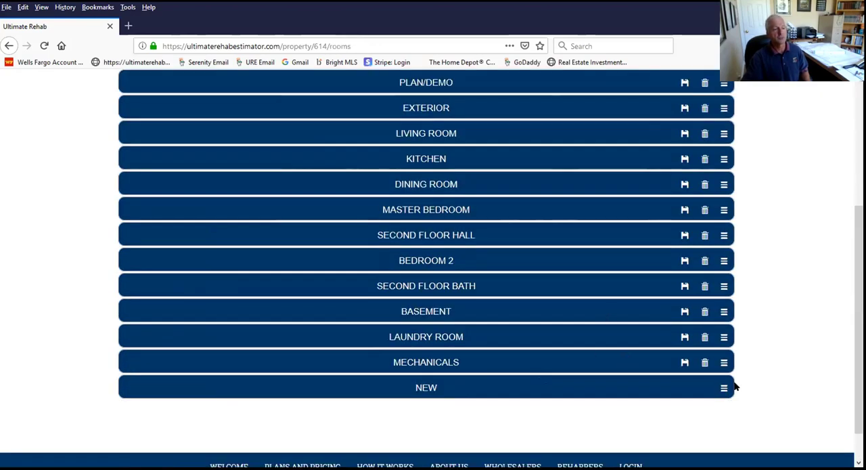
pyautogui.click(723, 387)
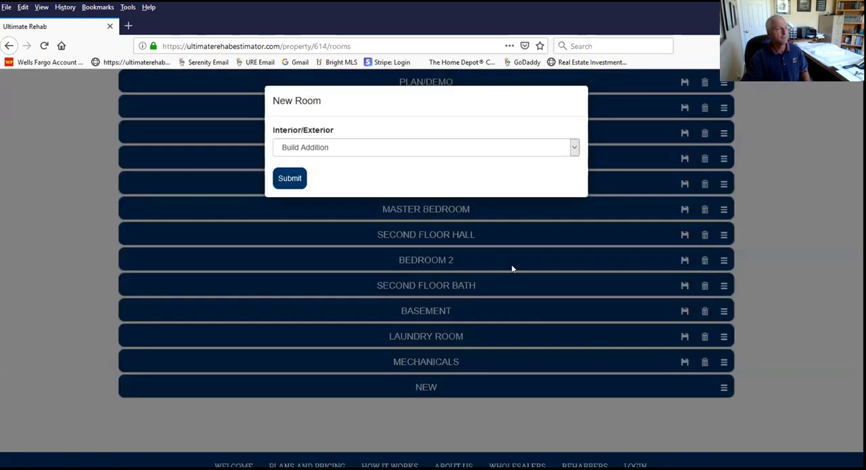
pyautogui.click(426, 147)
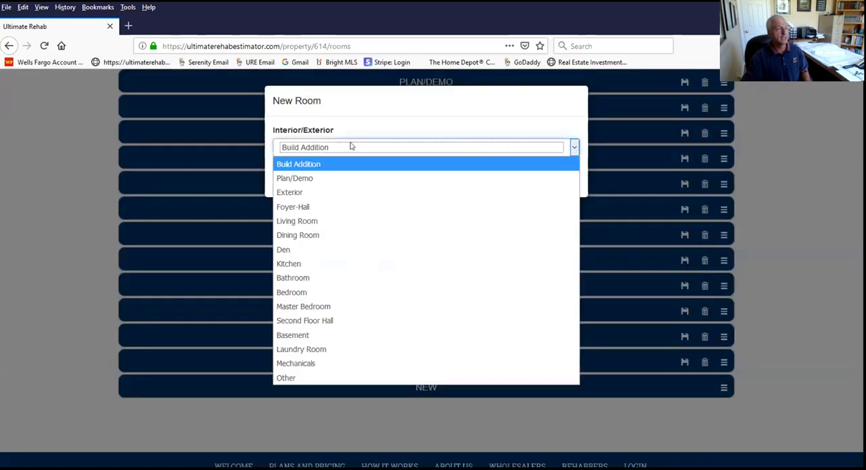
pyautogui.moveTo(286, 378)
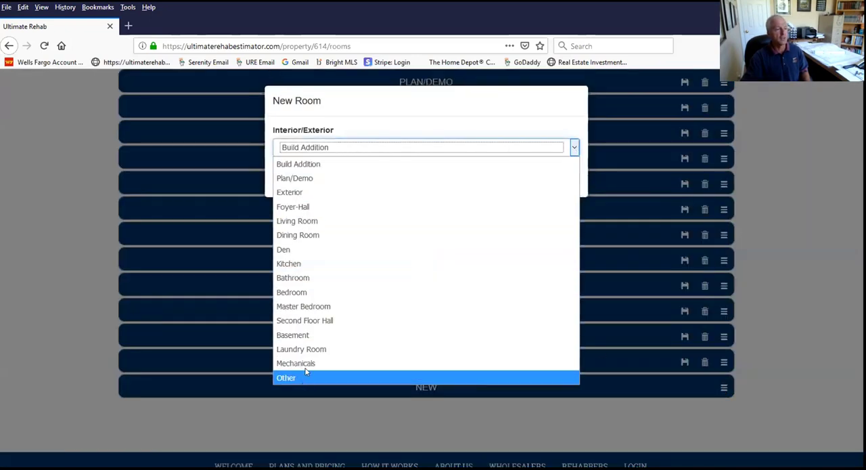
pyautogui.moveTo(289, 263)
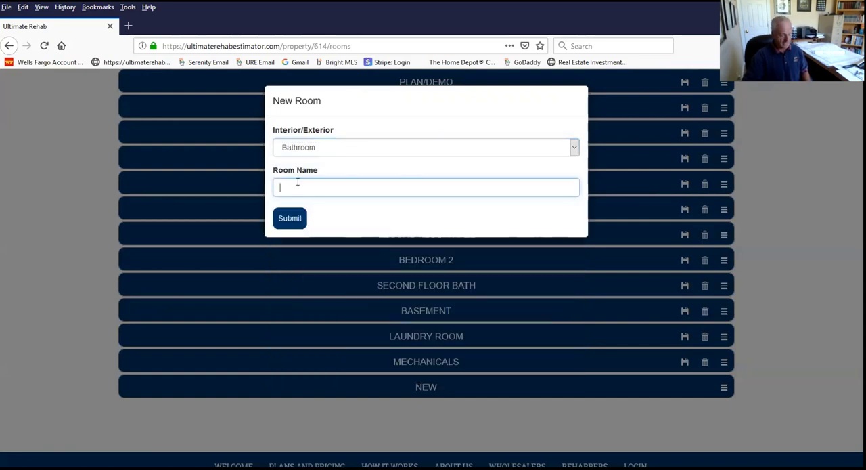
pyautogui.write('1st floor half bath')
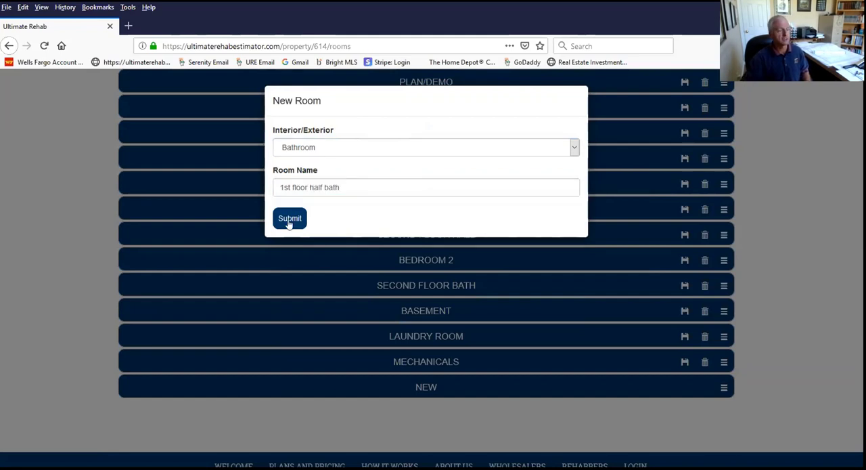
pyautogui.click(290, 218)
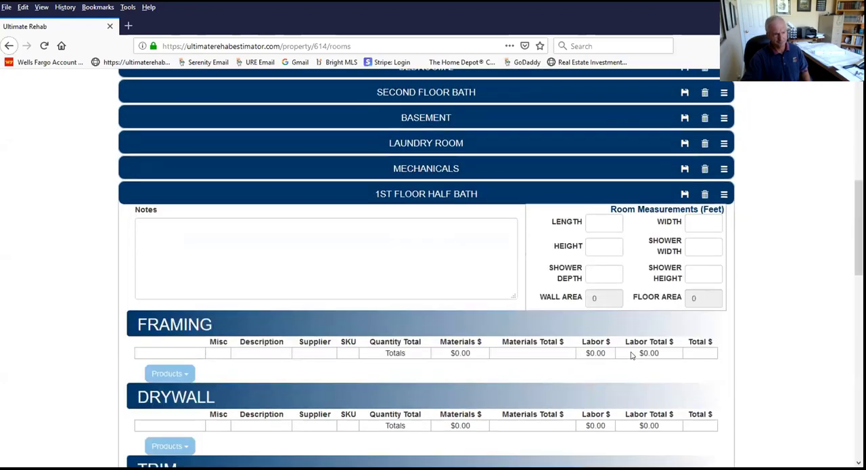
# Step: Enter length 6, width 3 and height 8, giving 144 wall and 18 floor area
pyautogui.click(604, 222)
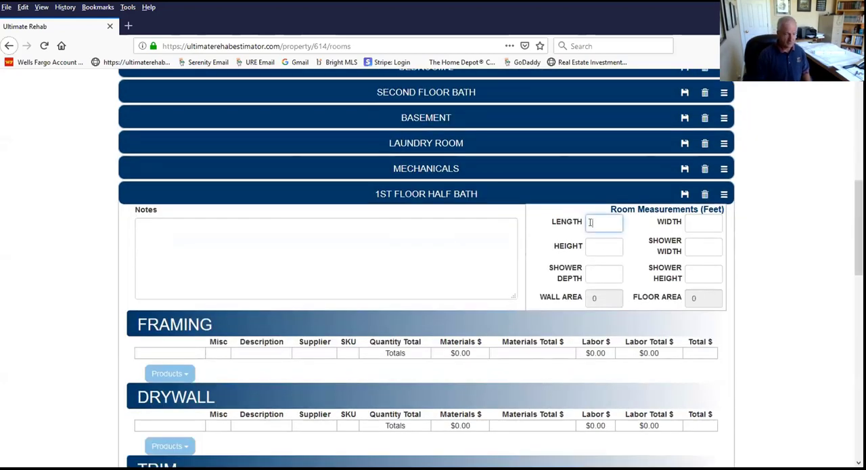
pyautogui.write('6')
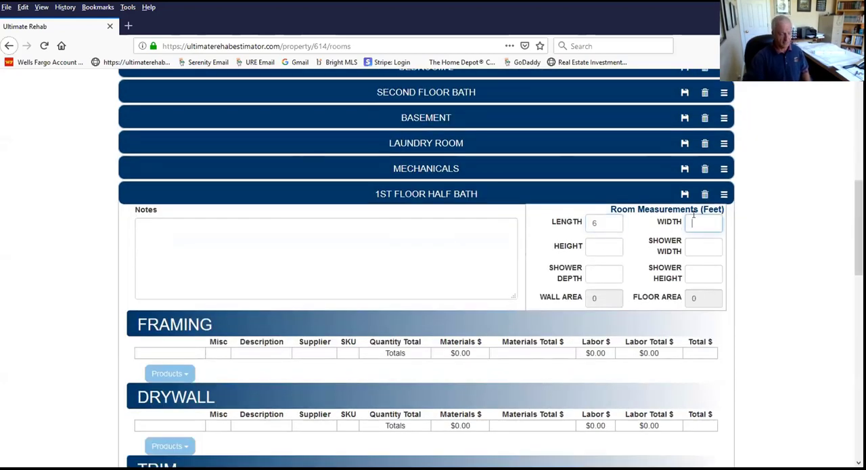
pyautogui.write('3')
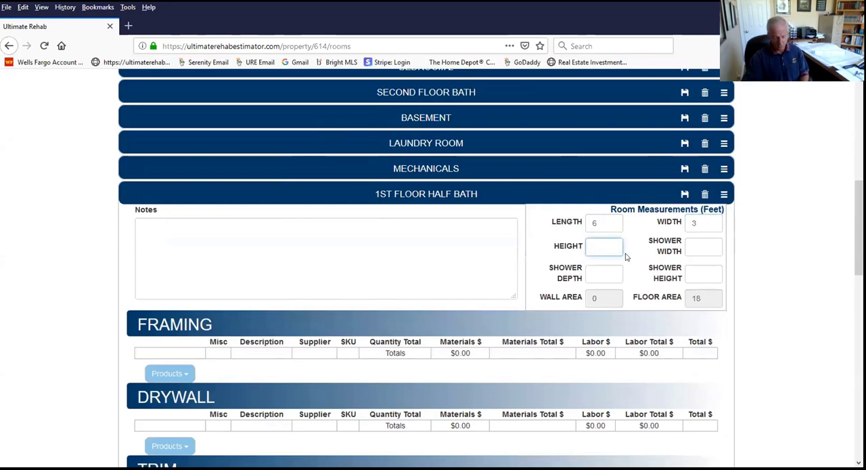
pyautogui.write('8')
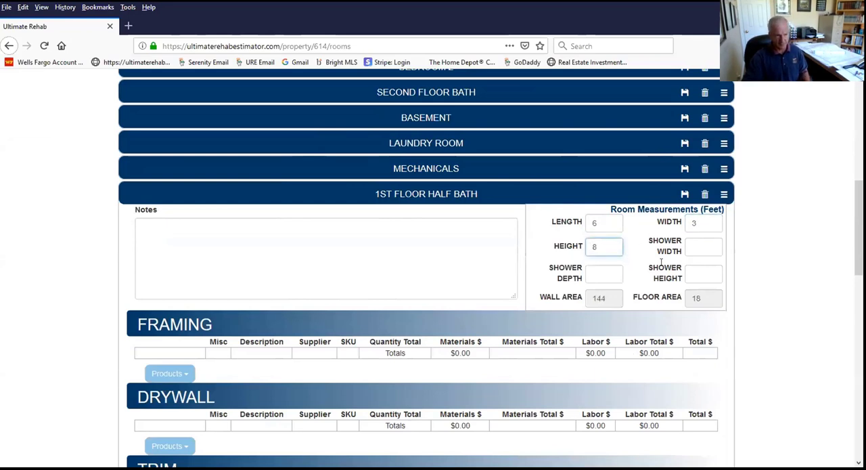
pyautogui.click(704, 246)
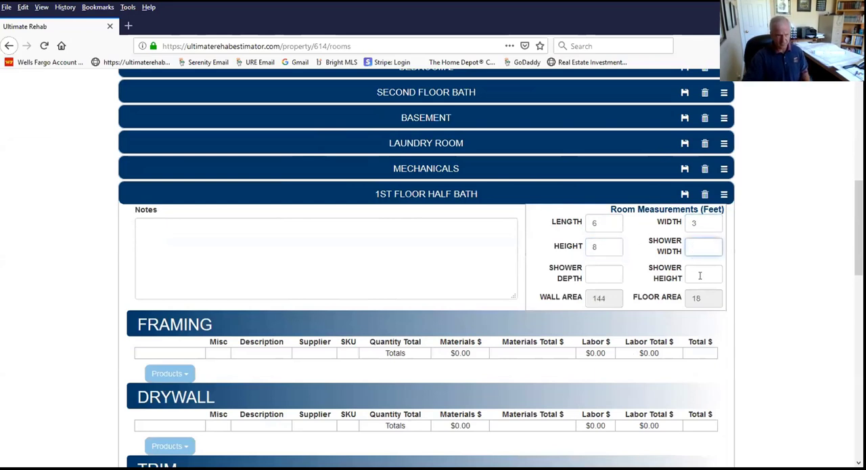
pyautogui.click(603, 273)
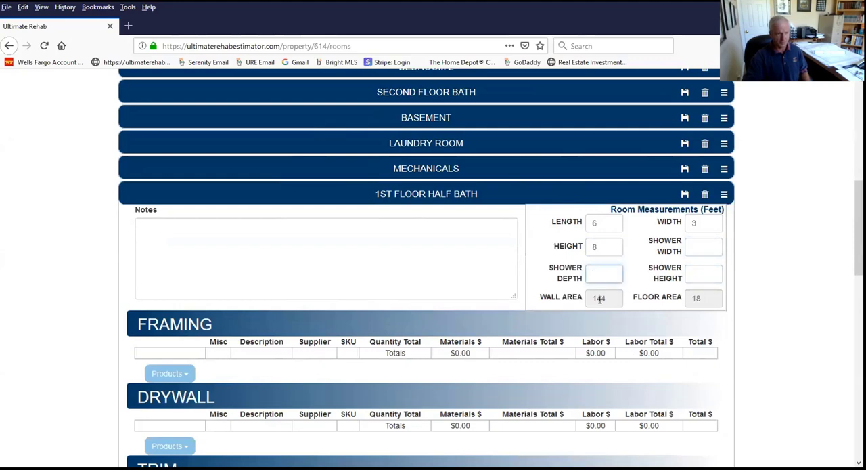
pyautogui.click(704, 298)
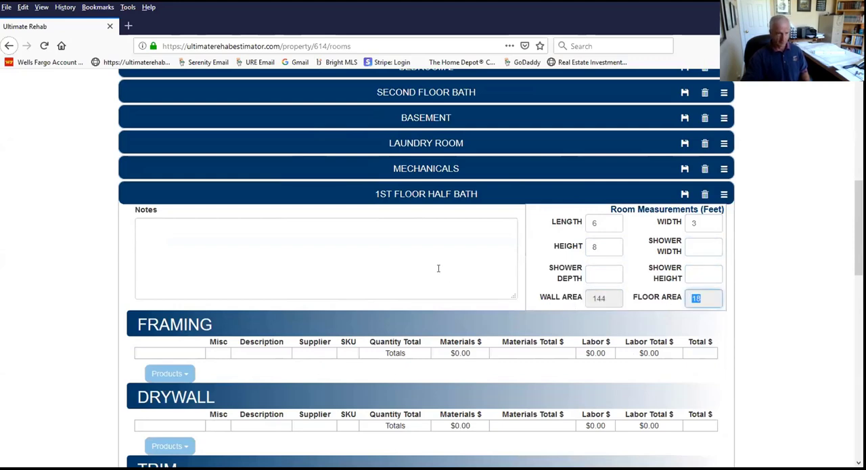
# Step: Add 12 2"x4"x96" studs to framing and 8 Drywall Repair to drywall
pyautogui.scroll(-3)
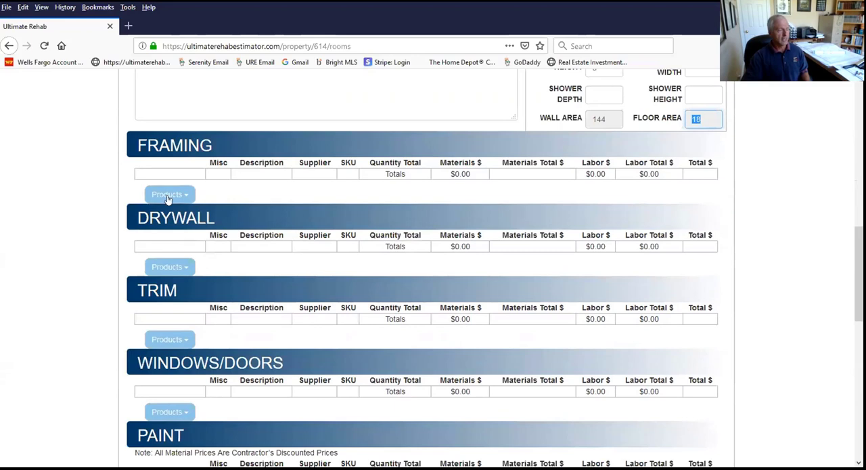
pyautogui.click(170, 194)
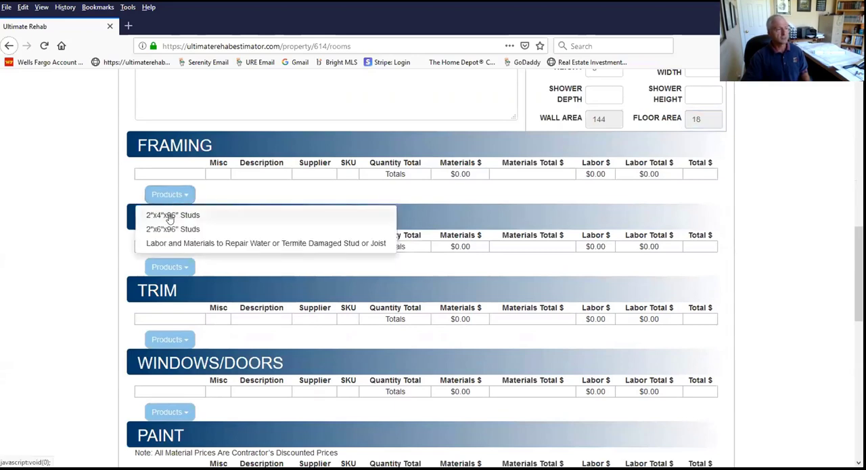
pyautogui.click(172, 214)
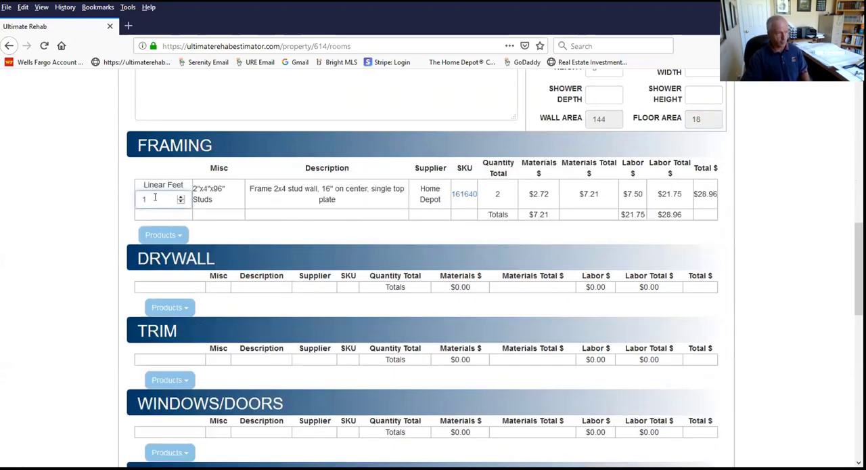
pyautogui.write('12')
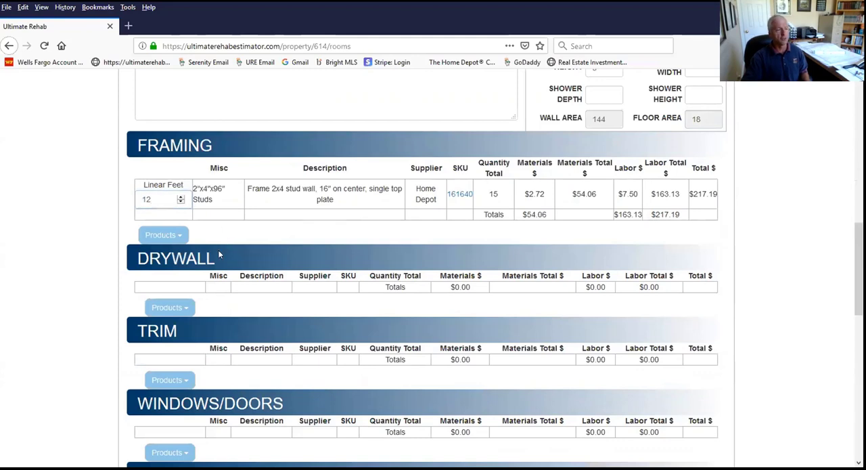
pyautogui.click(170, 307)
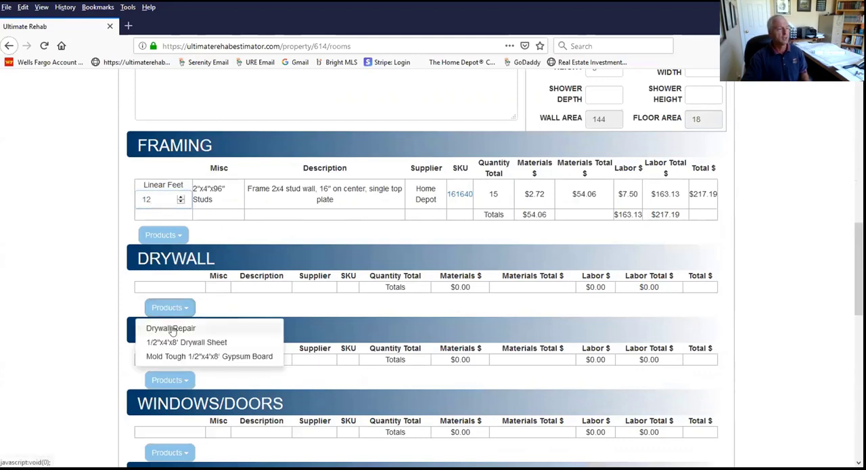
pyautogui.click(170, 327)
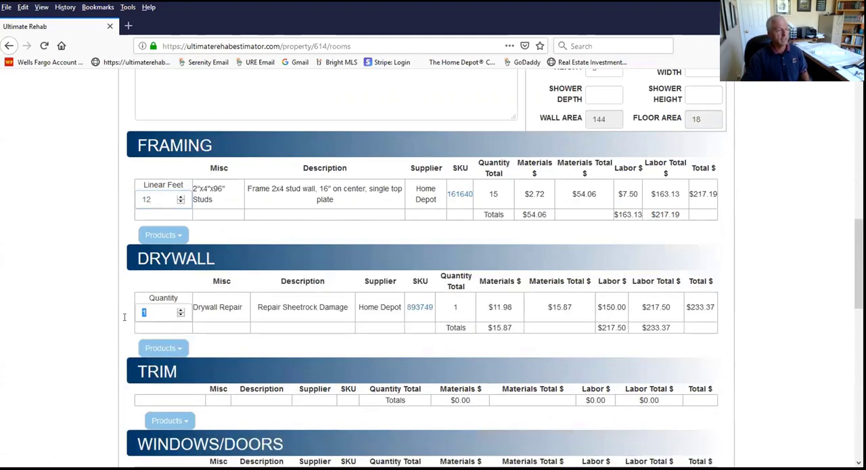
pyautogui.write('8')
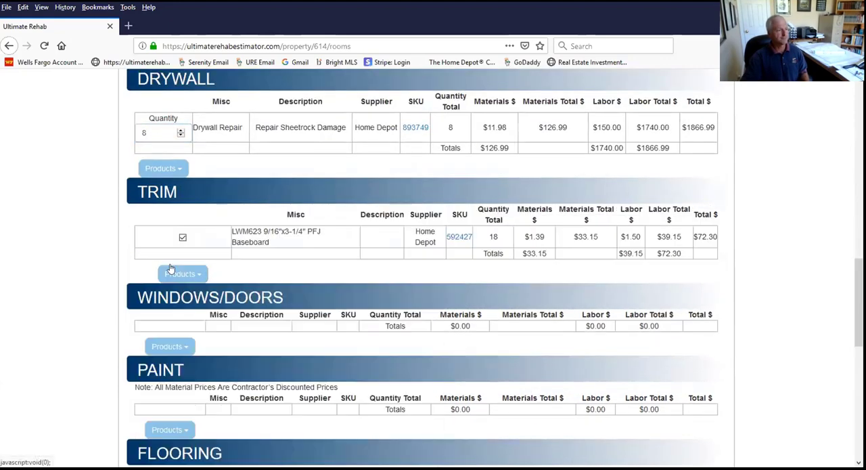
# Step: Add the Glacier Bay Hampton 36" oak vanity and Delta Greenwich towel bar kit
pyautogui.click(182, 274)
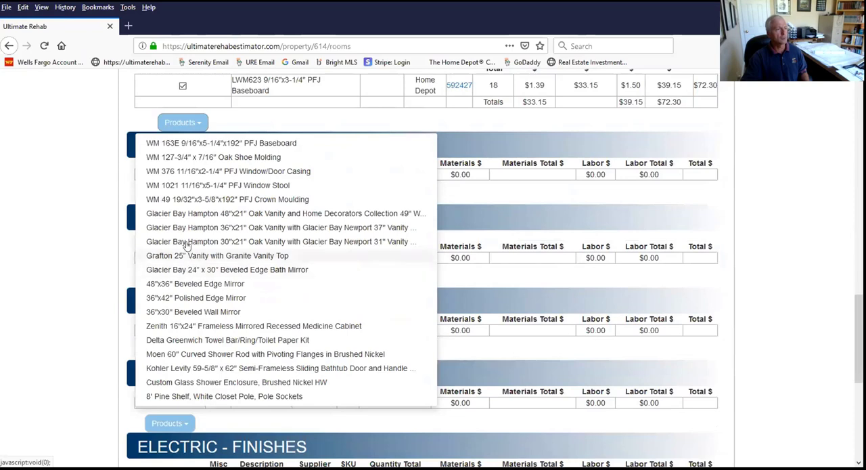
pyautogui.click(279, 227)
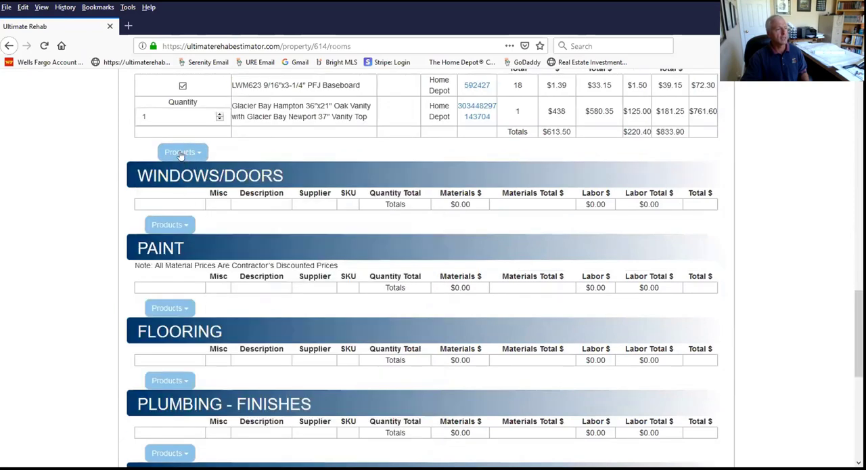
pyautogui.click(181, 151)
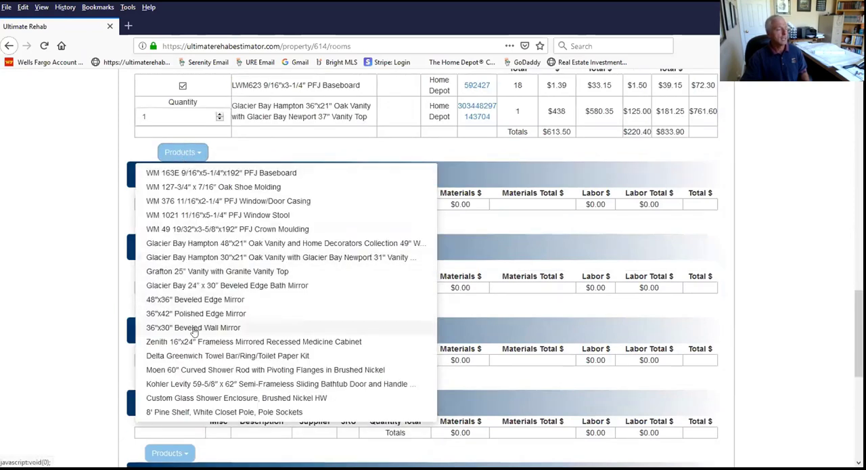
pyautogui.click(228, 356)
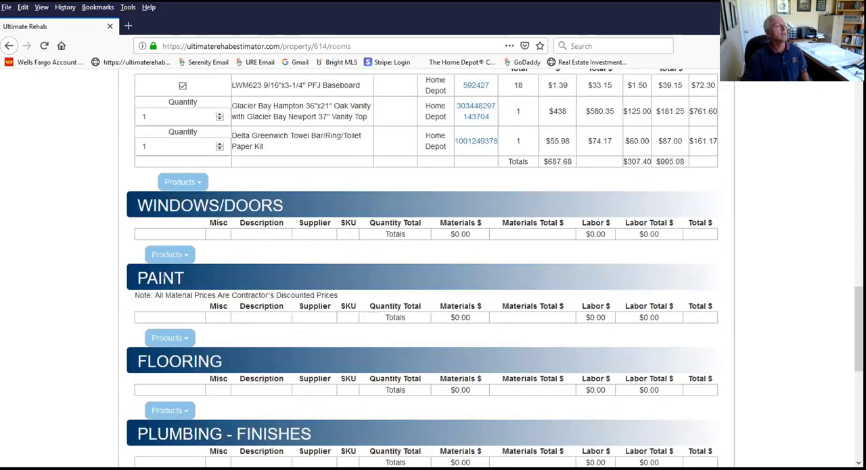
# Step: Add the 30" 6-Panel Prehung Interior Door and Sherwin Williams ProMar 200 flat paint
pyautogui.click(169, 254)
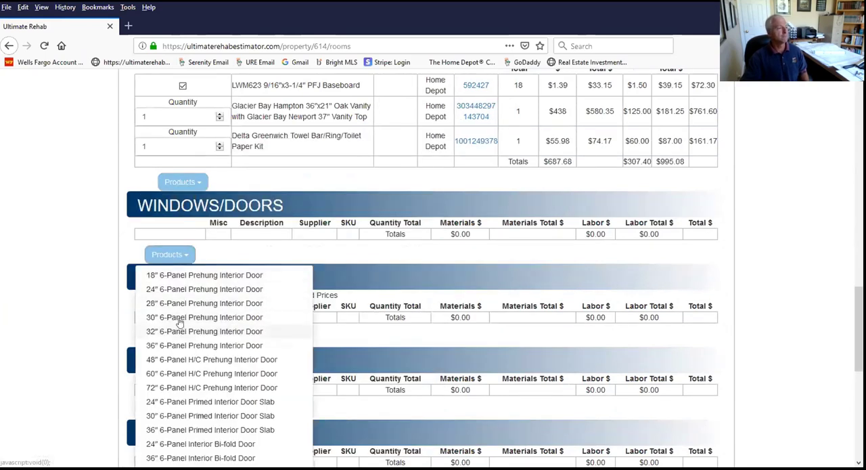
pyautogui.click(204, 317)
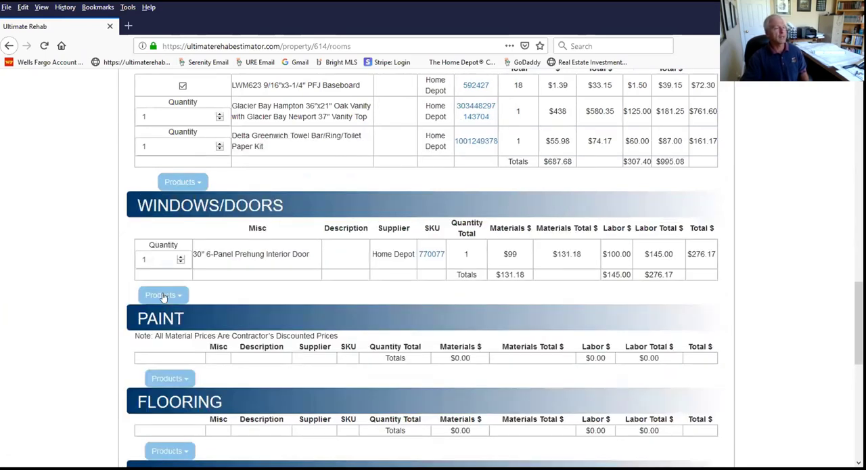
pyautogui.click(169, 378)
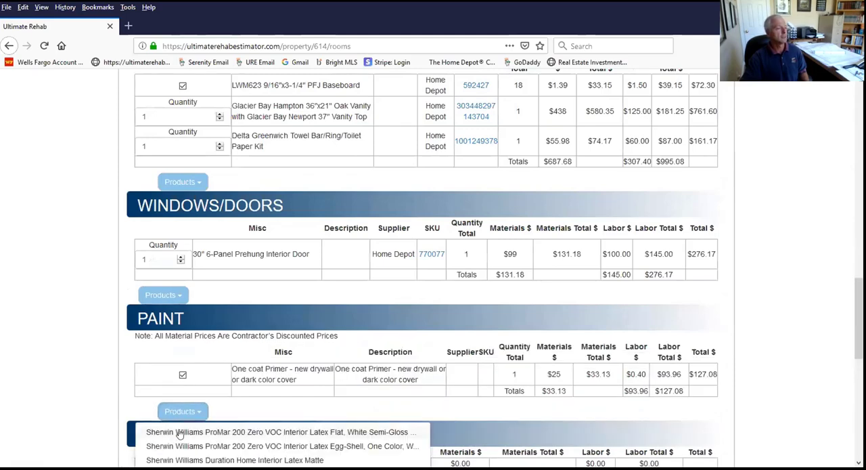
pyautogui.click(280, 432)
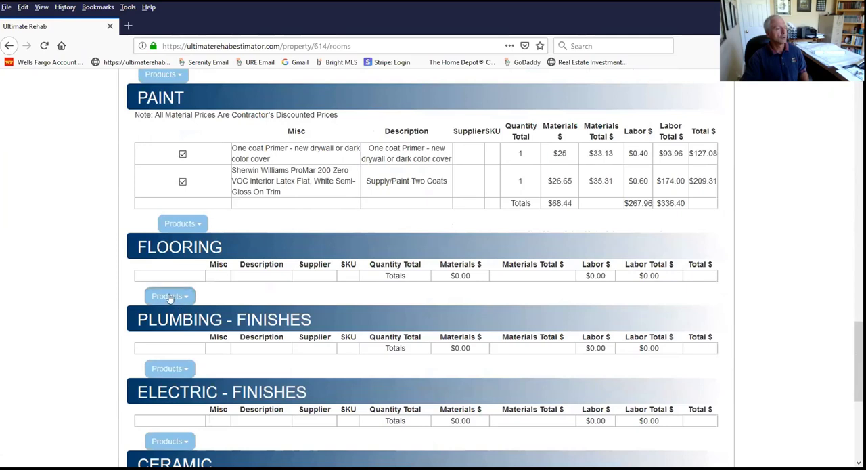
# Step: Add the Delta Porter 4" Centerset faucet and Kohler Wellworth Classic toilet to plumbing finishes
pyautogui.click(170, 295)
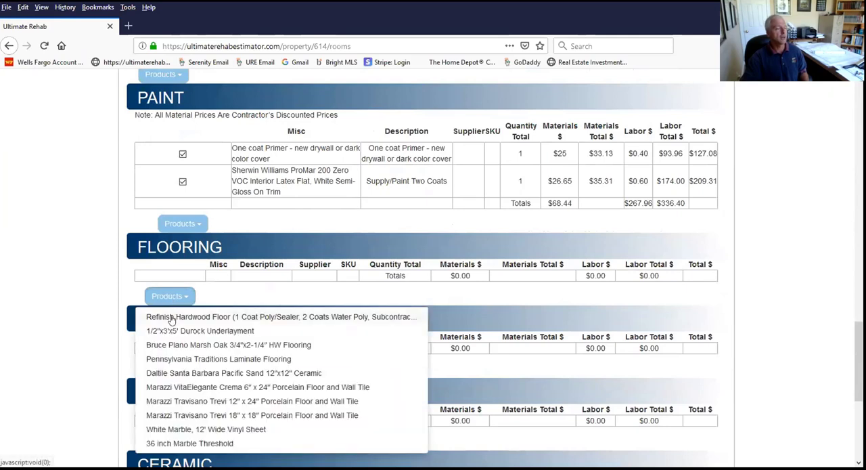
pyautogui.moveTo(189, 316)
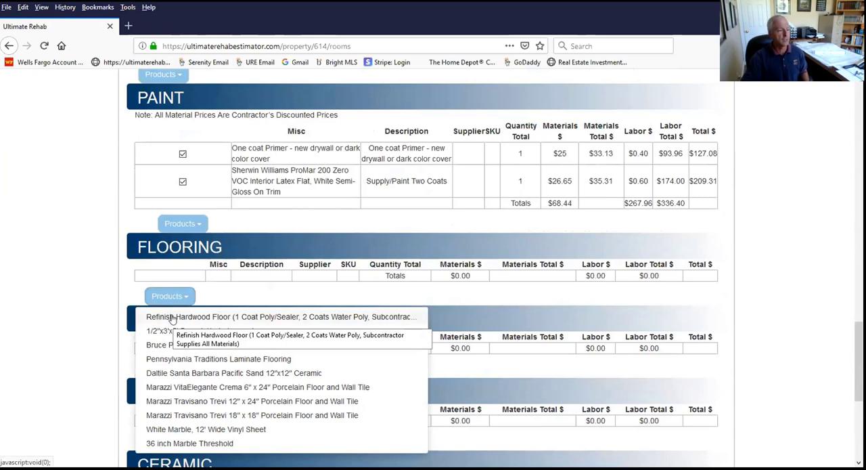
pyautogui.scroll(-3)
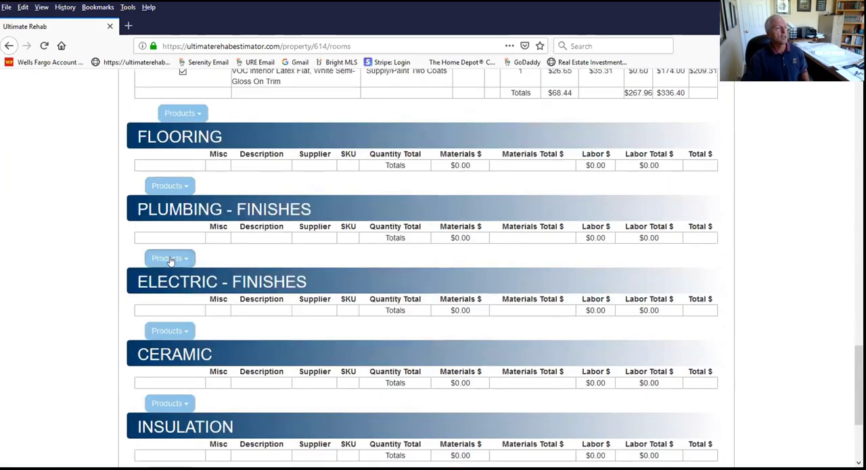
pyautogui.click(170, 258)
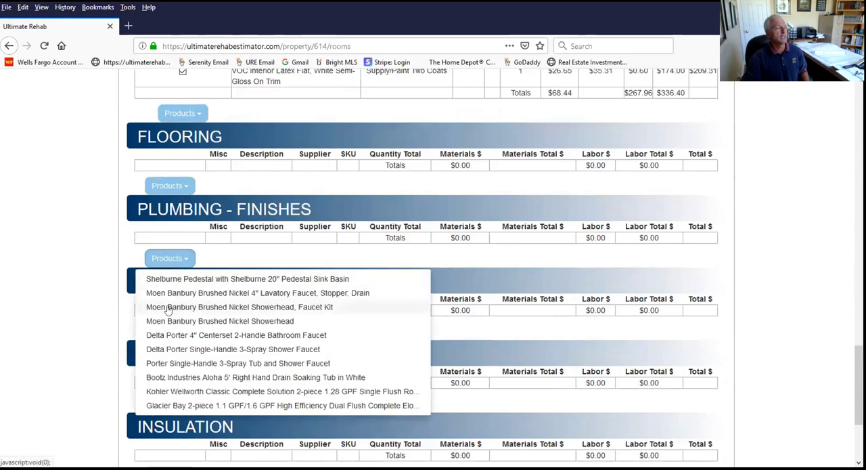
pyautogui.moveTo(168, 335)
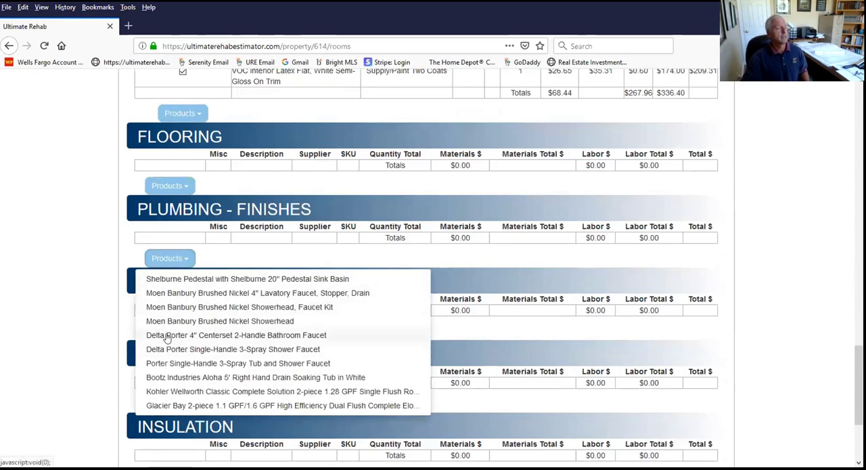
pyautogui.click(236, 335)
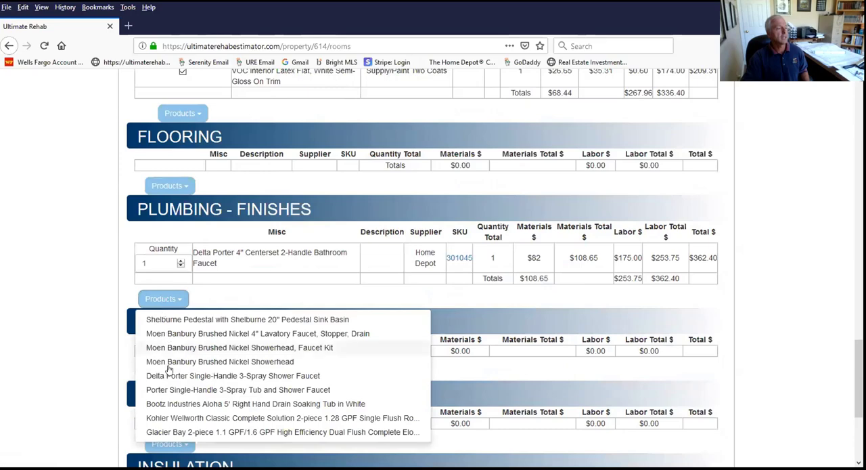
pyautogui.click(282, 418)
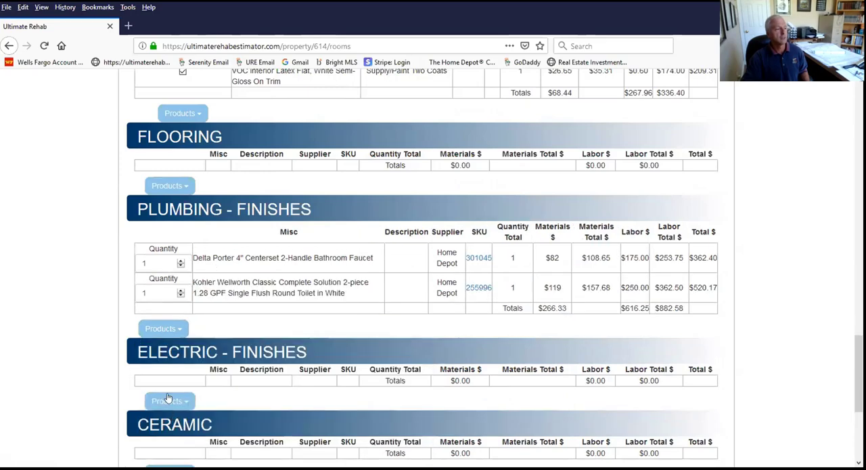
# Step: Add the Hampton Bay 3-Light vanity light to electric finishes
pyautogui.scroll(-3)
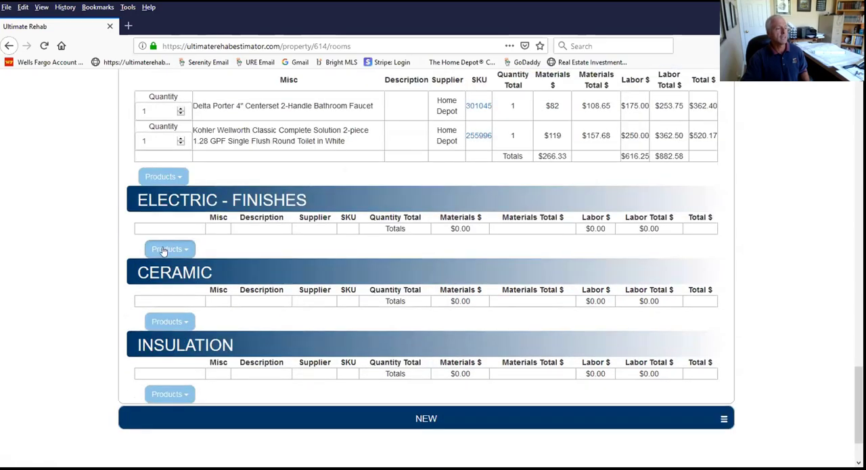
pyautogui.click(167, 248)
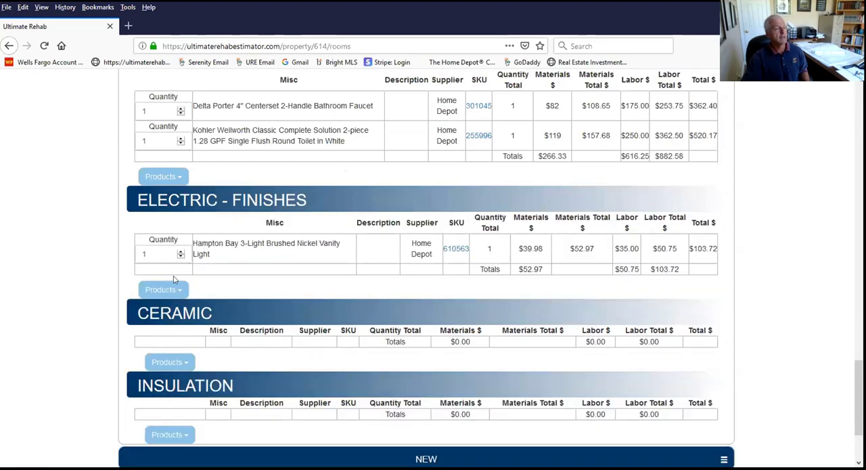
pyautogui.scroll(-3)
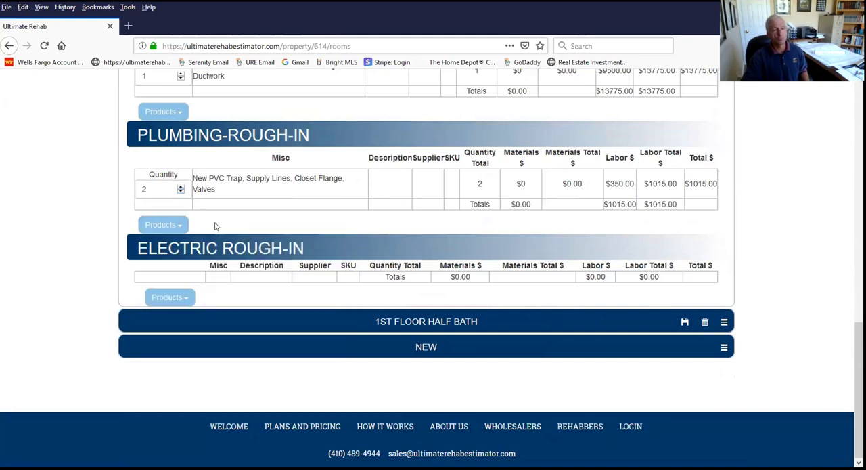
pyautogui.moveTo(247, 226)
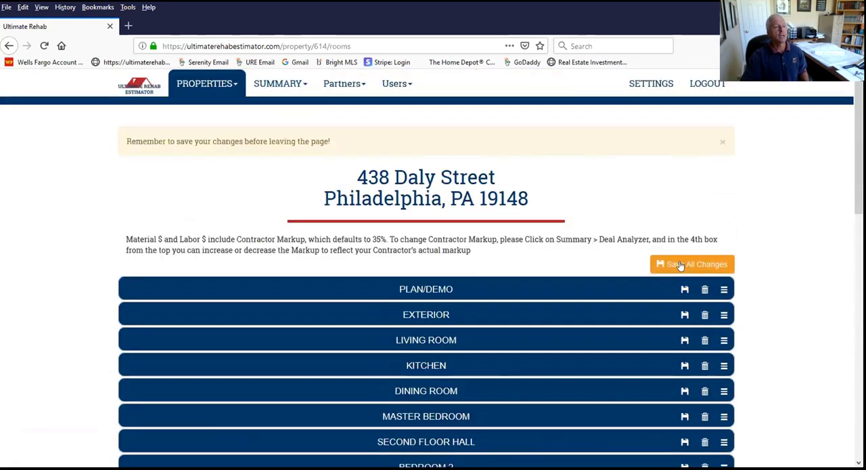
# Step: Save all changes and review Deal Analyzer: repairs $106,997.08, profit $59,095.22, ROI 35.30%
pyautogui.click(277, 84)
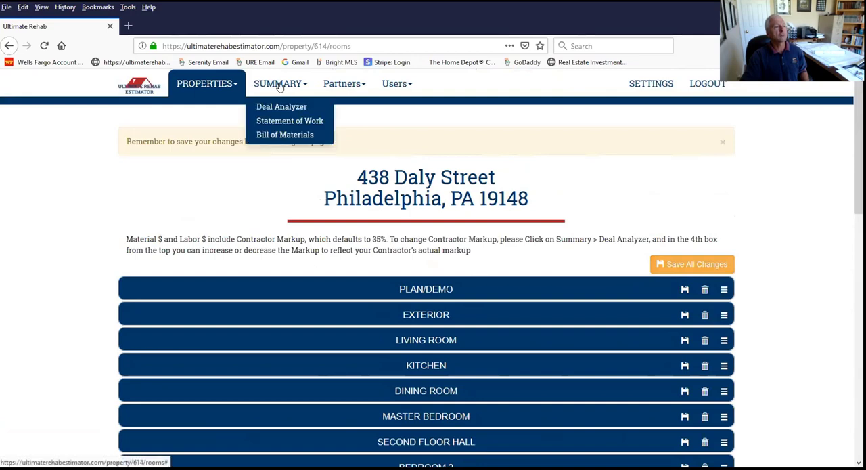
pyautogui.click(281, 106)
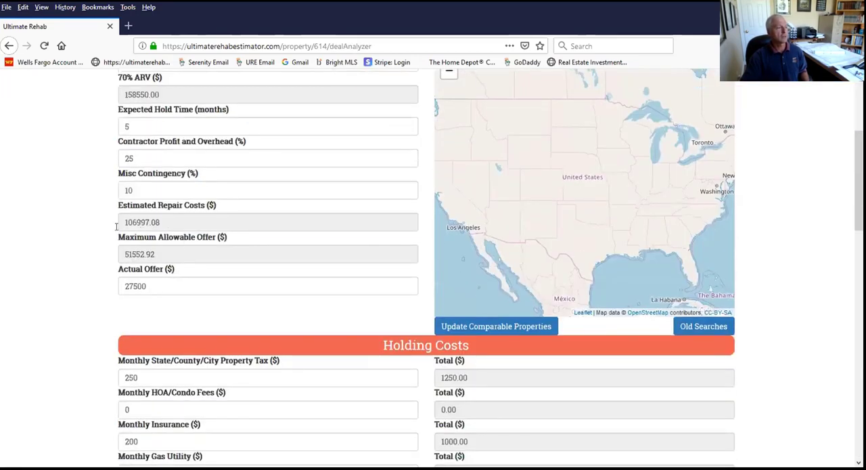
pyautogui.click(267, 222)
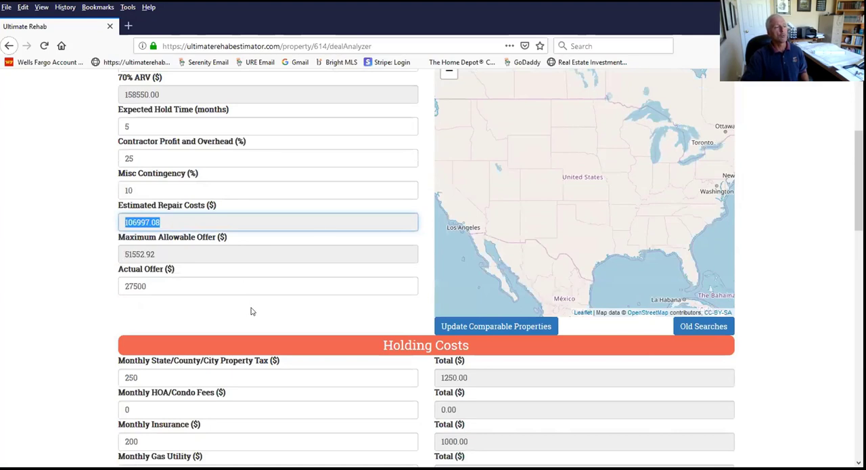
pyautogui.moveTo(282, 273)
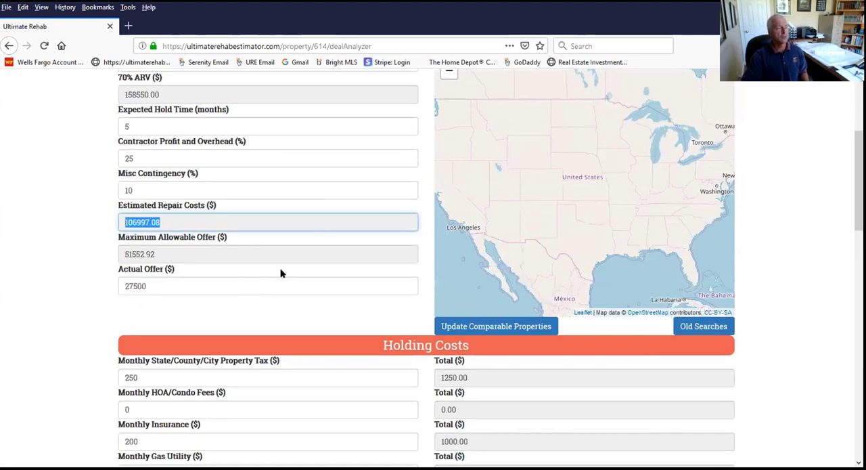
pyautogui.moveTo(293, 277)
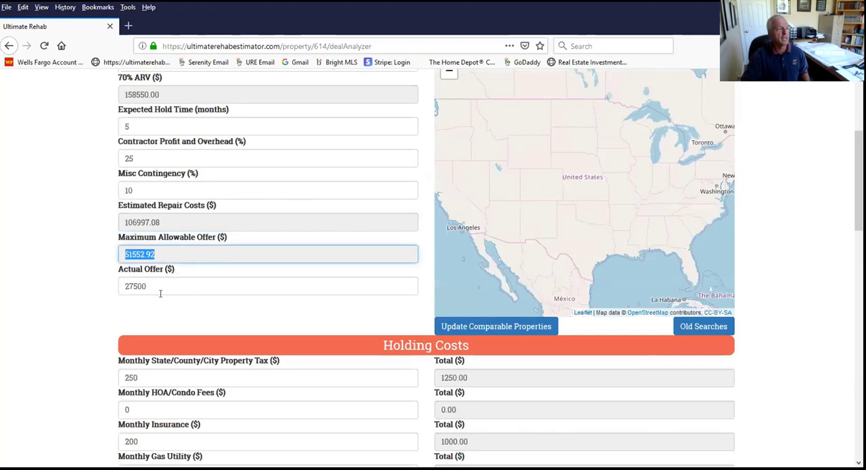
pyautogui.scroll(-3)
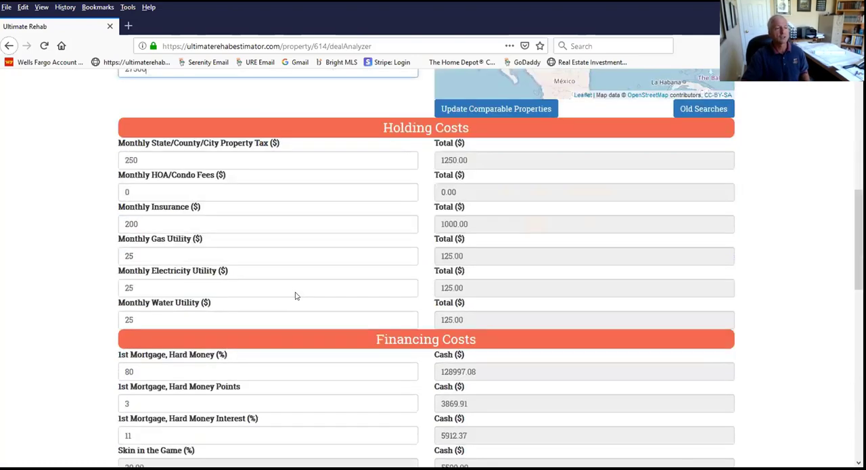
pyautogui.scroll(-3)
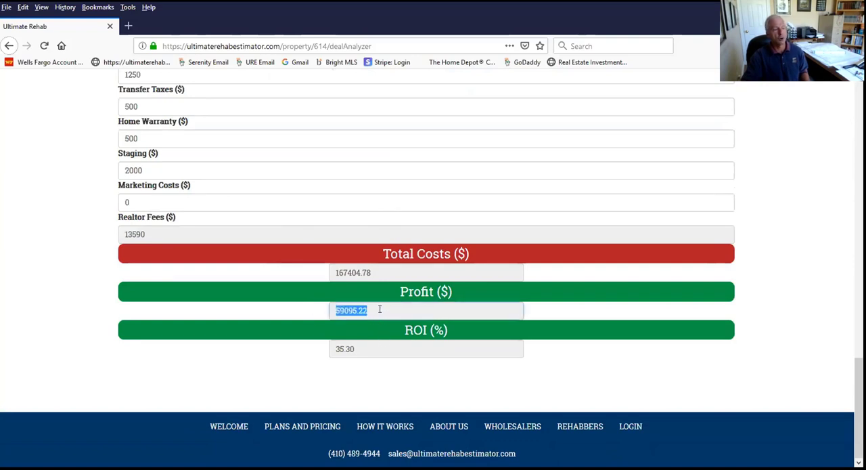
pyautogui.click(426, 348)
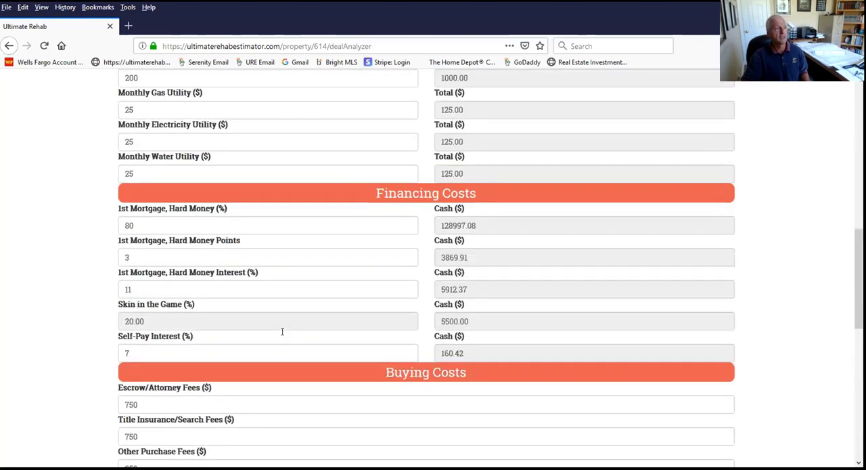
pyautogui.scroll(3)
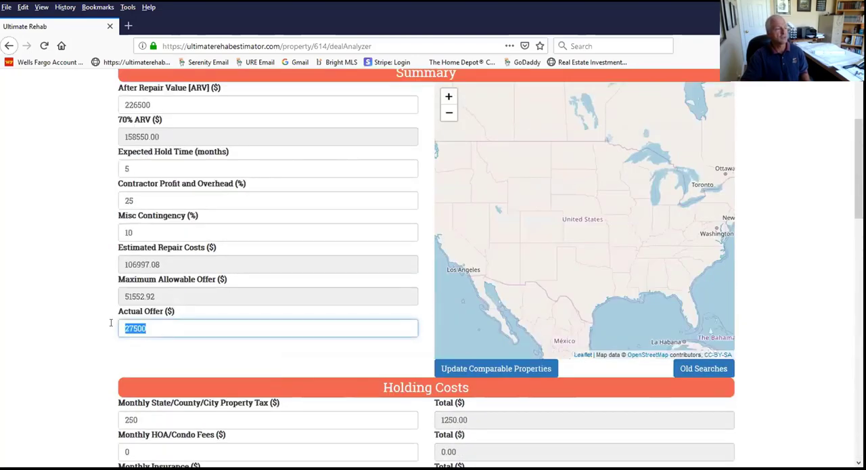
pyautogui.moveTo(103, 352)
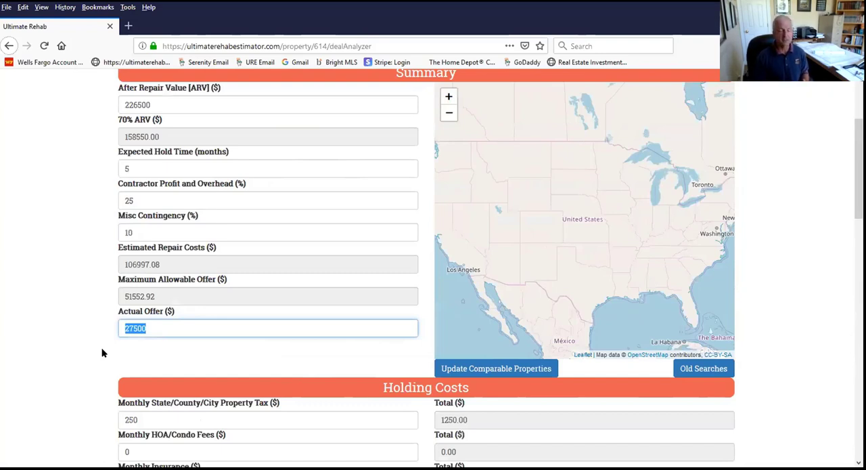
pyautogui.write('350')
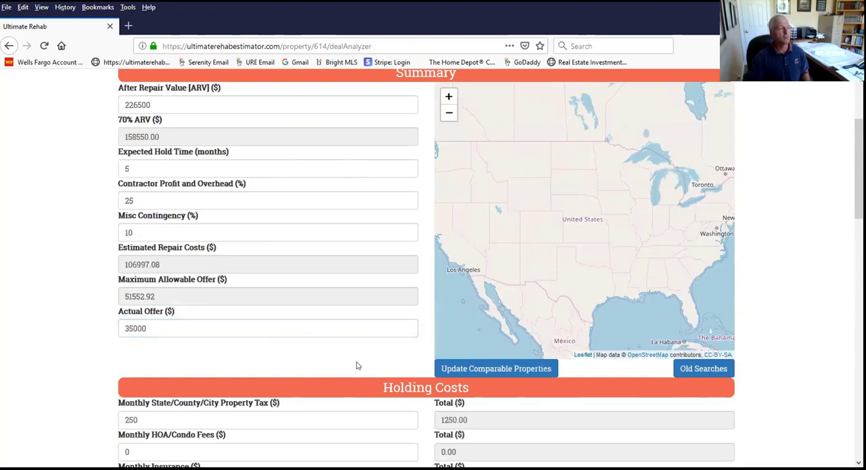
pyautogui.scroll(-3)
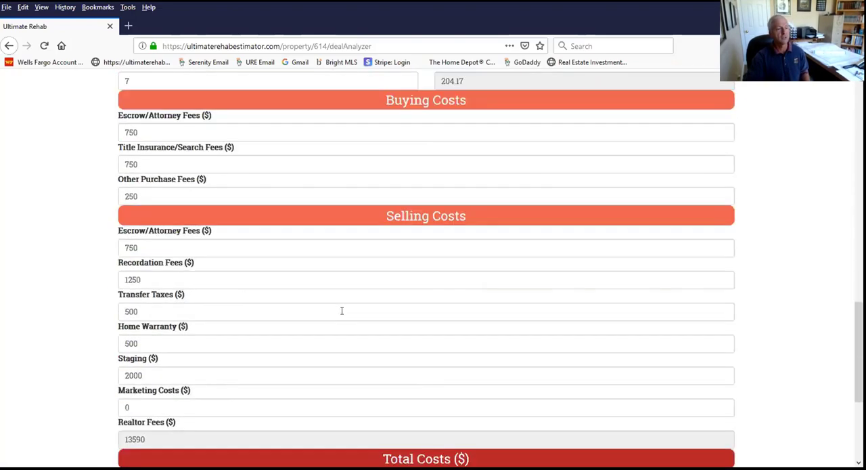
pyautogui.scroll(-3)
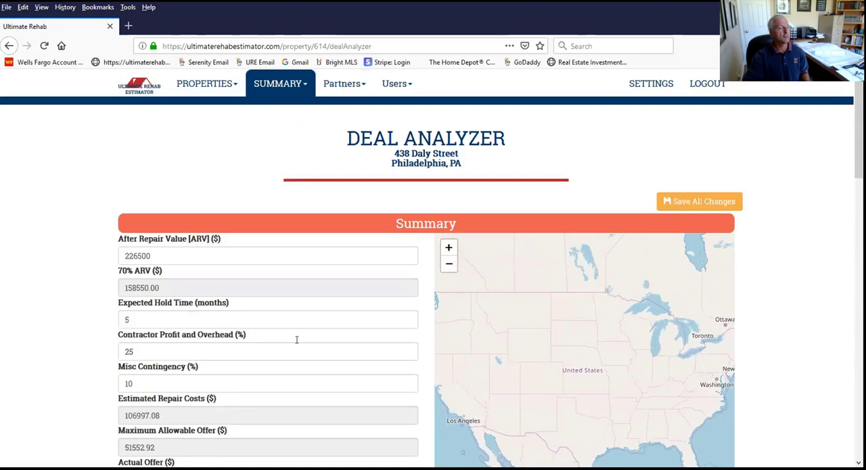
pyautogui.scroll(-3)
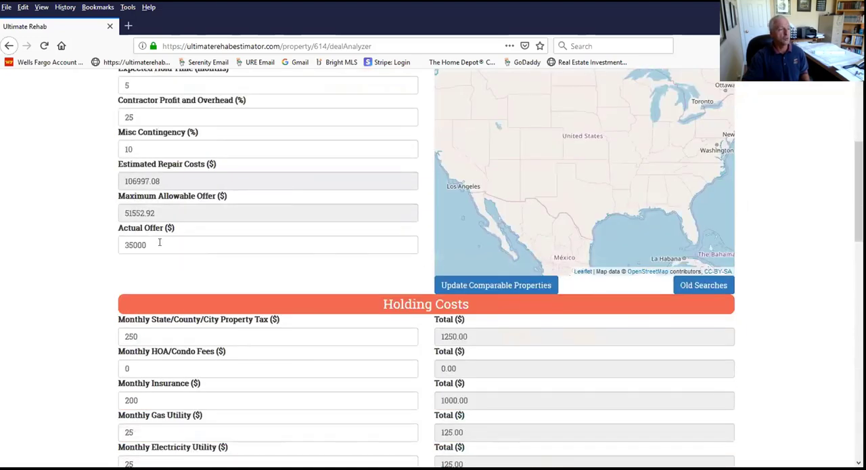
pyautogui.doubleClick(135, 244)
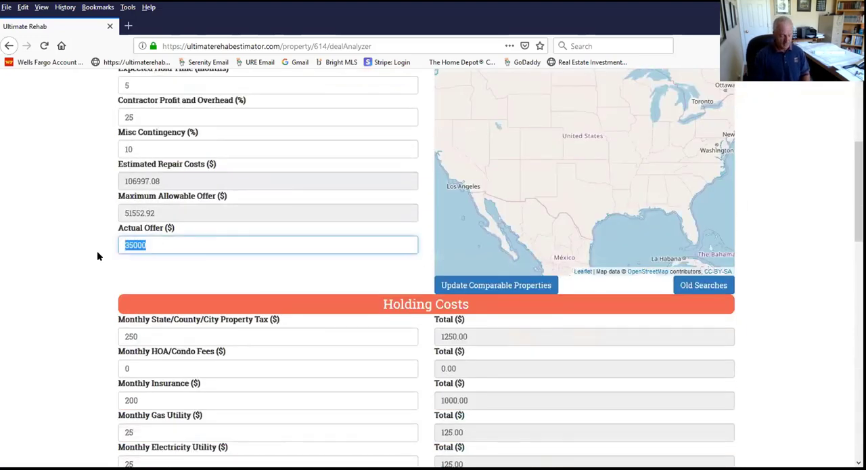
pyautogui.write('50000')
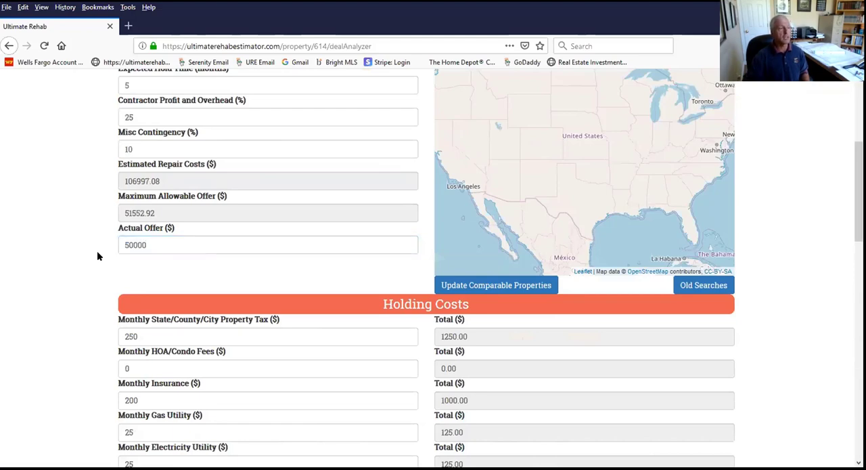
pyautogui.scroll(-3)
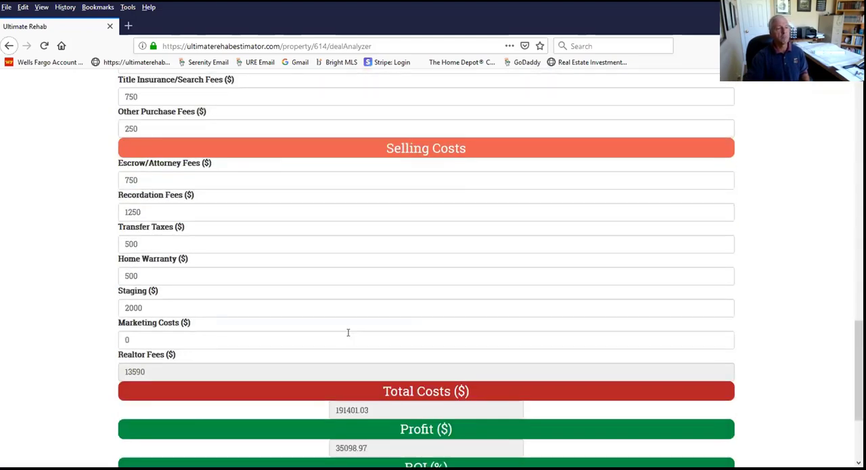
pyautogui.scroll(-3)
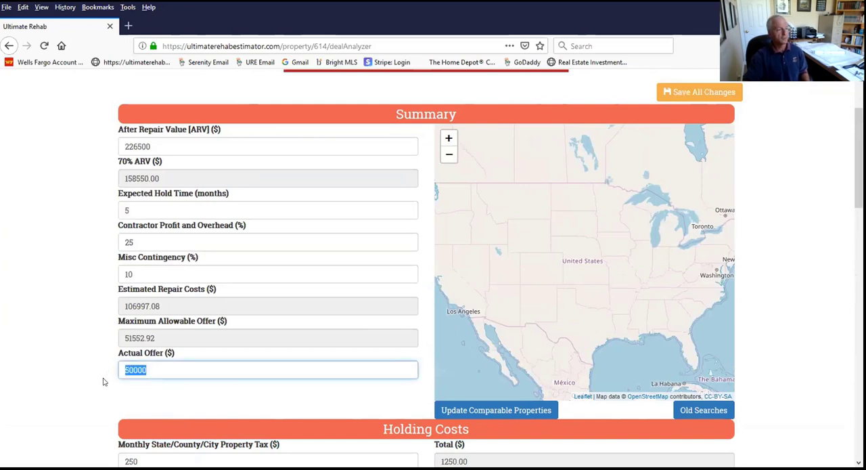
# Step: Enter 51552.92 as the Actual Offer and check profit $33,442.78 and ROI 17.32%
pyautogui.write('51552.92')
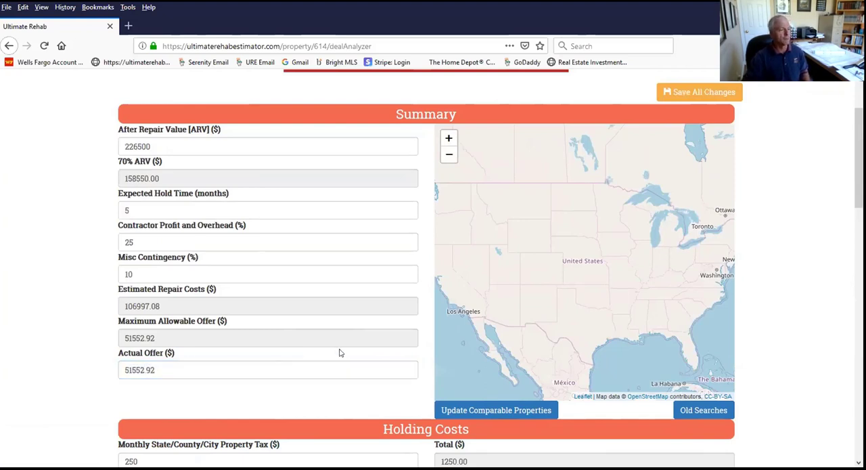
pyautogui.scroll(-3)
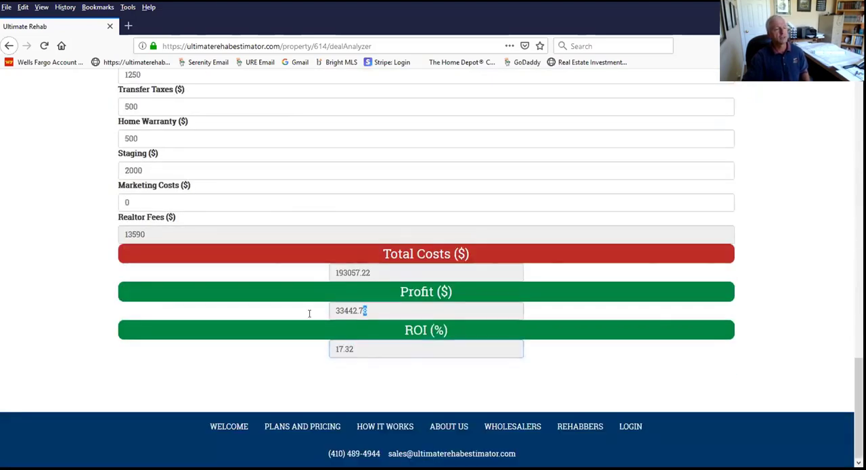
pyautogui.doubleClick(351, 310)
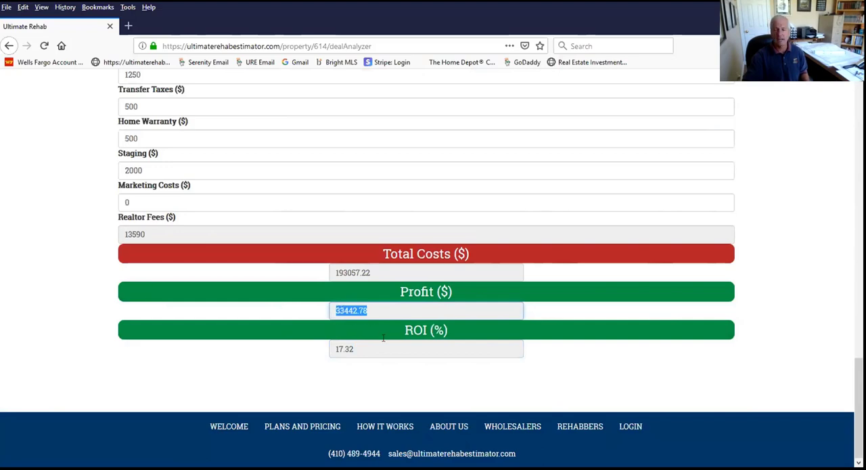
pyautogui.scroll(3)
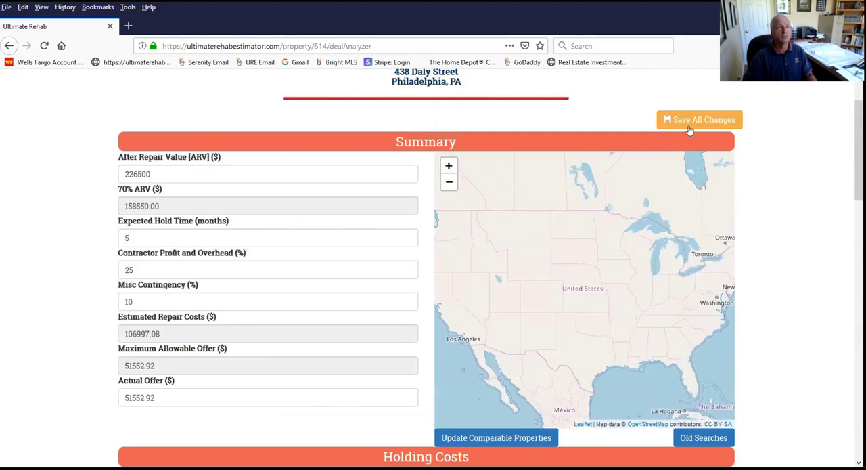
pyautogui.moveTo(648, 76)
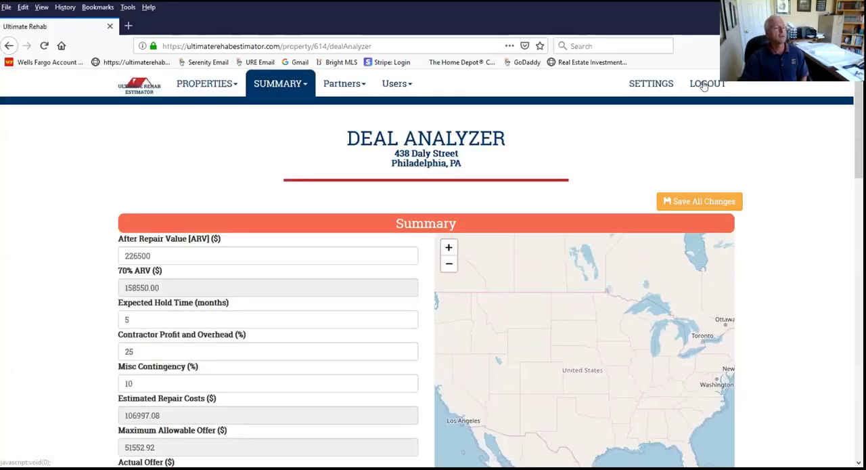
# Step: Log out and select the Annual Billed Monthly subscription plan
pyautogui.click(707, 84)
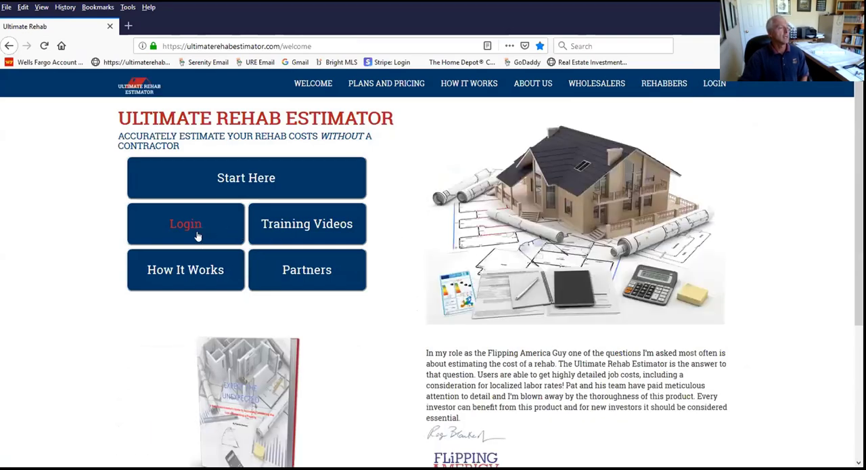
pyautogui.click(386, 83)
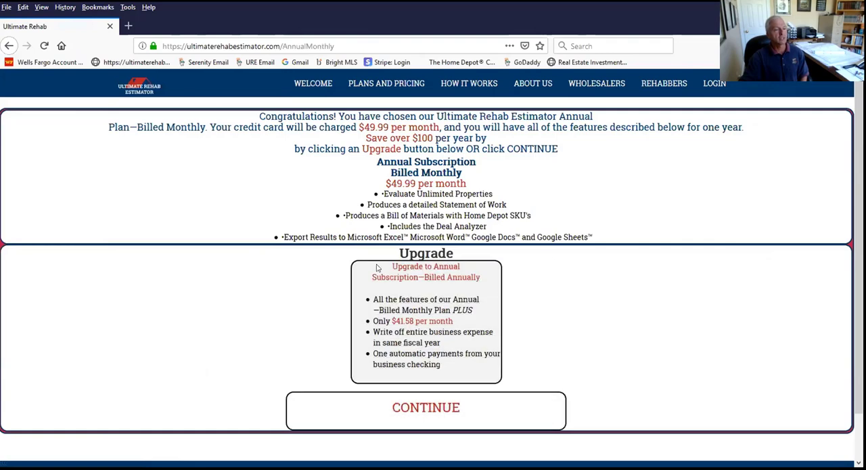
pyautogui.click(426, 407)
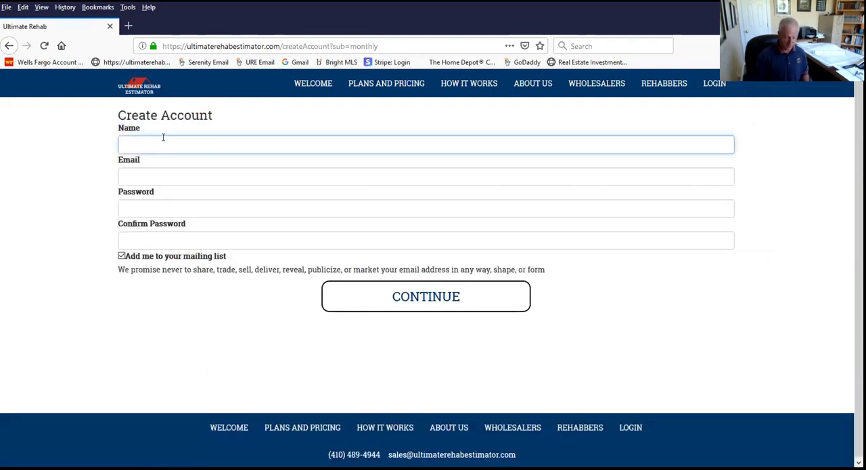
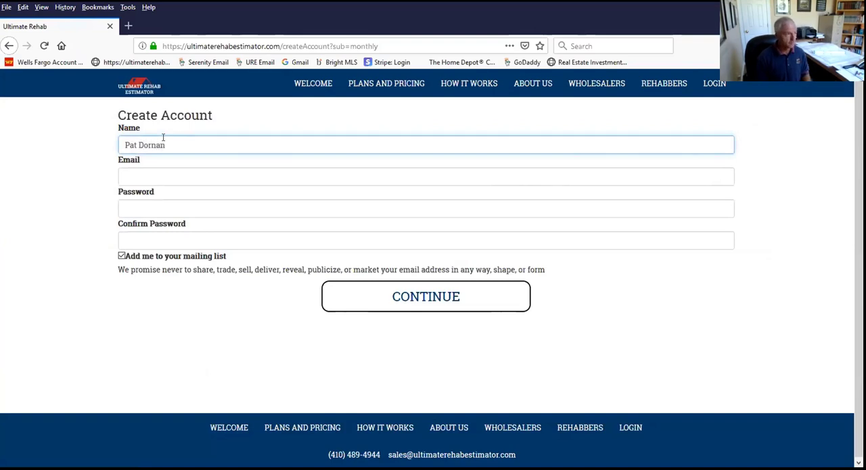
pyautogui.click(426, 176)
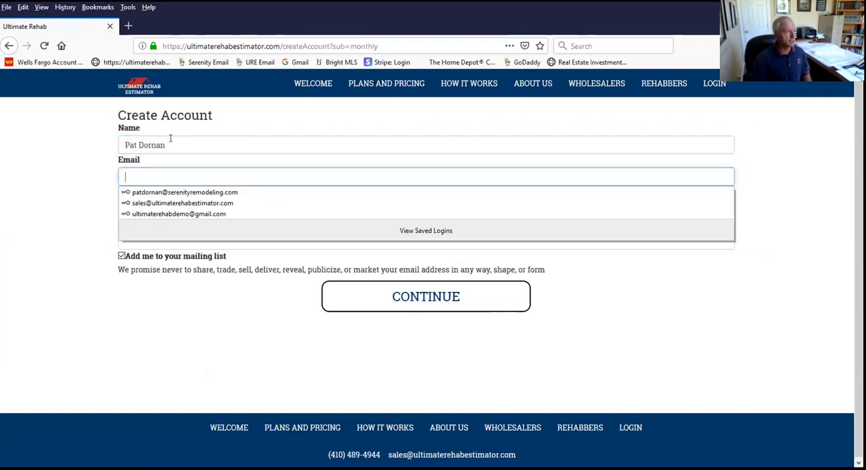
pyautogui.click(181, 203)
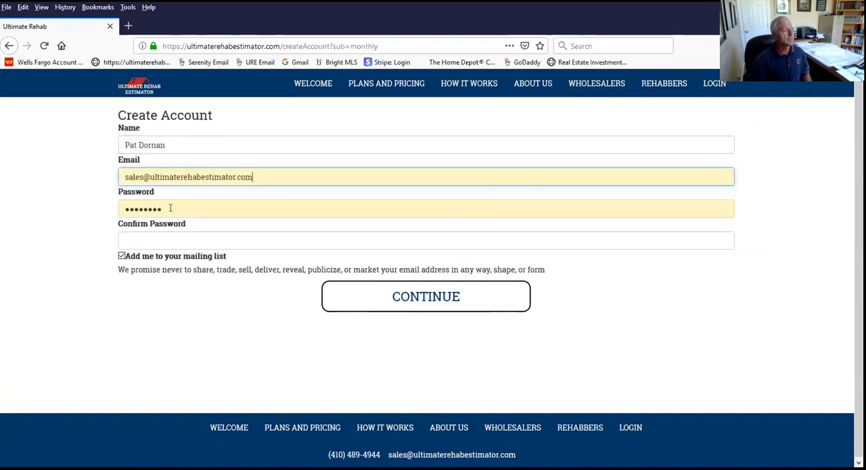
pyautogui.click(426, 240)
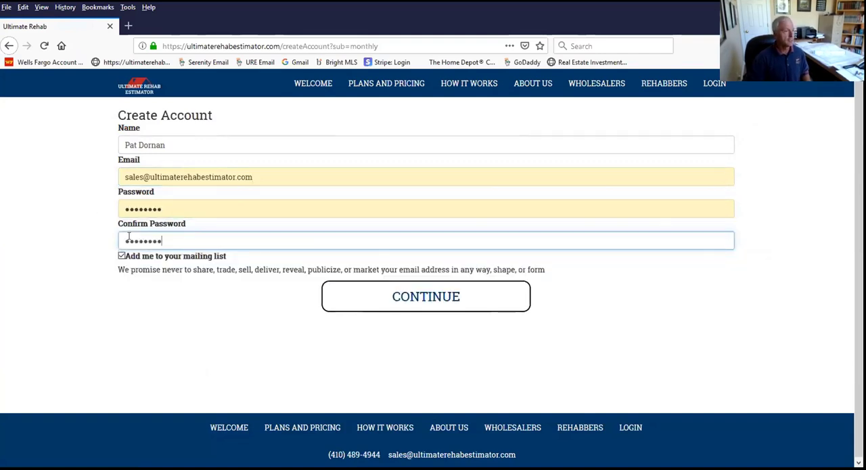
pyautogui.click(426, 296)
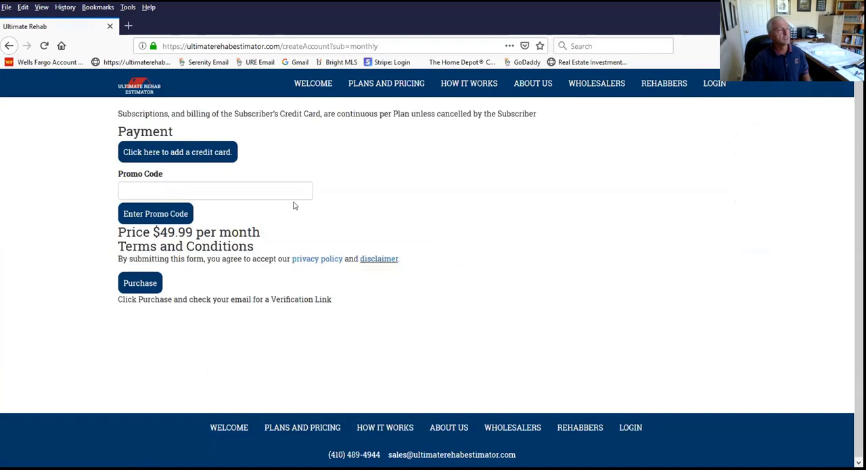
# Step: Enter the promo code GET50OFF on the payment form, leaving the price at $49.99/month
pyautogui.click(215, 190)
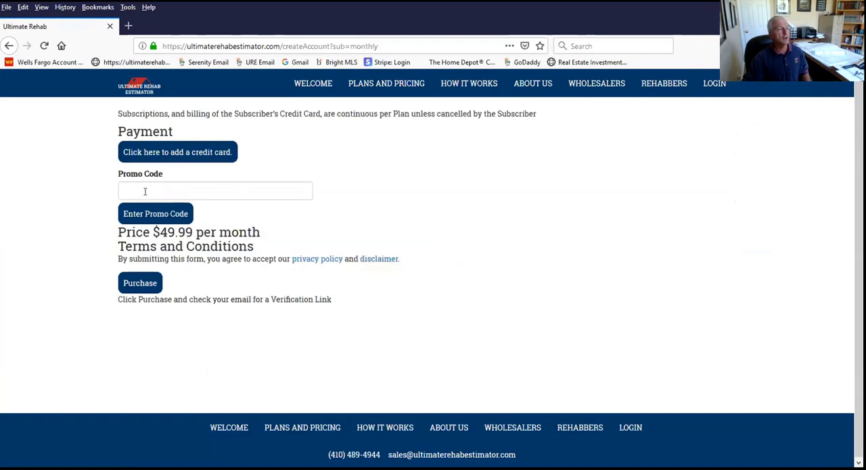
pyautogui.write('GET50OFF')
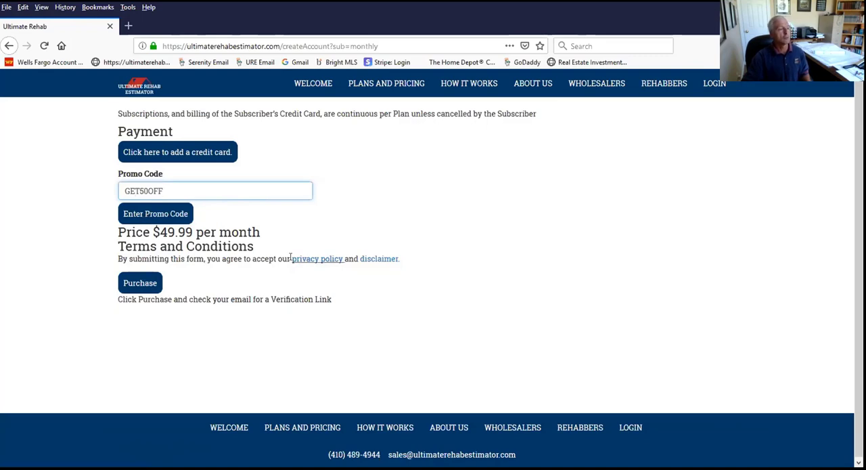
pyautogui.moveTo(379, 259)
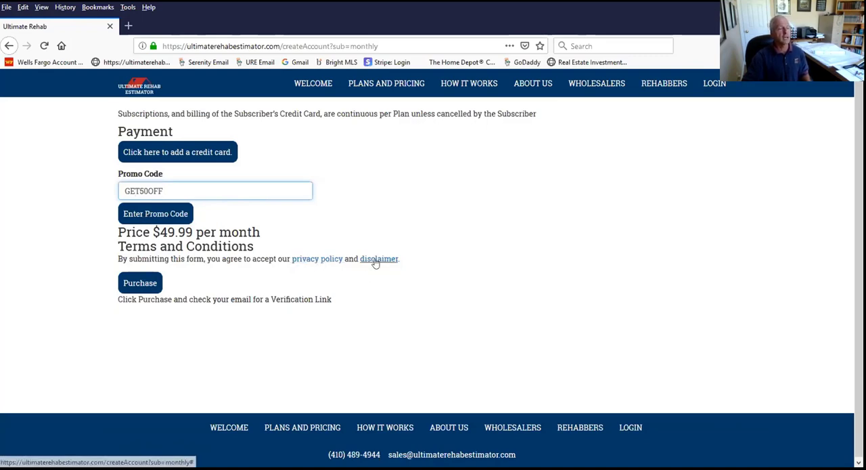
pyautogui.moveTo(317, 259)
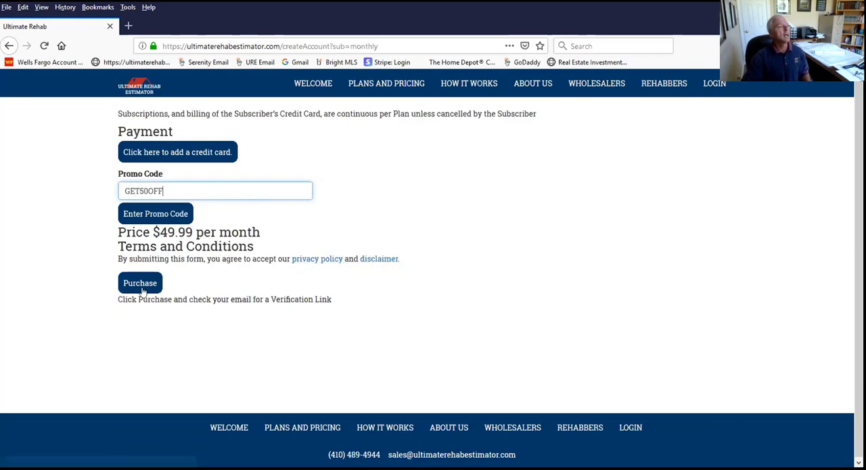
pyautogui.moveTo(423, 337)
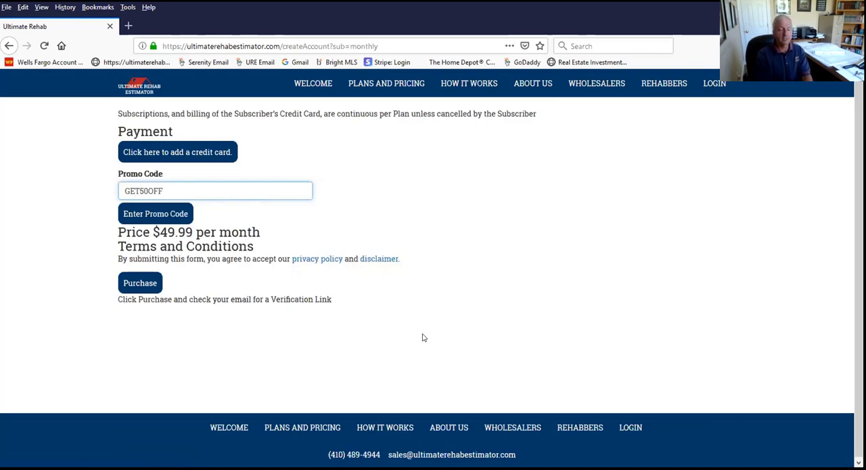
pyautogui.moveTo(445, 358)
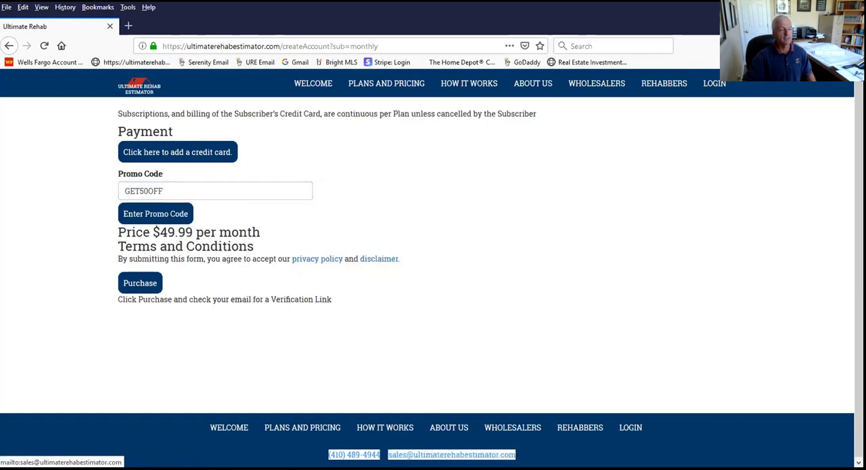
pyautogui.moveTo(585, 337)
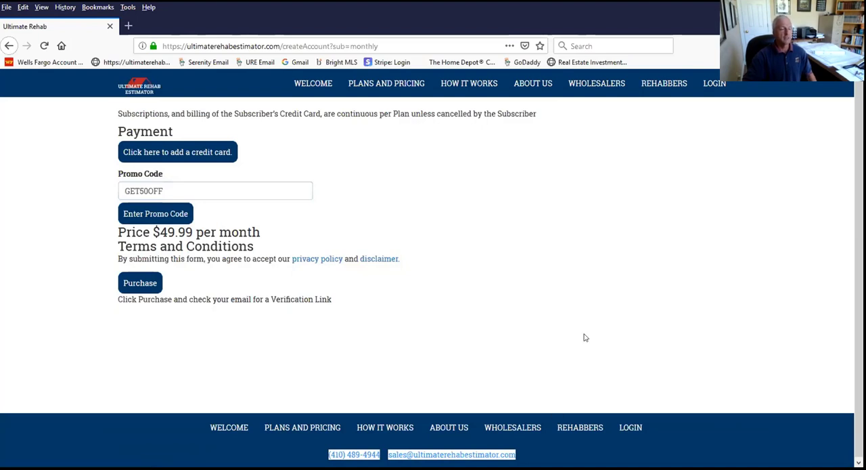
pyautogui.moveTo(584, 147)
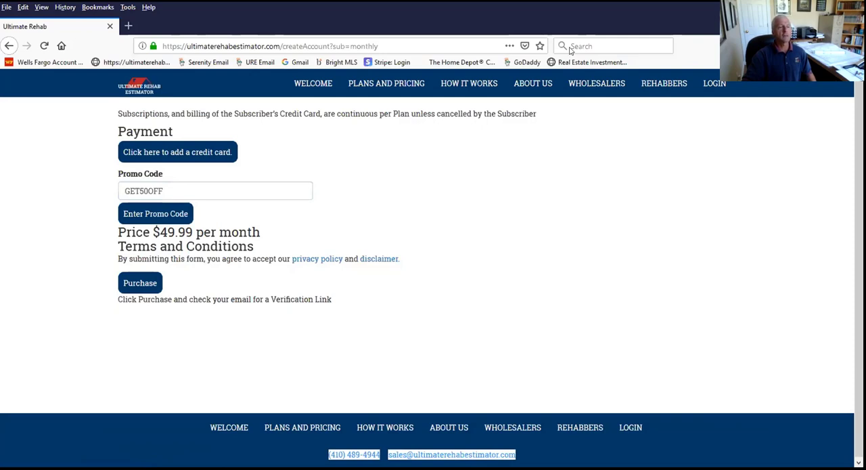
pyautogui.moveTo(598, 262)
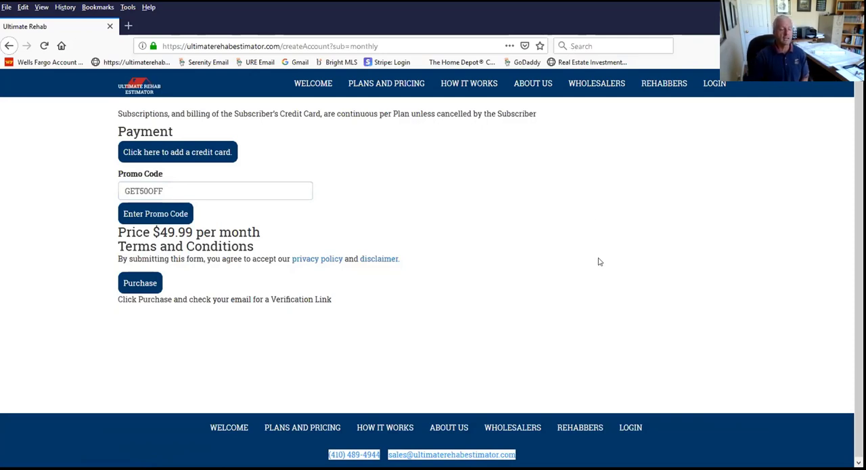